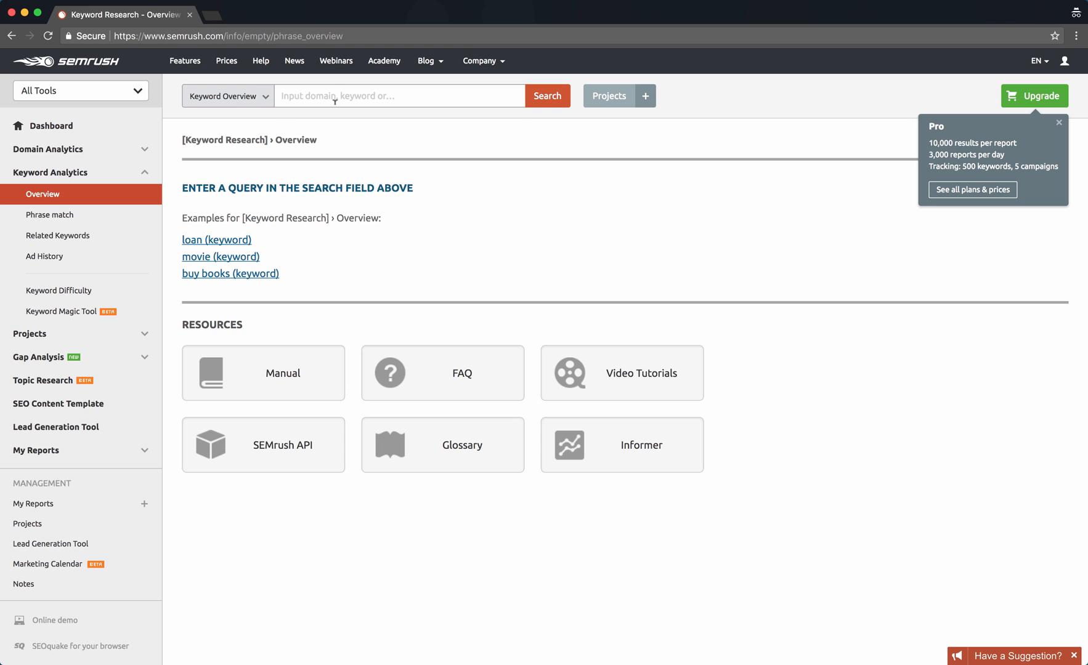
- Activate the Keyword Overview search field to show popular query suggestions
{"action": "left_click", "coordinate": [399, 96]}
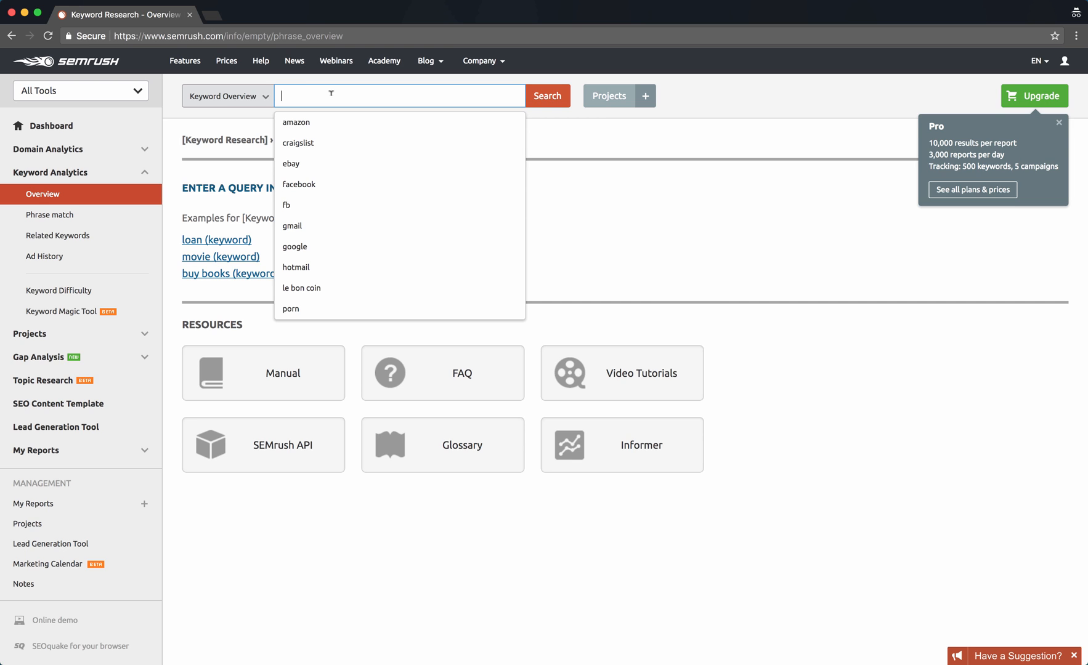
- Search the Keyword Overview for 'lose belly fat fast'
{"action": "type", "text": "lose belly fat fast"}
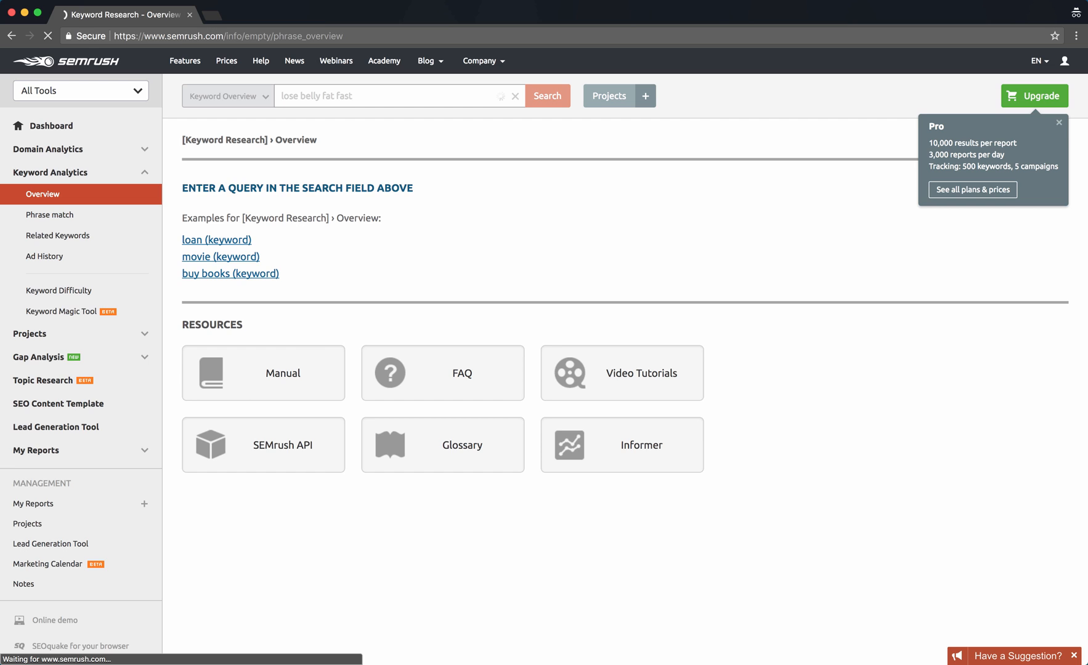
{"action": "mouse_move", "coordinate": [387, 165]}
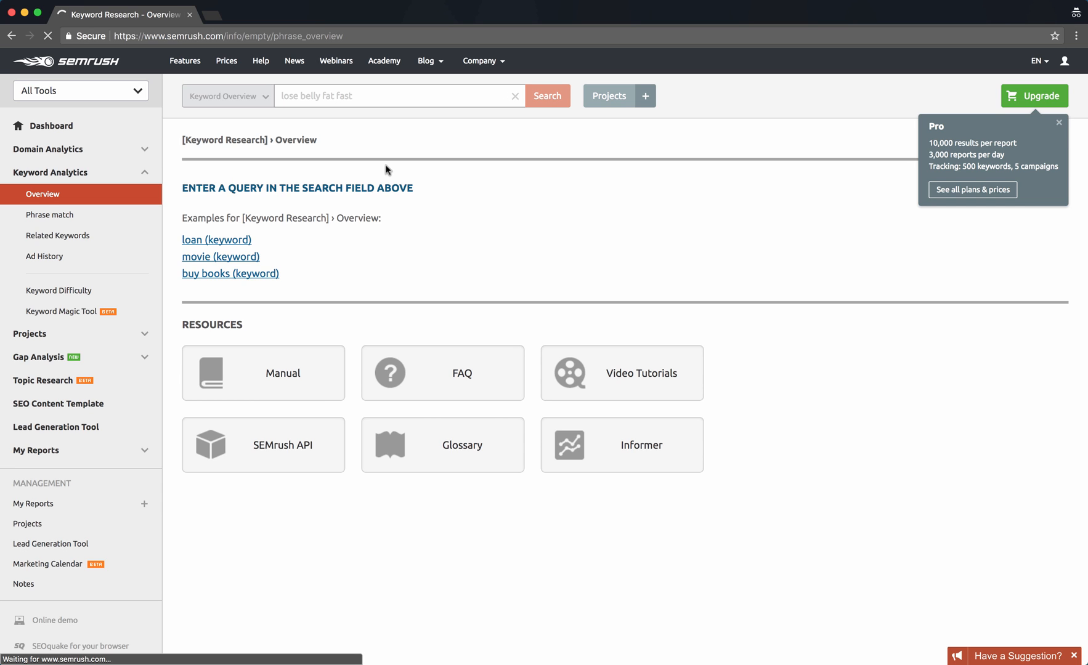
{"action": "left_click", "coordinate": [546, 95]}
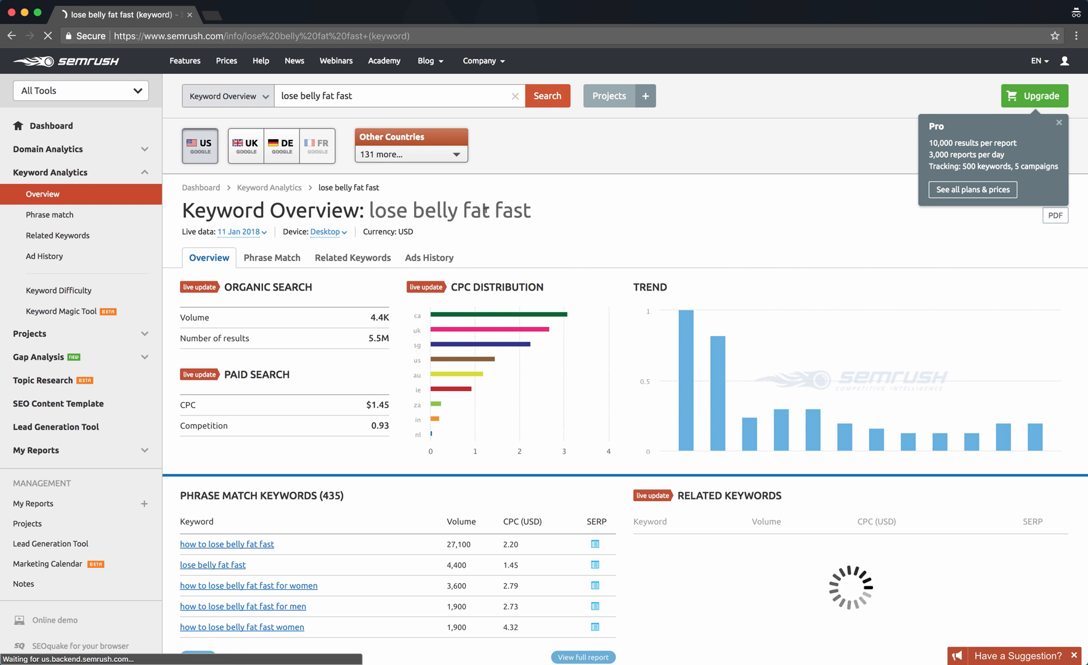
{"action": "scroll", "scroll_direction": "down", "scroll_amount": 3}
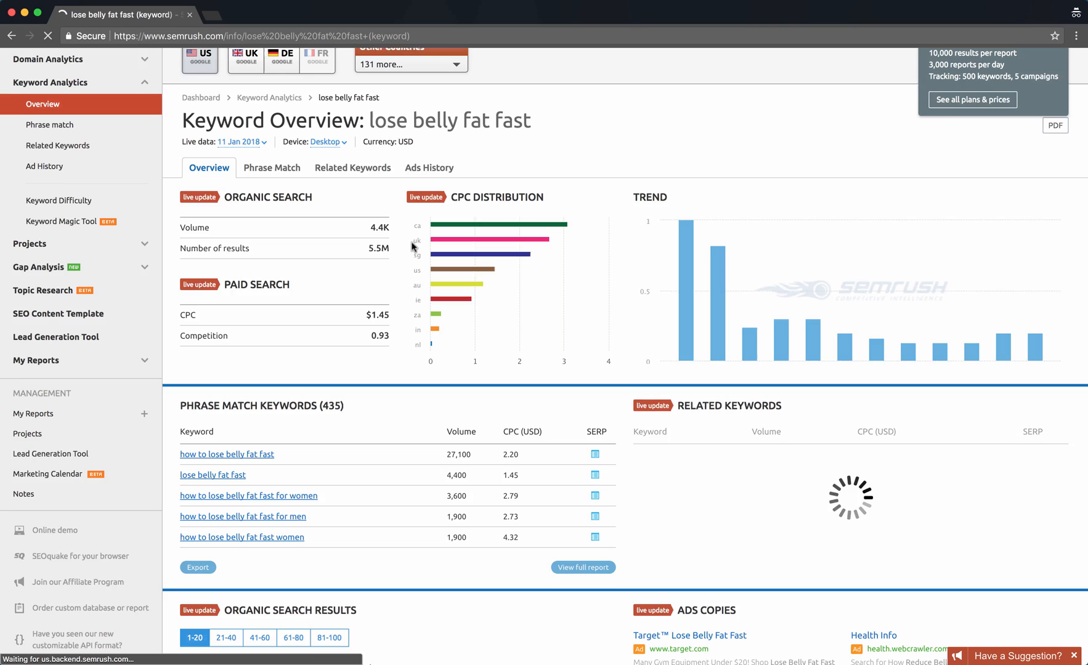
{"action": "scroll", "scroll_direction": "down", "scroll_amount": 3}
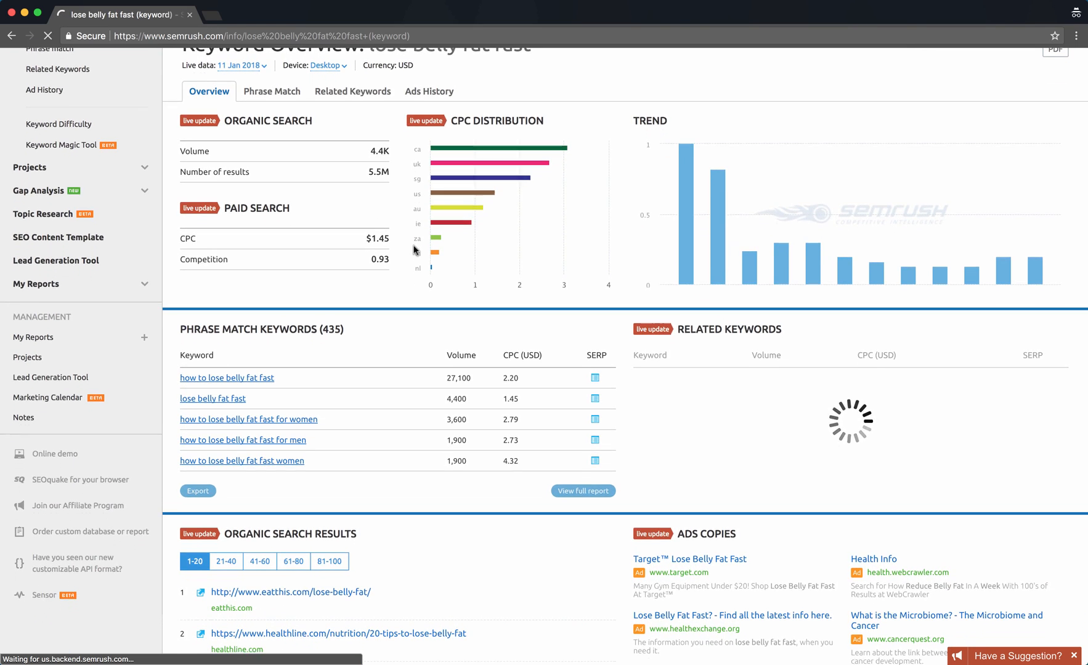
{"action": "scroll", "scroll_direction": "up", "scroll_amount": 3}
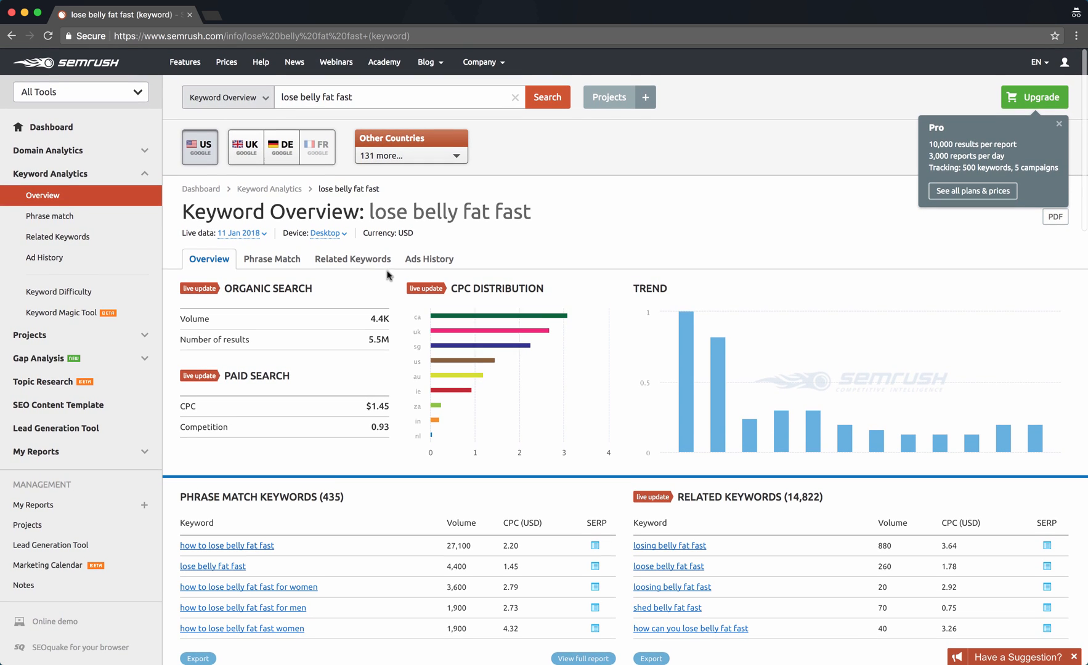
{"action": "mouse_move", "coordinate": [539, 224]}
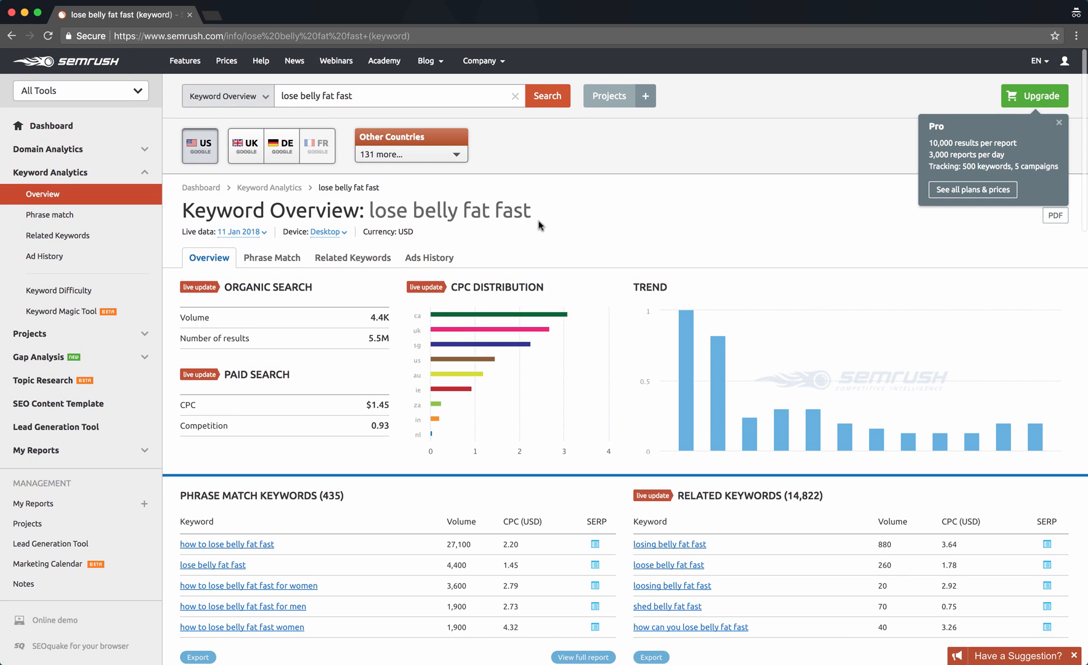
{"action": "mouse_move", "coordinate": [392, 248]}
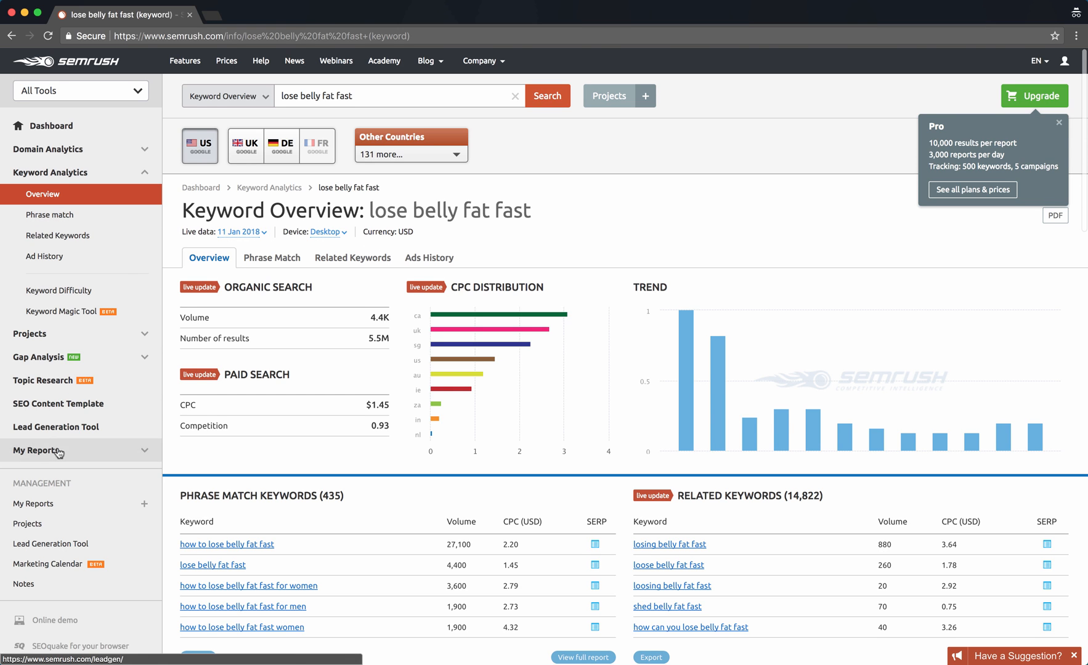
{"action": "mouse_move", "coordinate": [82, 432]}
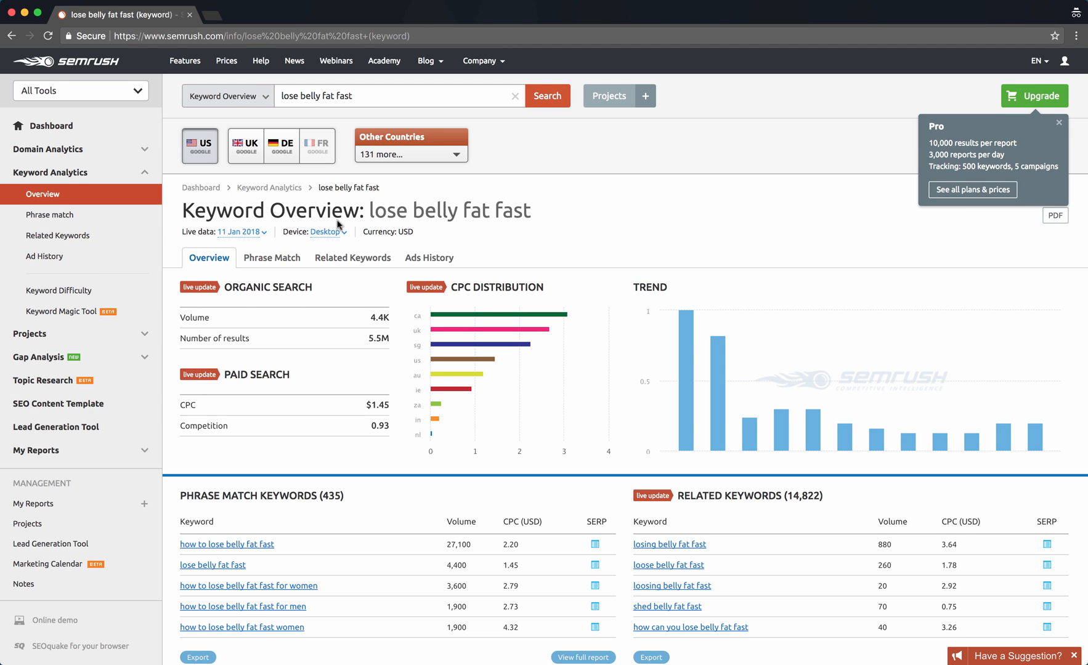
{"action": "mouse_move", "coordinate": [488, 241]}
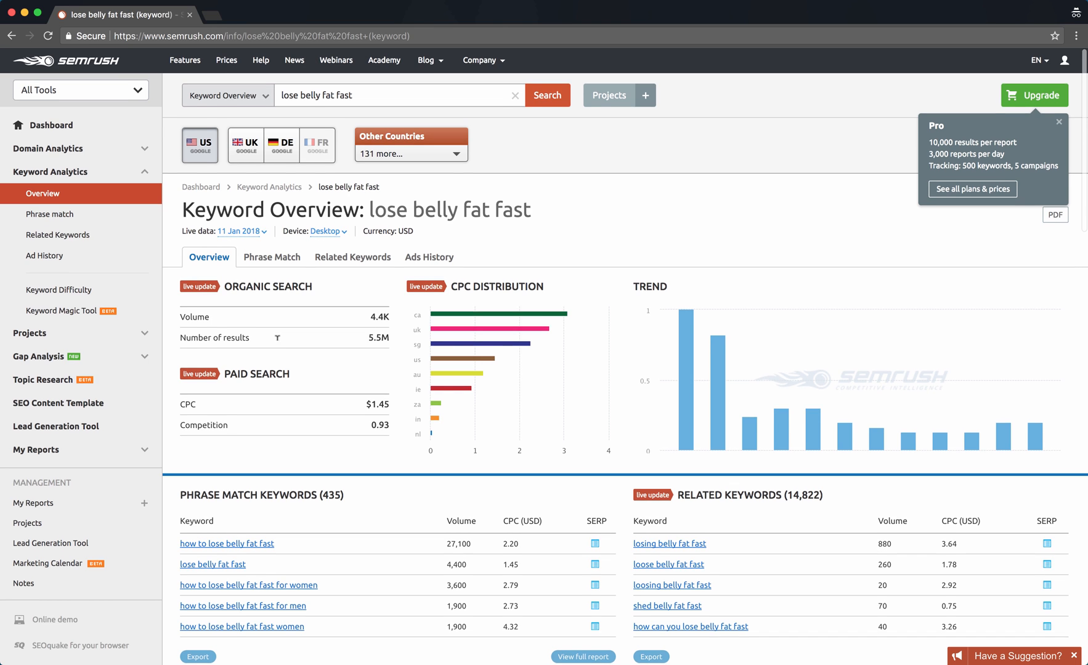
{"action": "scroll", "scroll_direction": "down", "scroll_amount": 3}
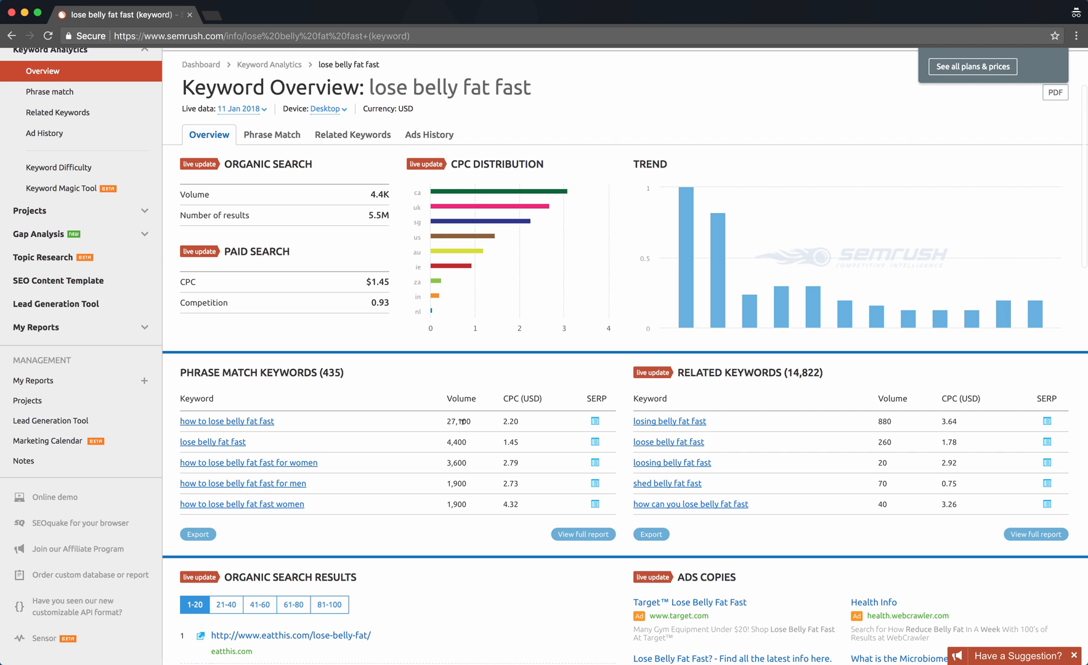
{"action": "mouse_move", "coordinate": [454, 435]}
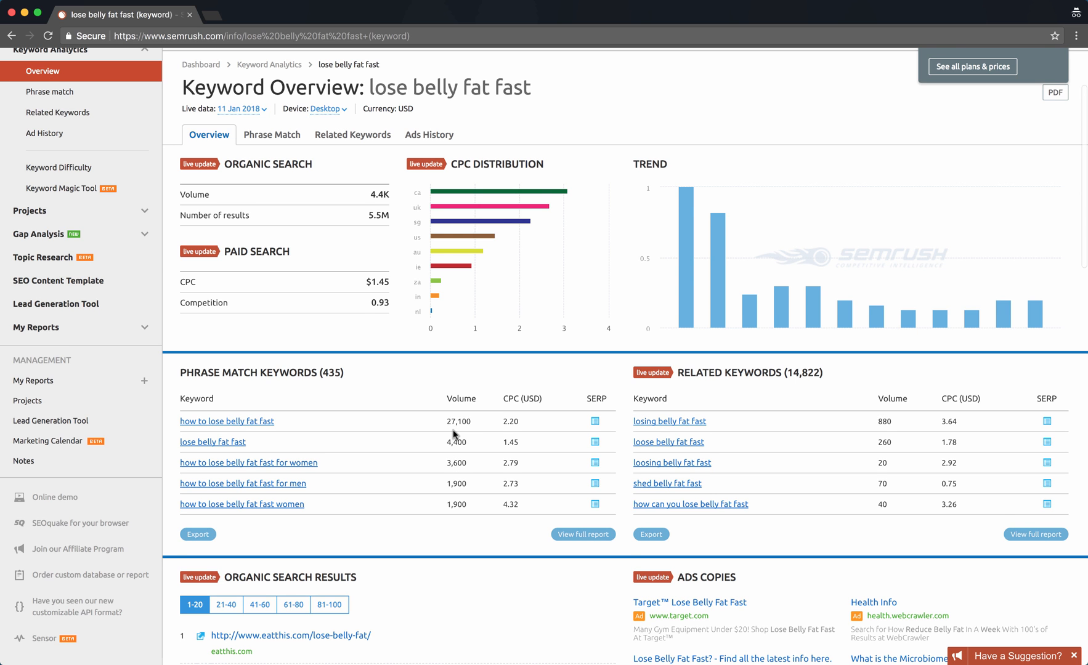
{"action": "scroll", "scroll_direction": "down", "scroll_amount": 3}
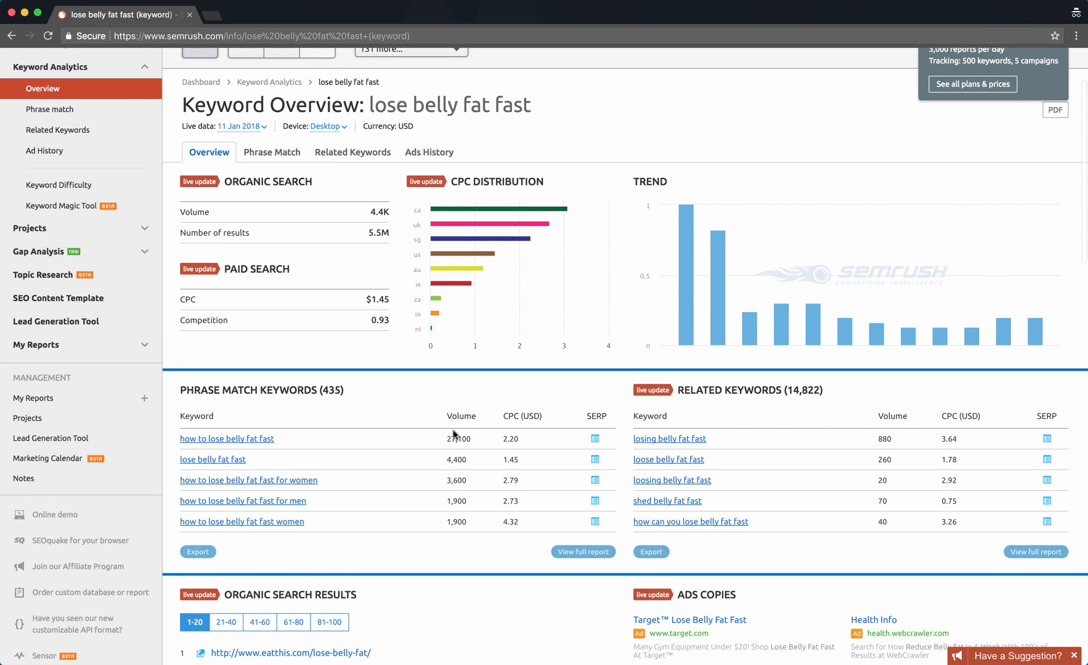
{"action": "scroll", "scroll_direction": "up", "scroll_amount": 3}
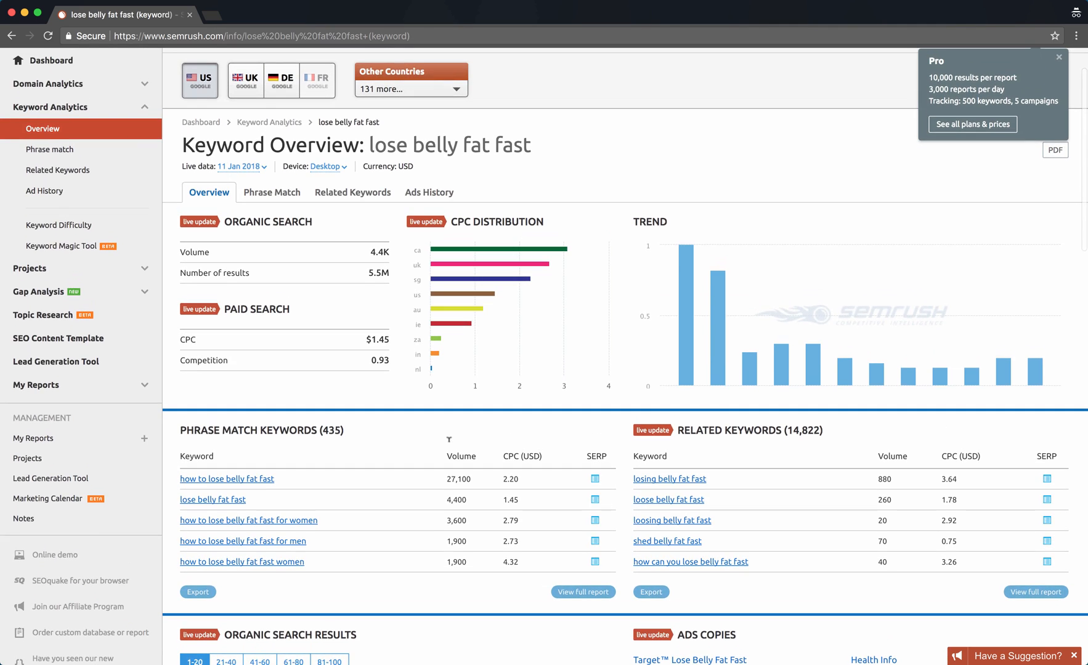
{"action": "scroll", "scroll_direction": "down", "scroll_amount": 3}
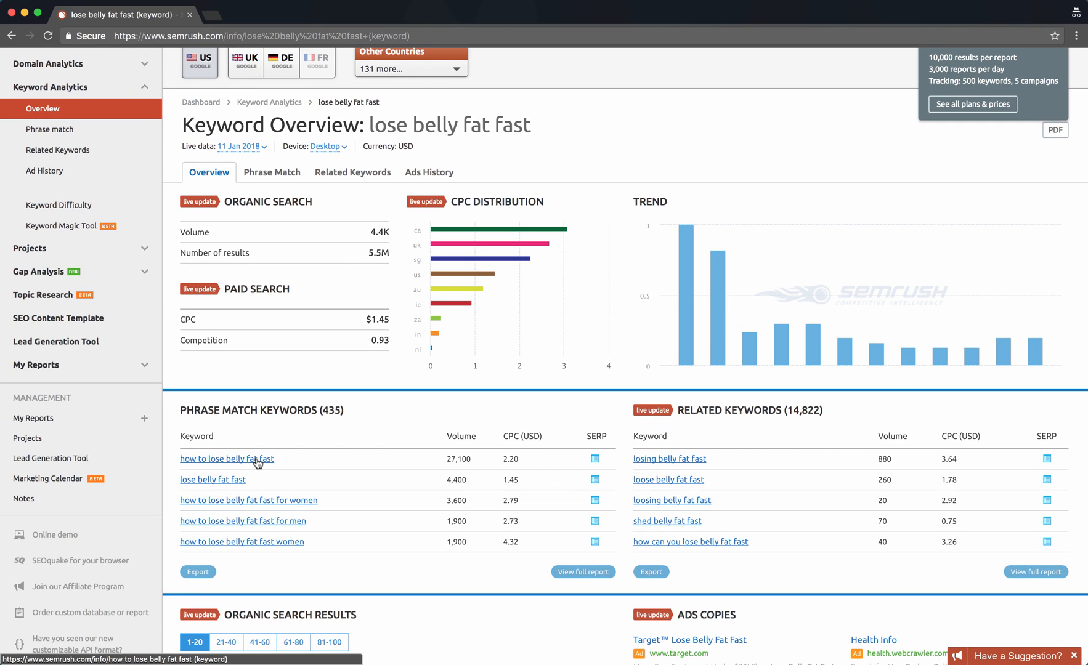
{"action": "mouse_move", "coordinate": [268, 483]}
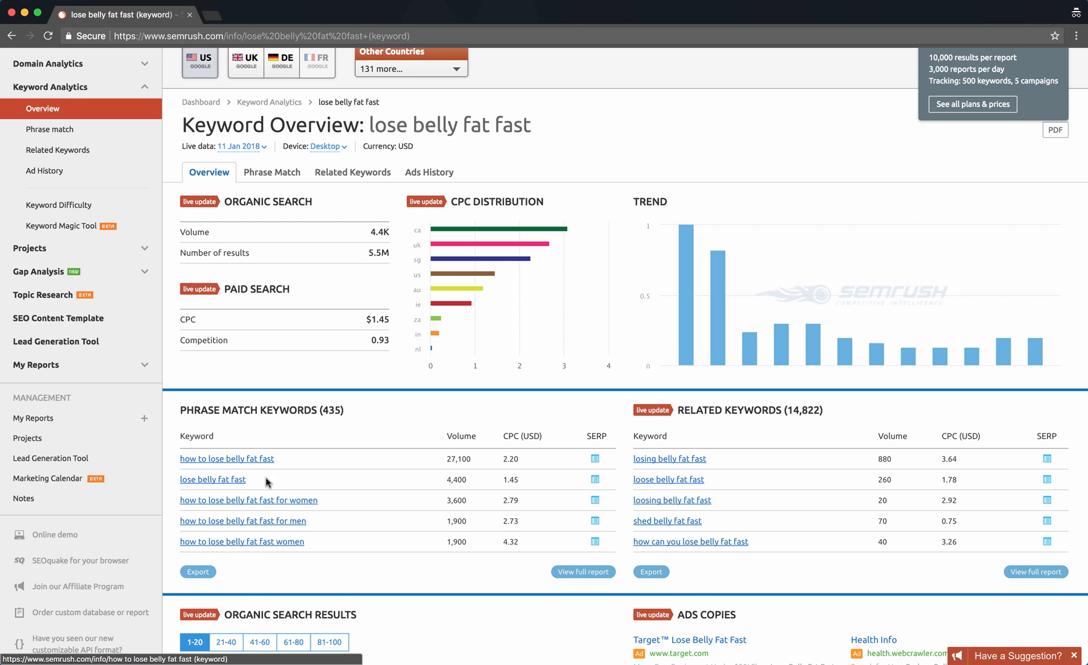
{"action": "scroll", "scroll_direction": "up", "scroll_amount": 3}
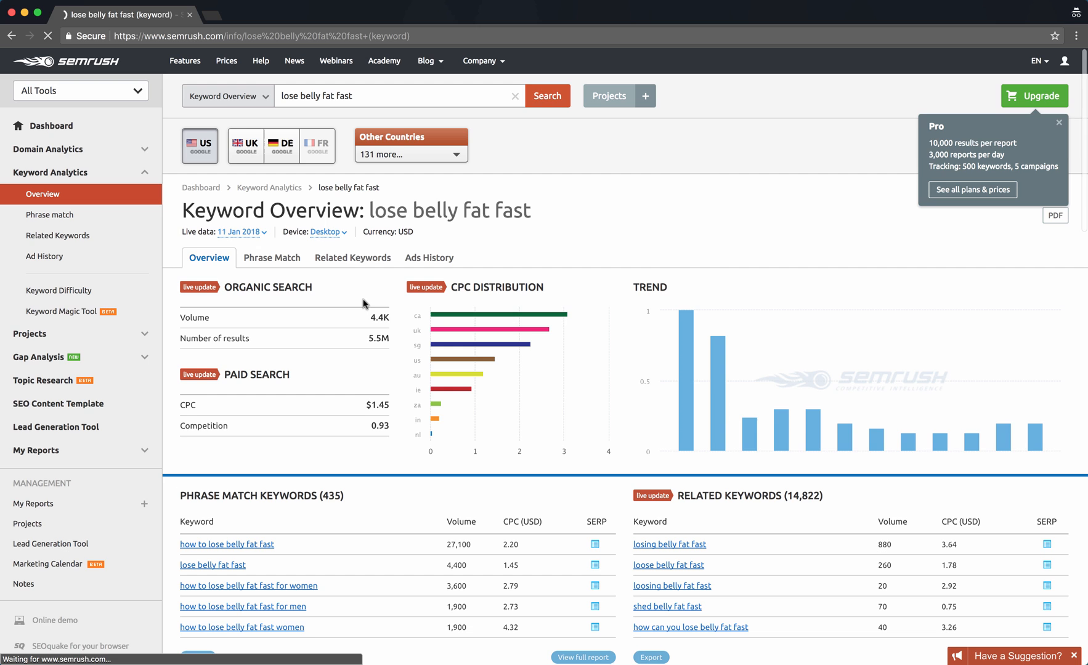
{"action": "mouse_move", "coordinate": [359, 306]}
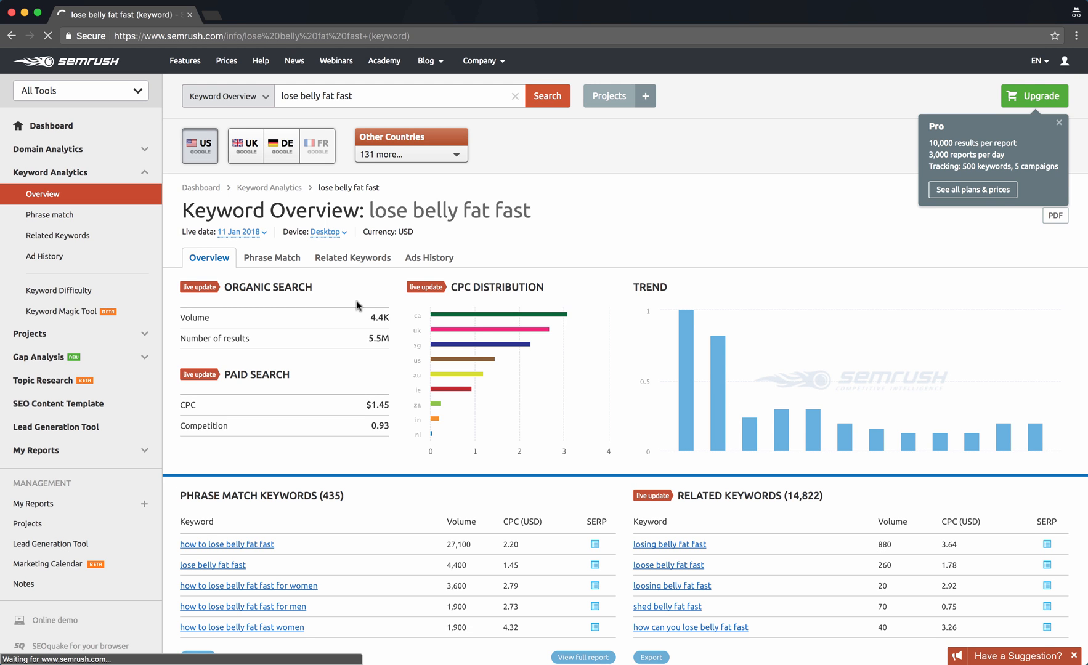
{"action": "left_click", "coordinate": [273, 257]}
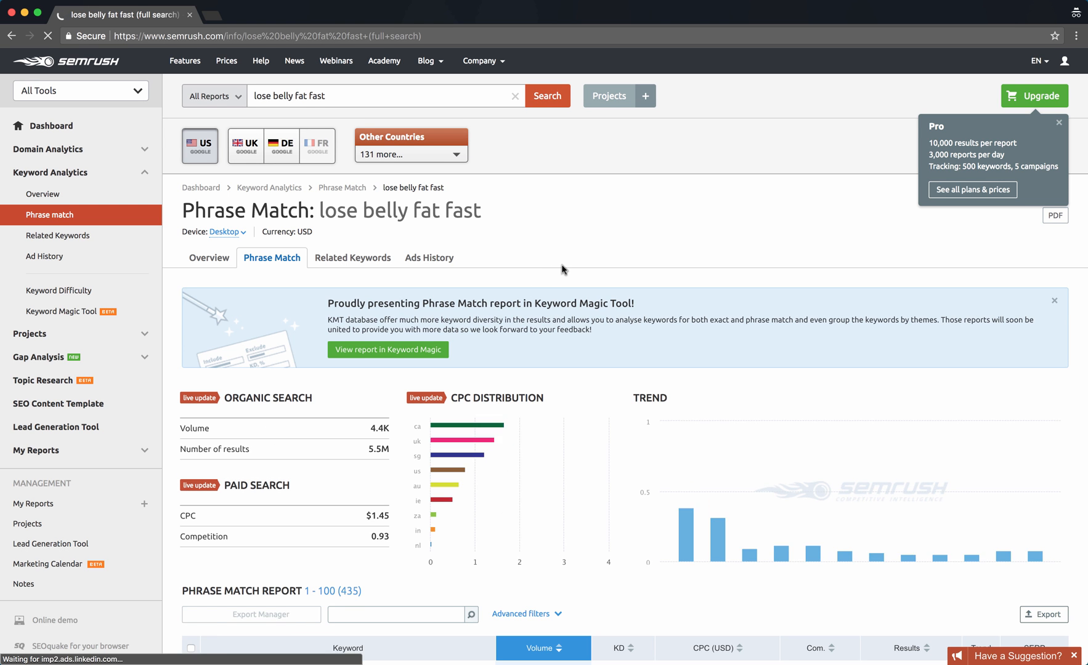
{"action": "scroll", "scroll_direction": "down", "scroll_amount": 3}
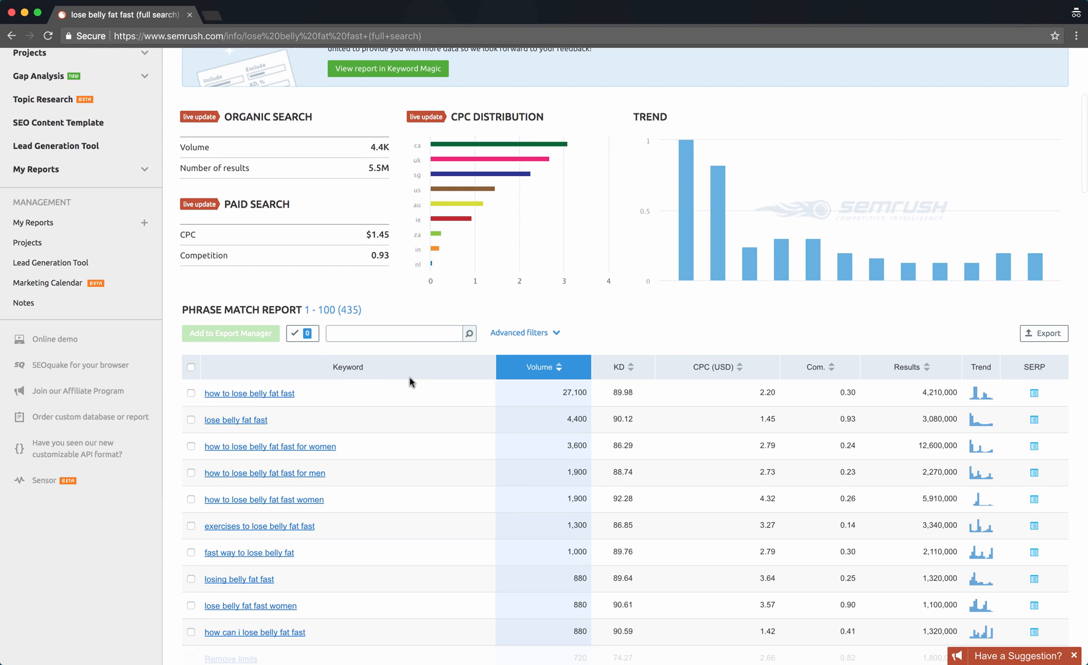
{"action": "scroll", "scroll_direction": "down", "scroll_amount": 3}
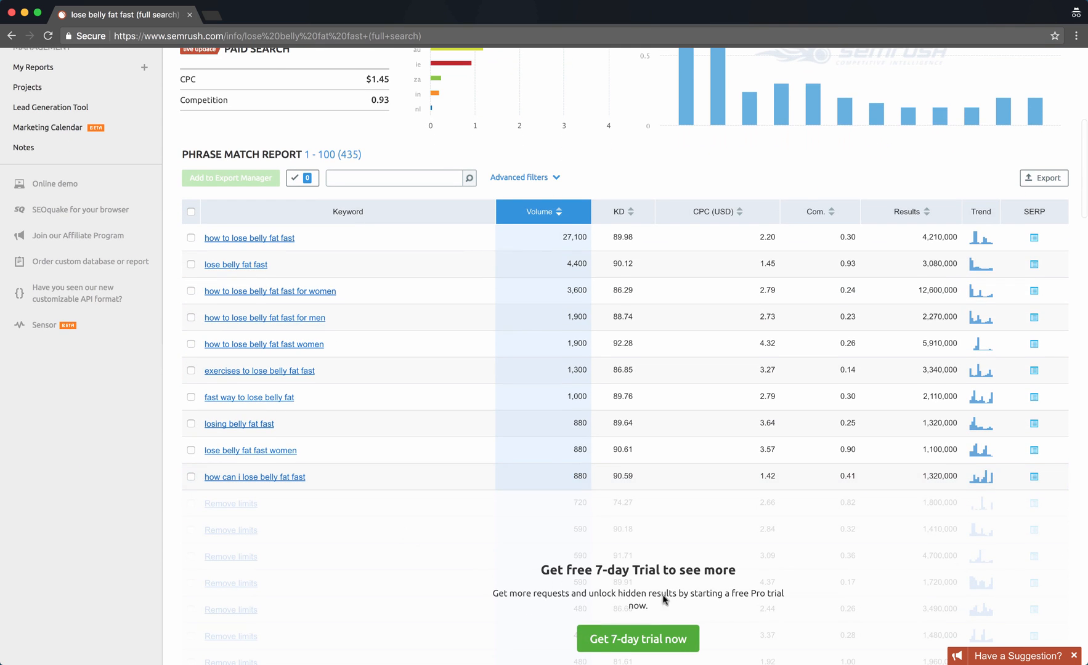
{"action": "mouse_move", "coordinate": [480, 526]}
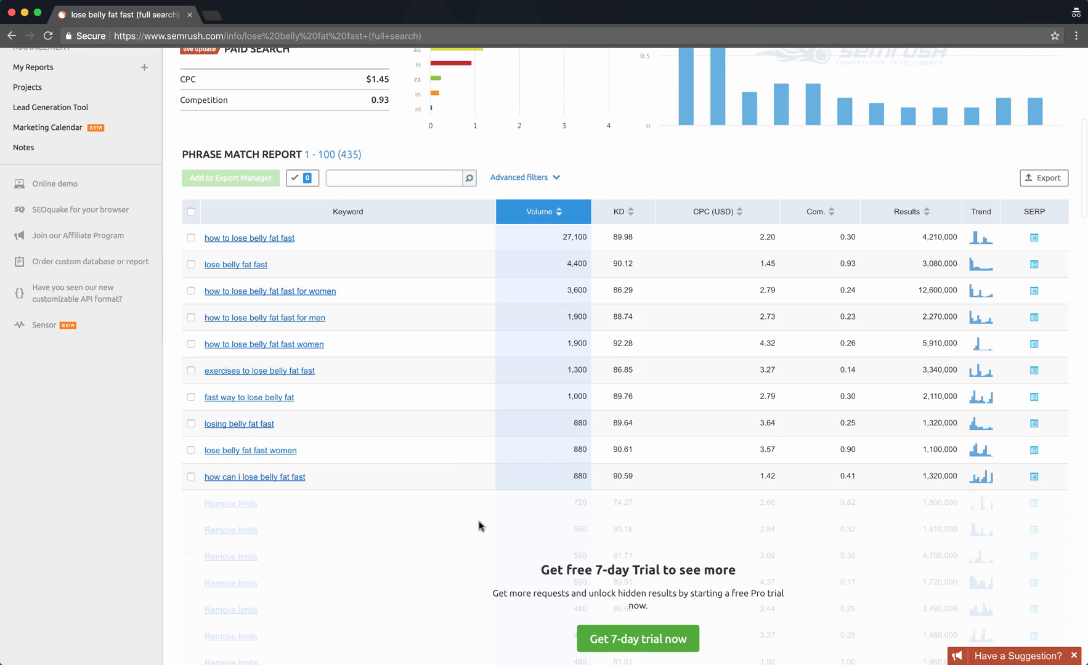
{"action": "scroll", "scroll_direction": "up", "scroll_amount": 3}
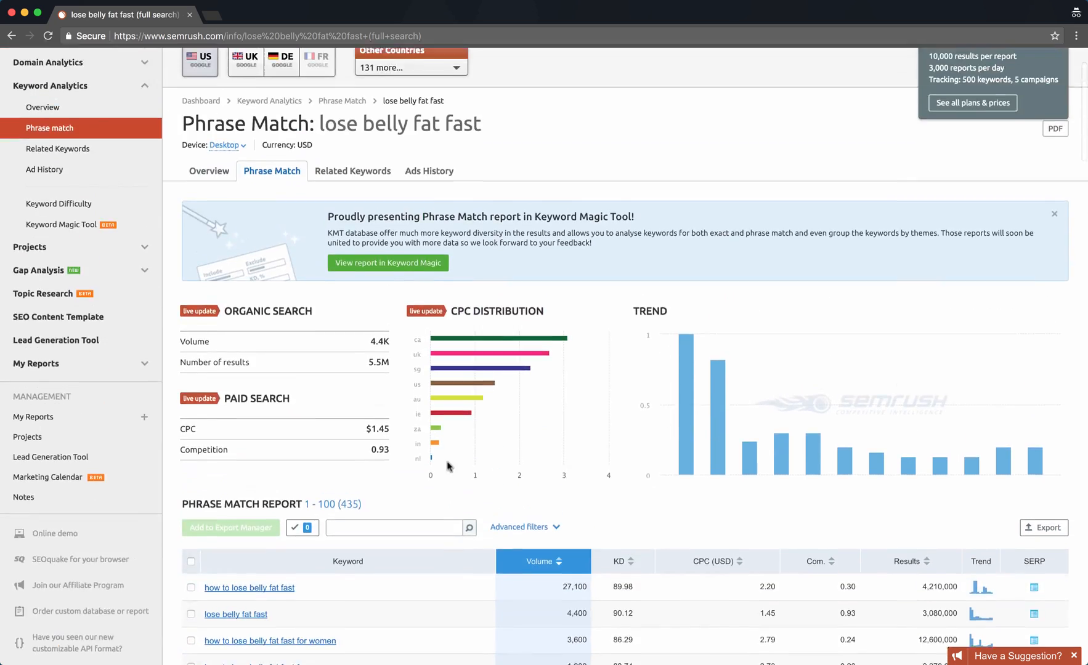
{"action": "scroll", "scroll_direction": "down", "scroll_amount": 3}
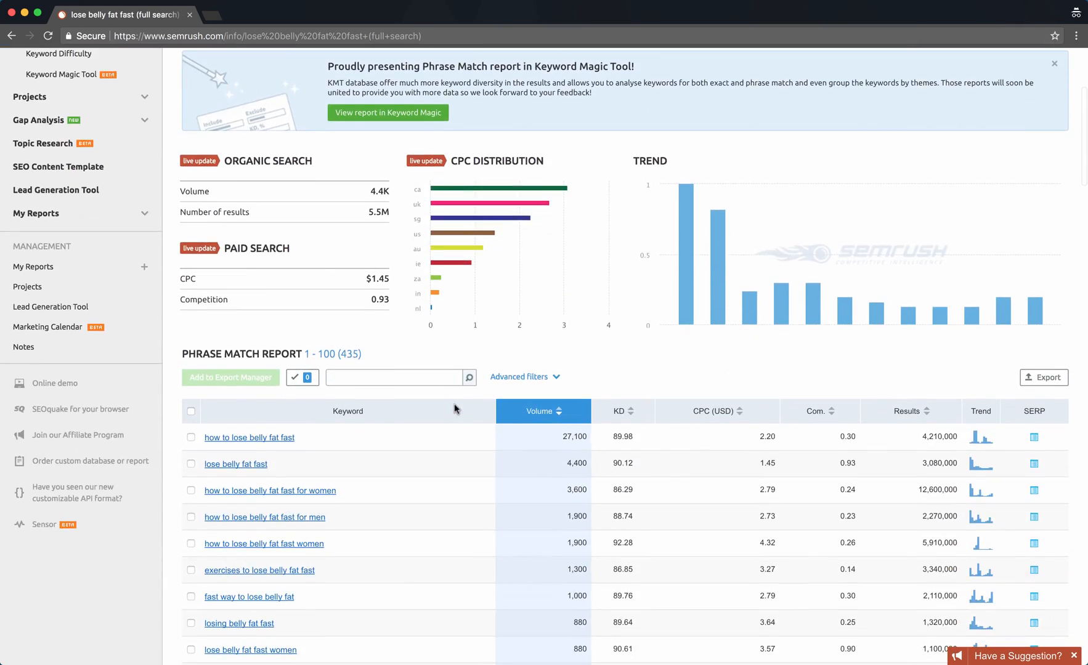
{"action": "scroll", "scroll_direction": "down", "scroll_amount": 3}
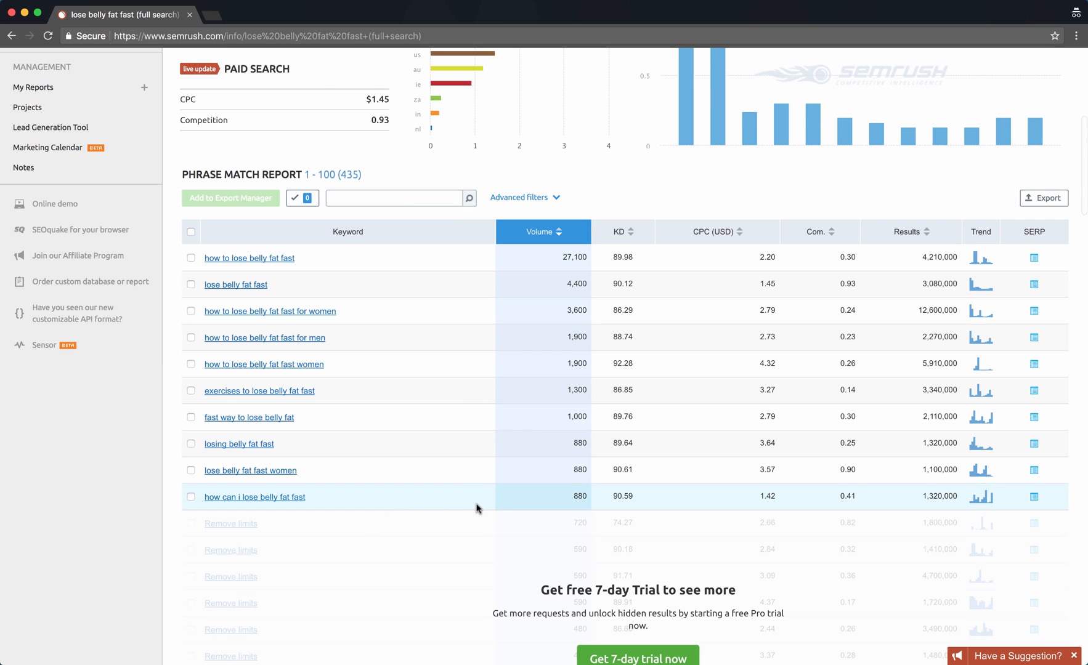
{"action": "mouse_move", "coordinate": [551, 530]}
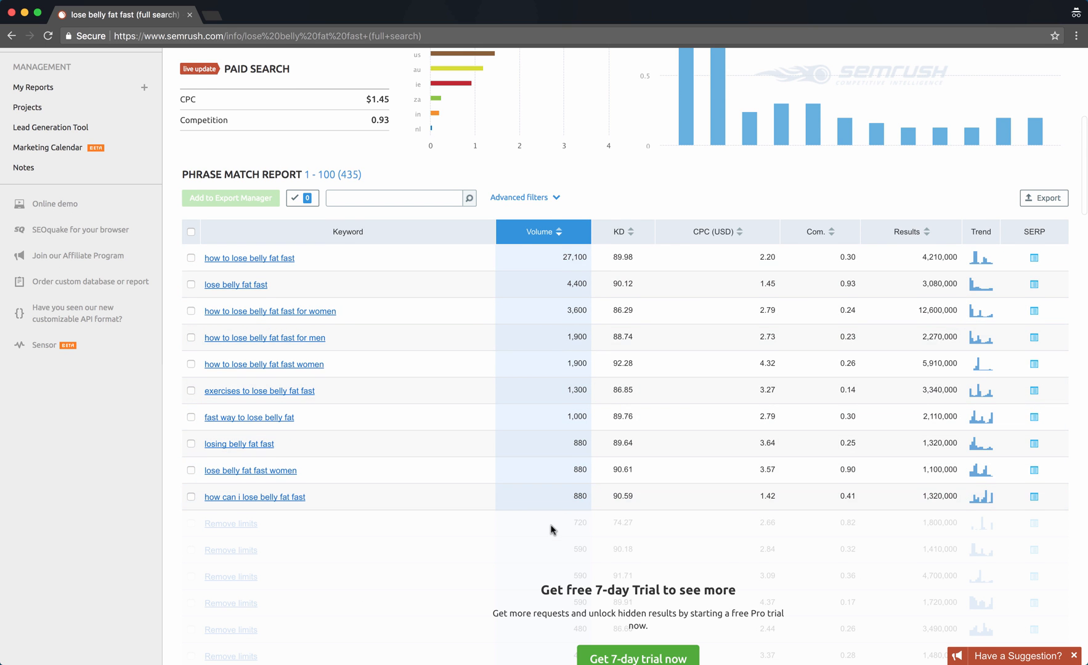
{"action": "scroll", "scroll_direction": "down", "scroll_amount": 3}
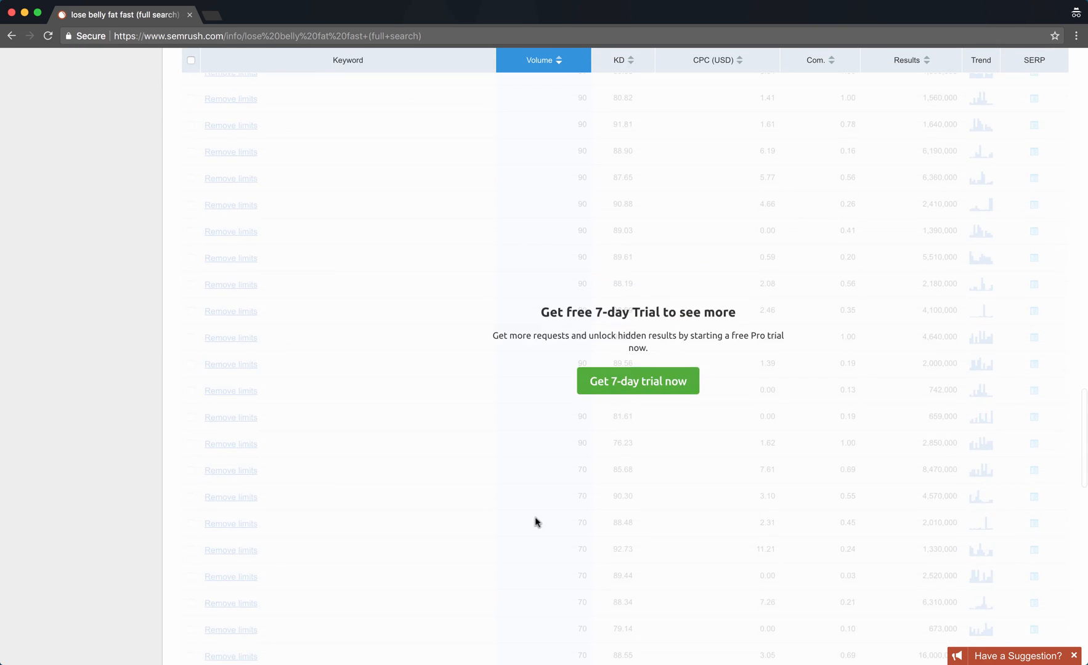
{"action": "scroll", "scroll_direction": "up", "scroll_amount": 3}
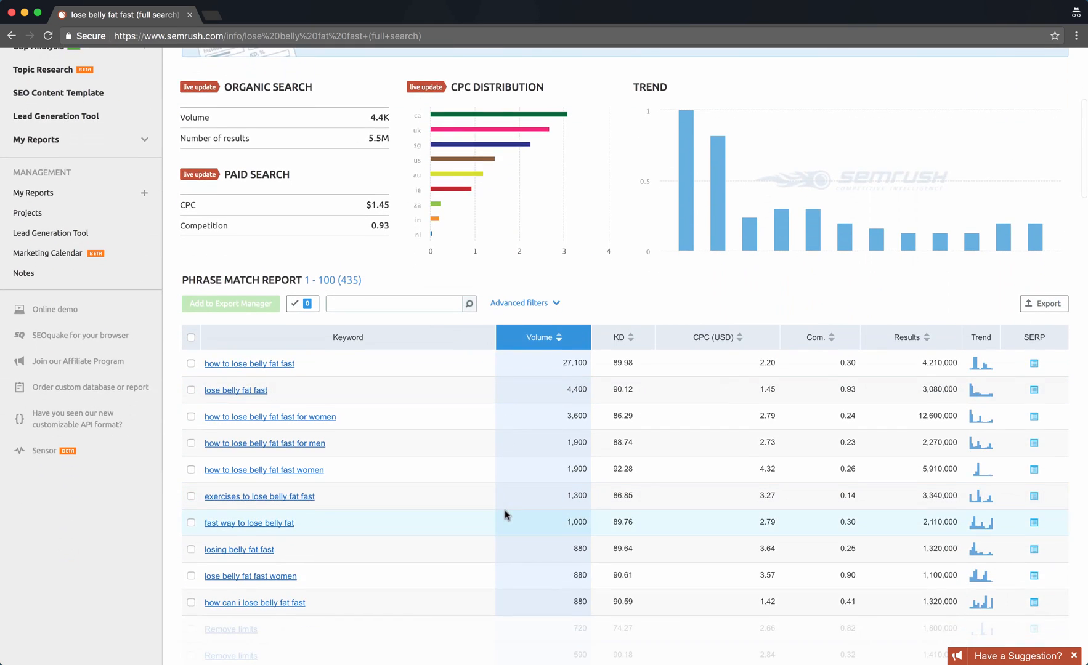
{"action": "scroll", "scroll_direction": "down", "scroll_amount": 3}
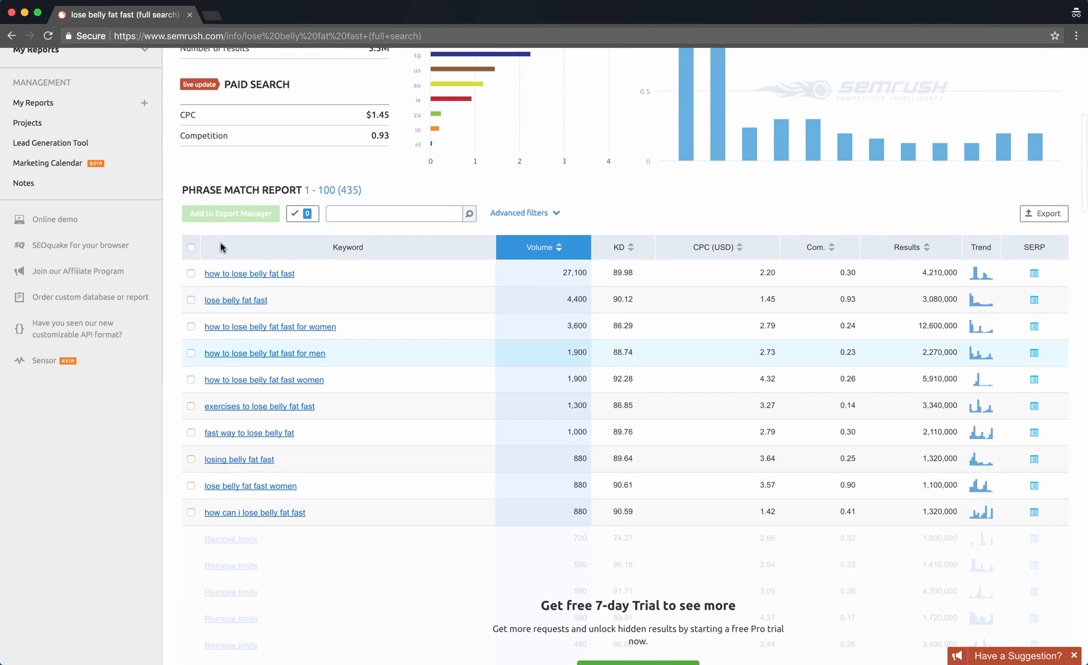
{"action": "mouse_move", "coordinate": [249, 273]}
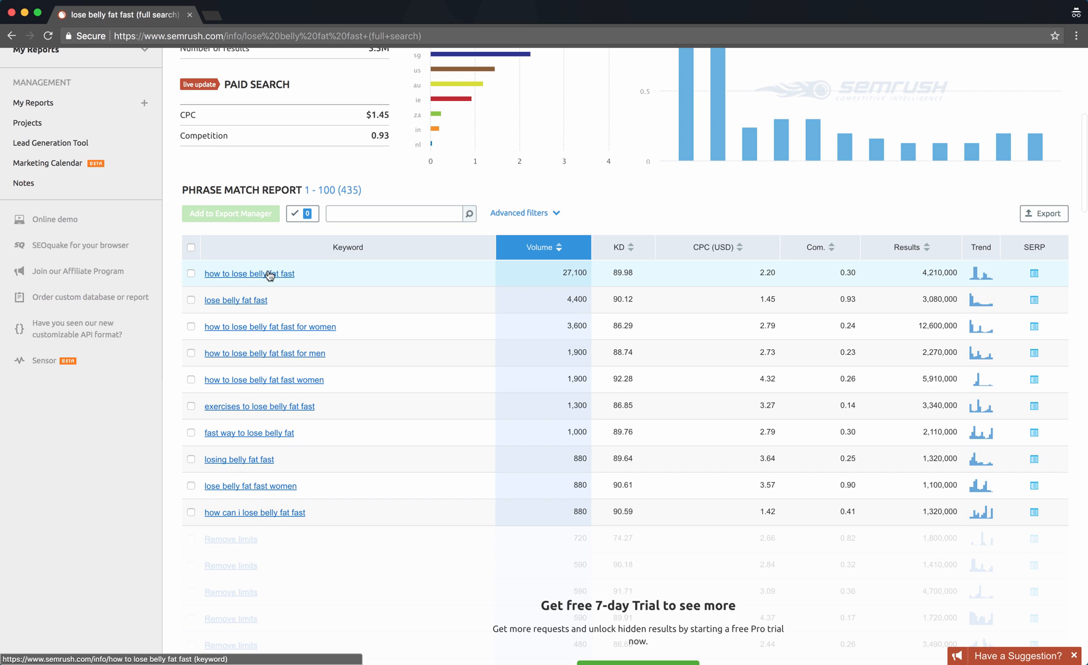
{"action": "mouse_move", "coordinate": [391, 502]}
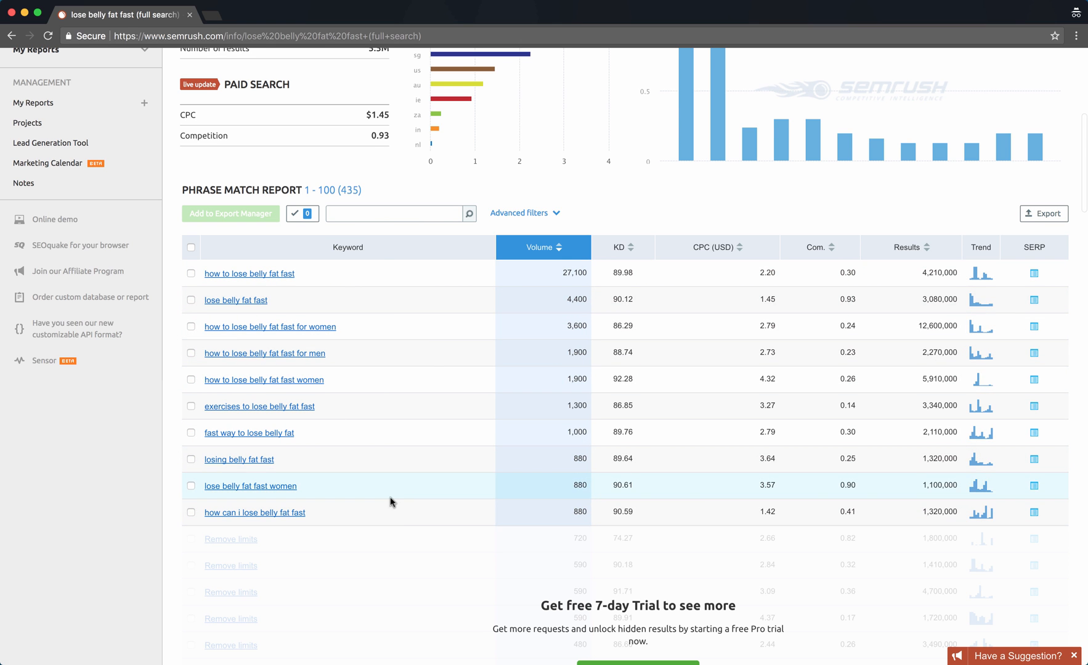
{"action": "scroll", "scroll_direction": "up", "scroll_amount": 3}
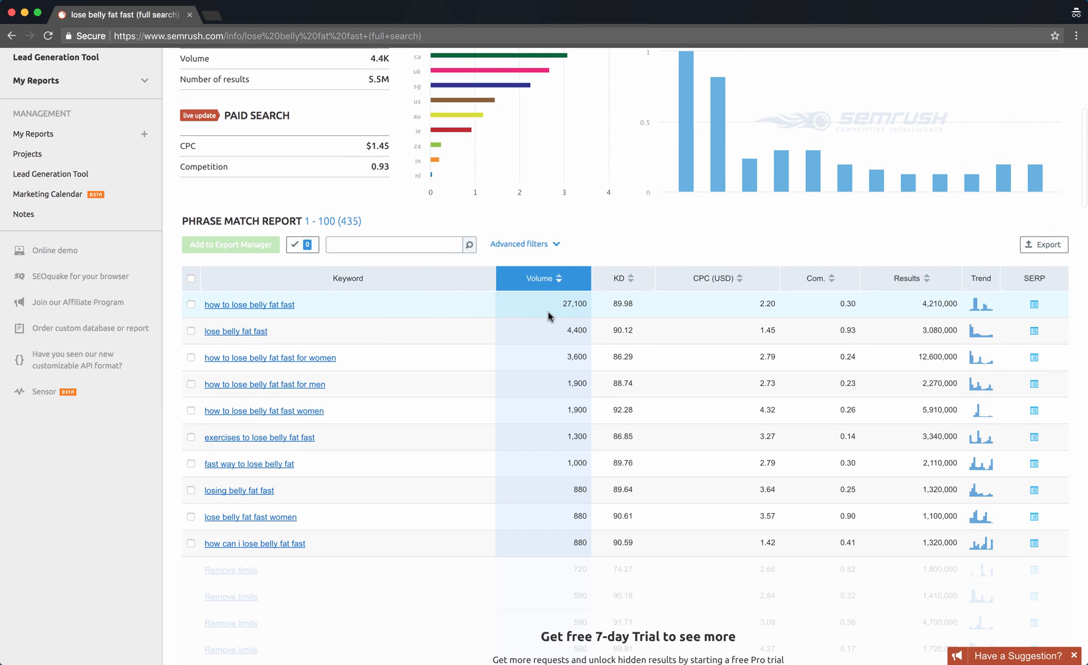
{"action": "mouse_move", "coordinate": [377, 379]}
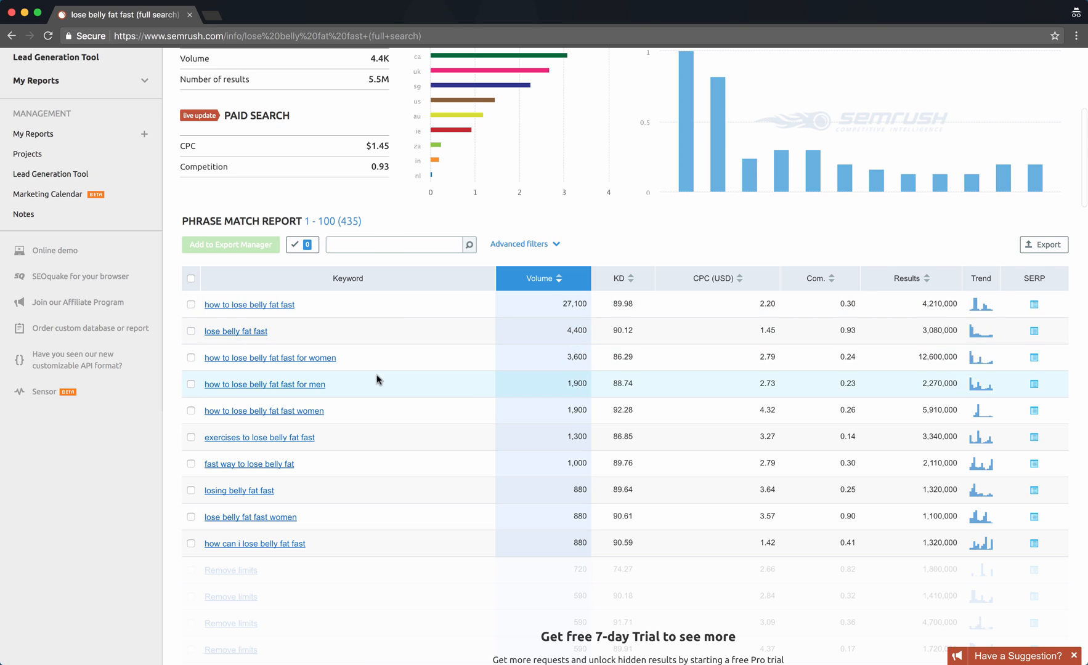
{"action": "mouse_move", "coordinate": [621, 285]}
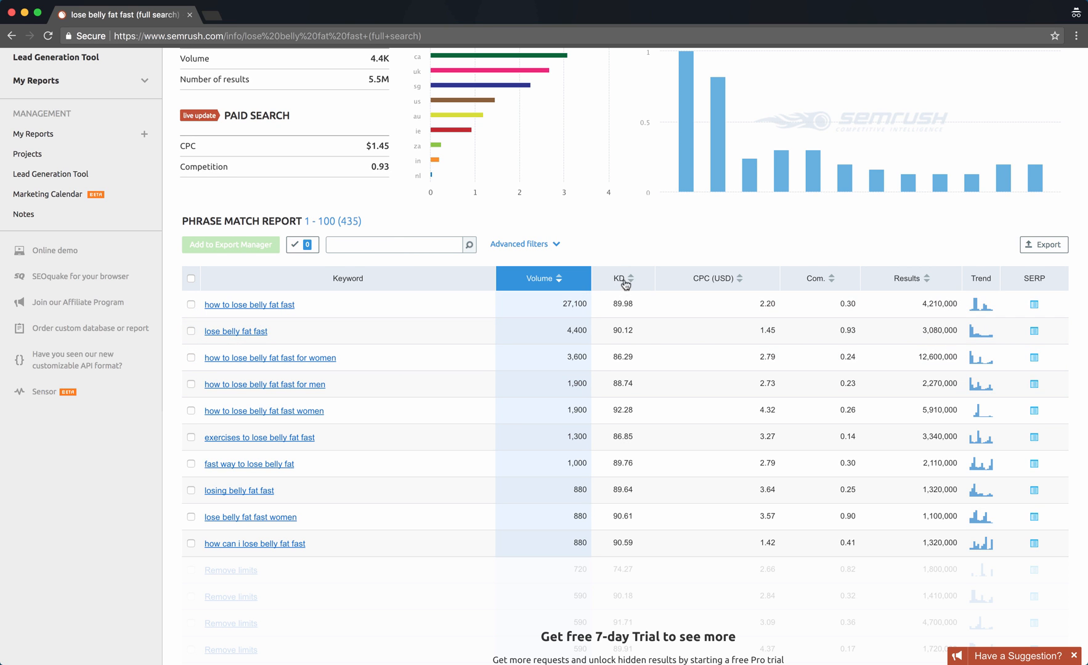
{"action": "mouse_move", "coordinate": [652, 336]}
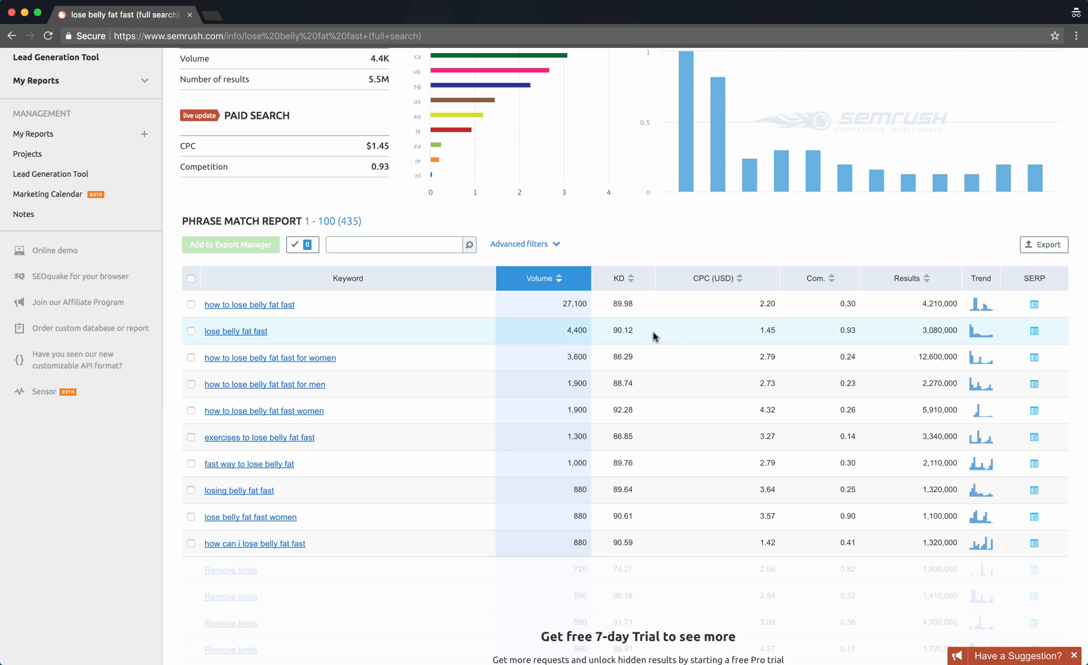
{"action": "mouse_move", "coordinate": [618, 419]}
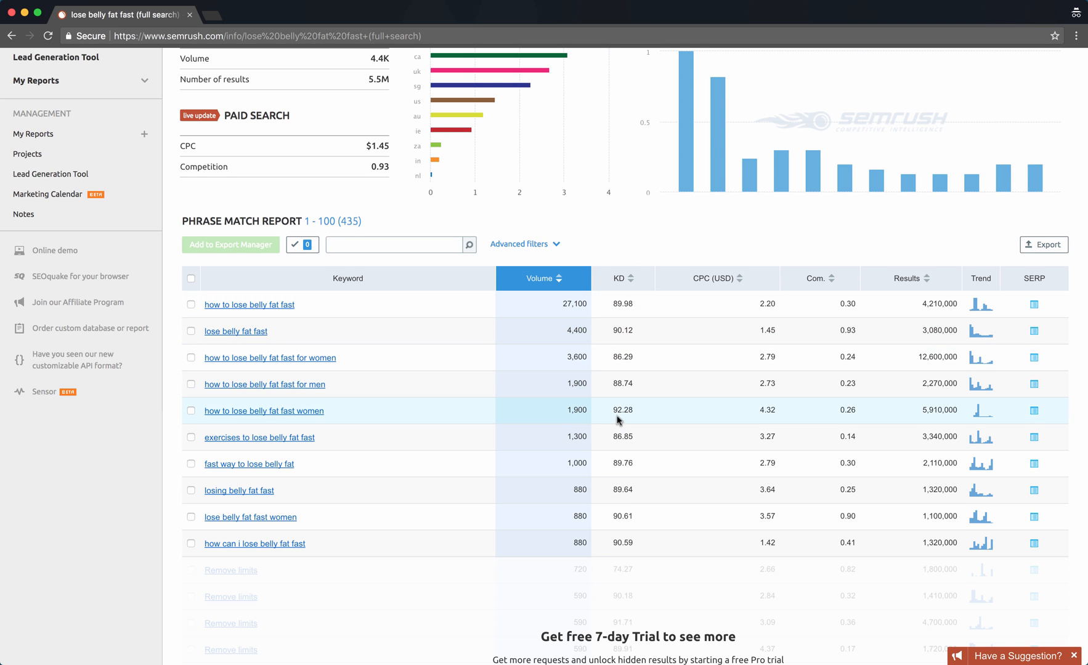
{"action": "mouse_move", "coordinate": [631, 419]}
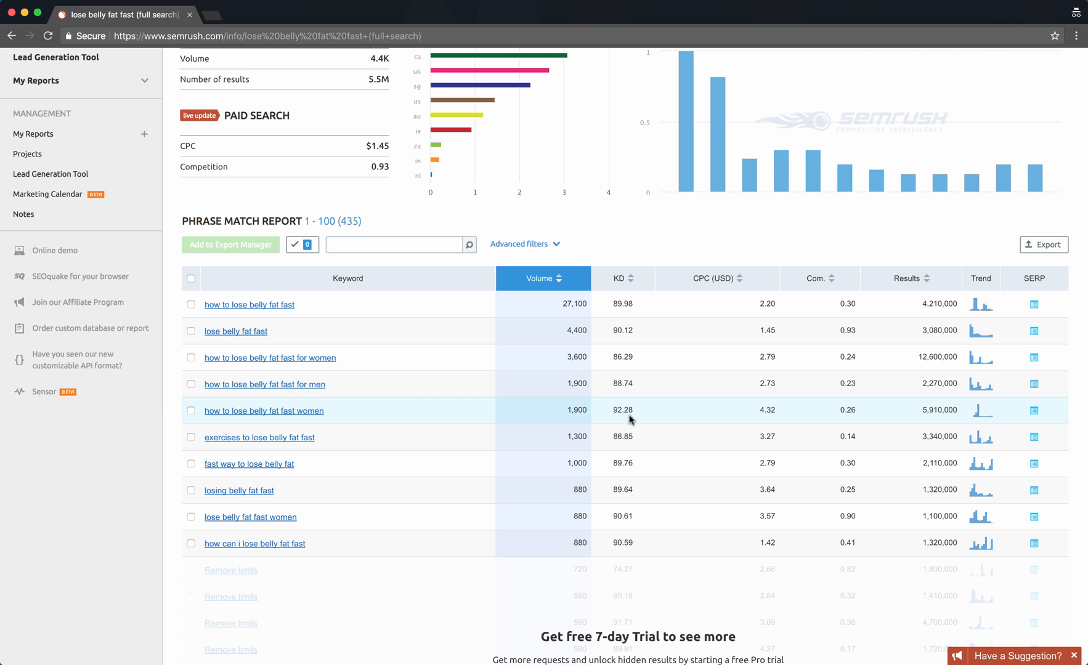
{"action": "mouse_move", "coordinate": [640, 412]}
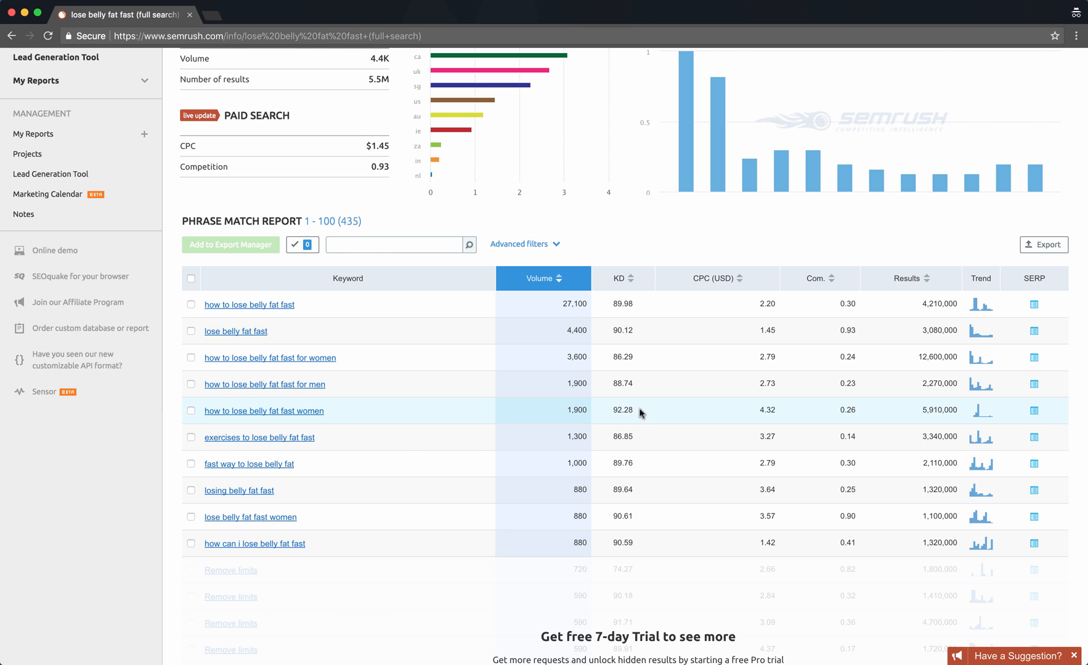
{"action": "mouse_move", "coordinate": [658, 393]}
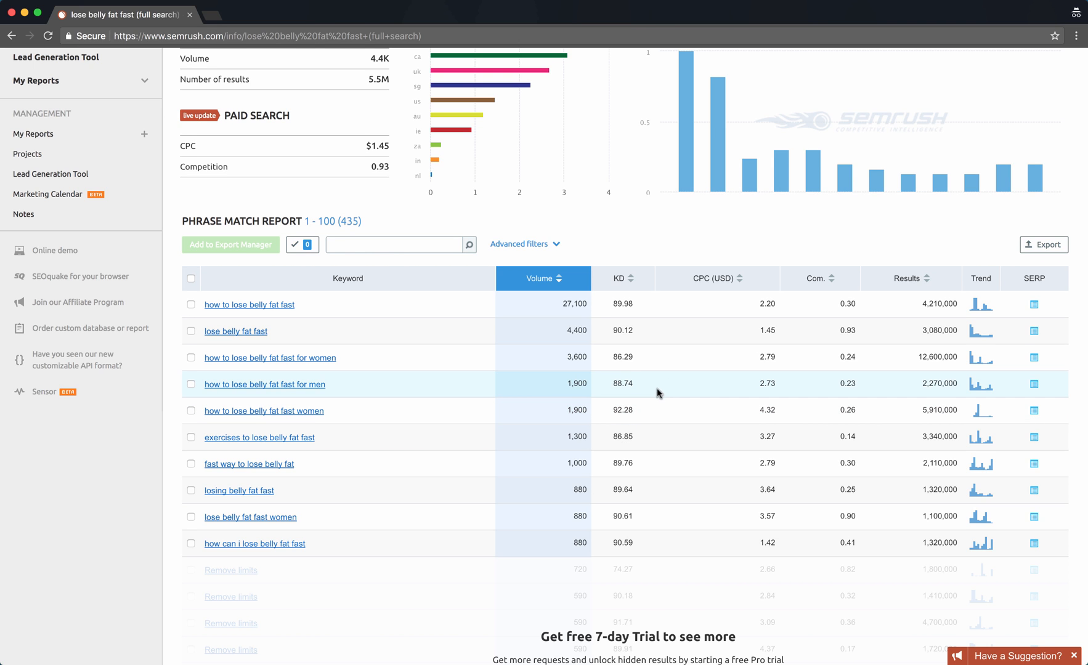
{"action": "mouse_move", "coordinate": [729, 314]}
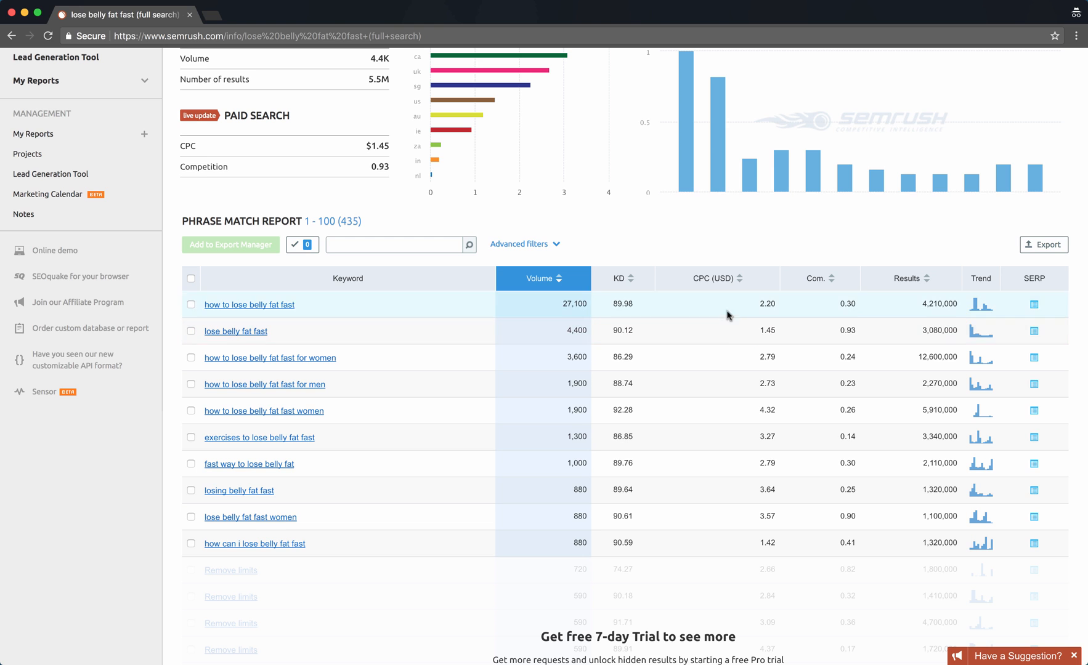
{"action": "mouse_move", "coordinate": [735, 378]}
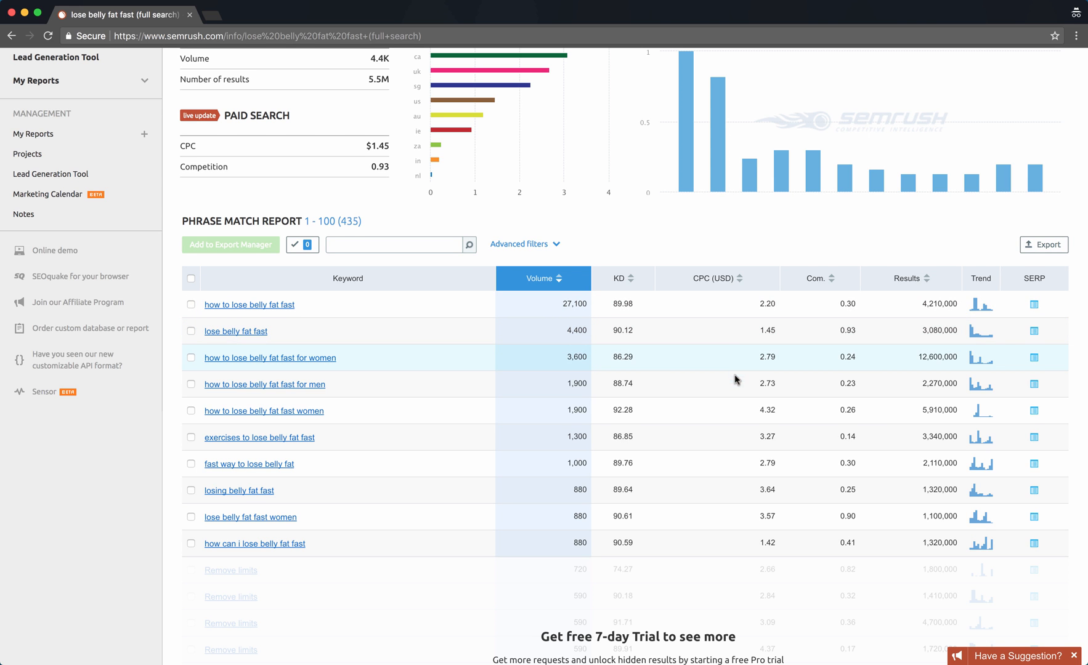
{"action": "scroll", "scroll_direction": "down", "scroll_amount": 3}
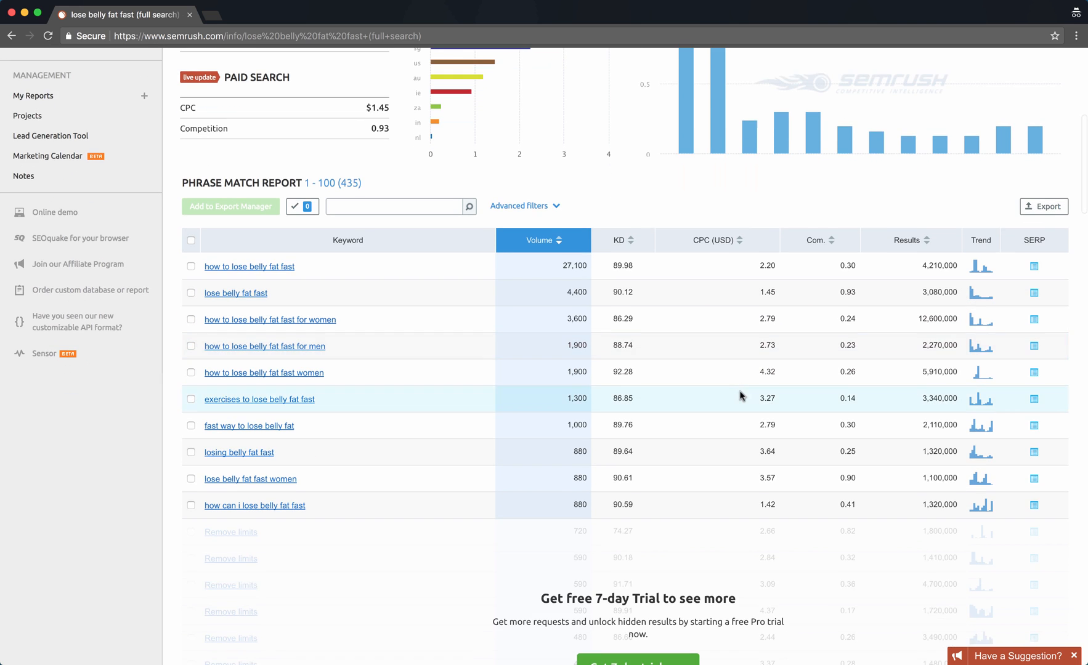
{"action": "mouse_move", "coordinate": [764, 281]}
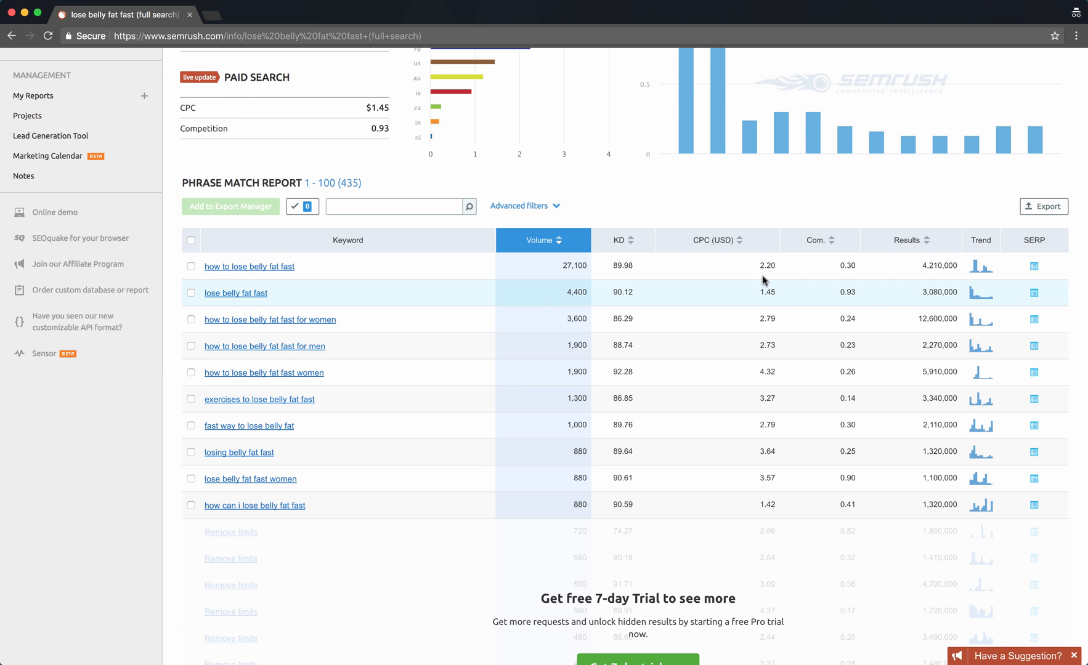
{"action": "mouse_move", "coordinate": [756, 285]}
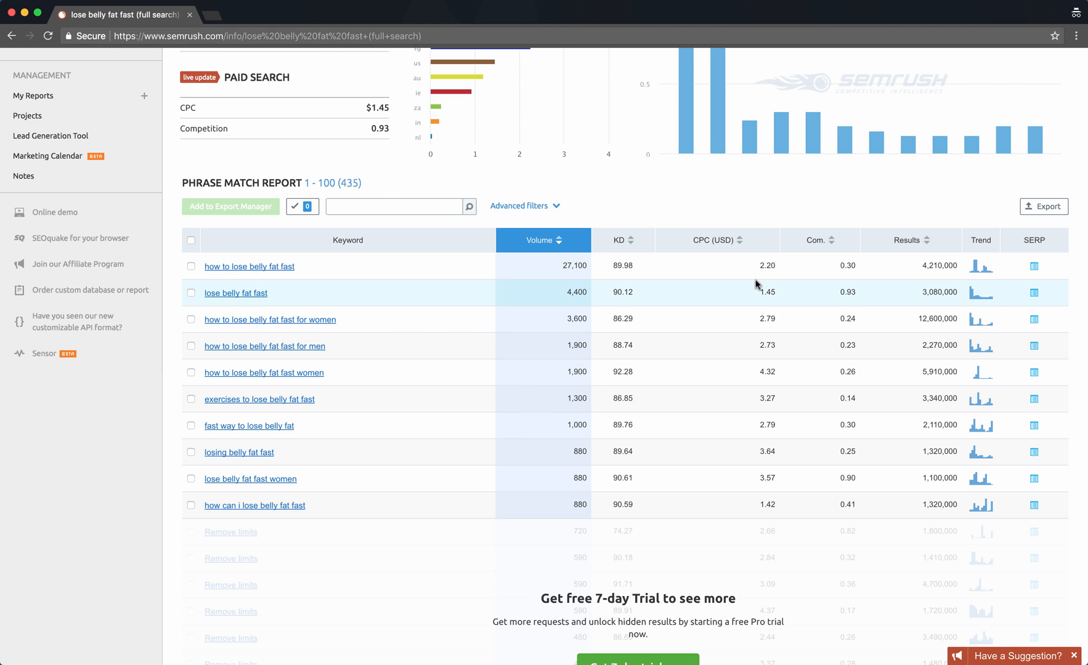
{"action": "mouse_move", "coordinate": [759, 266]}
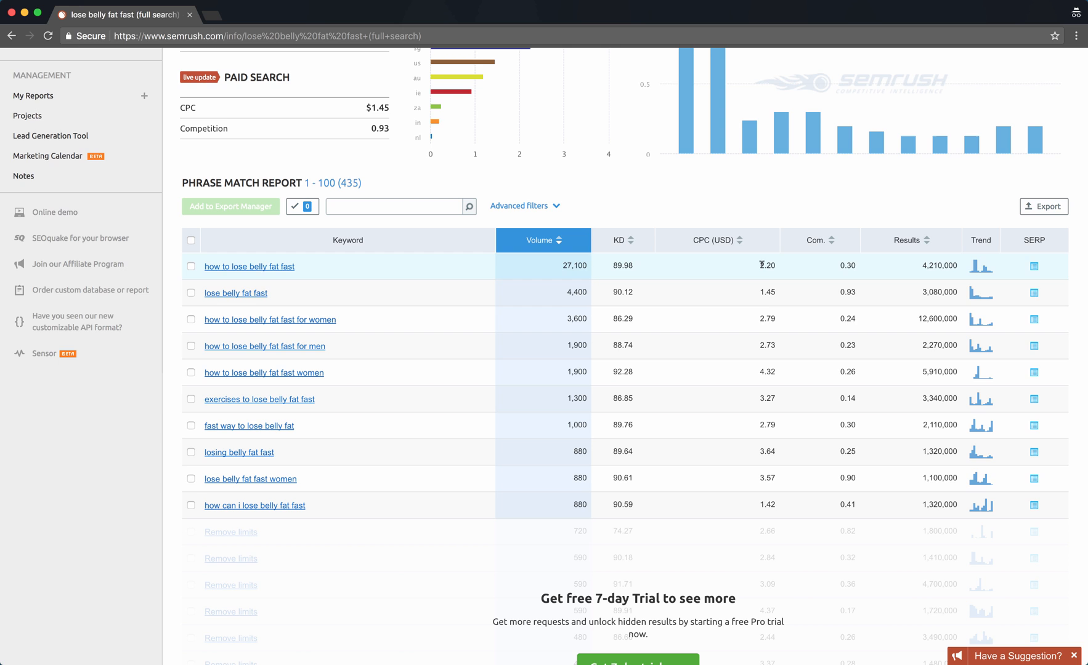
{"action": "mouse_move", "coordinate": [759, 310]}
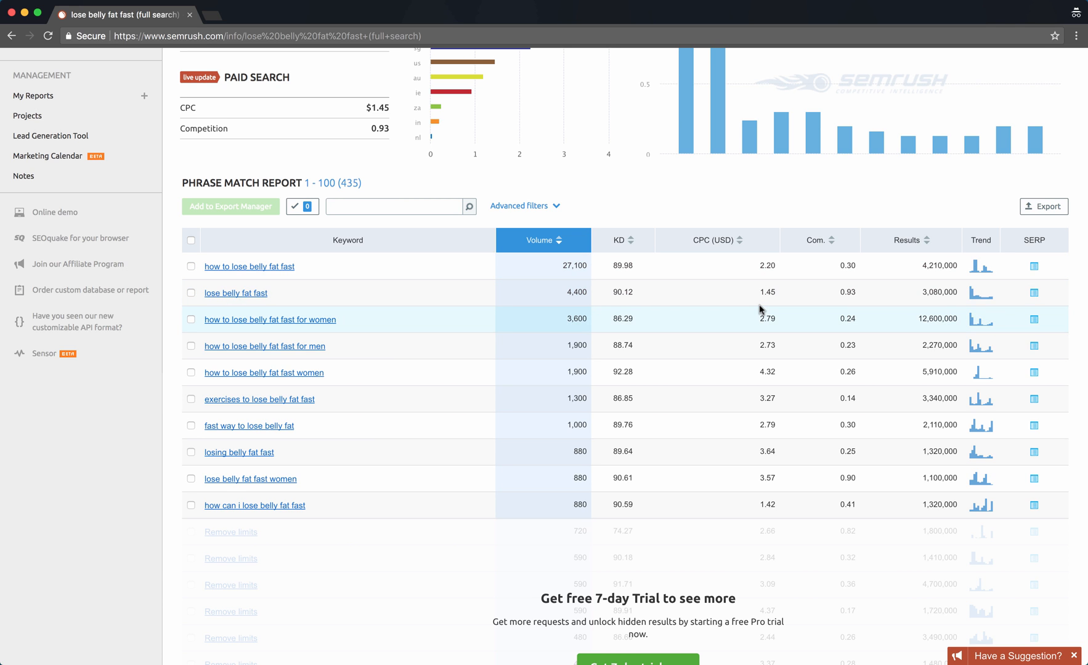
{"action": "mouse_move", "coordinate": [759, 329]}
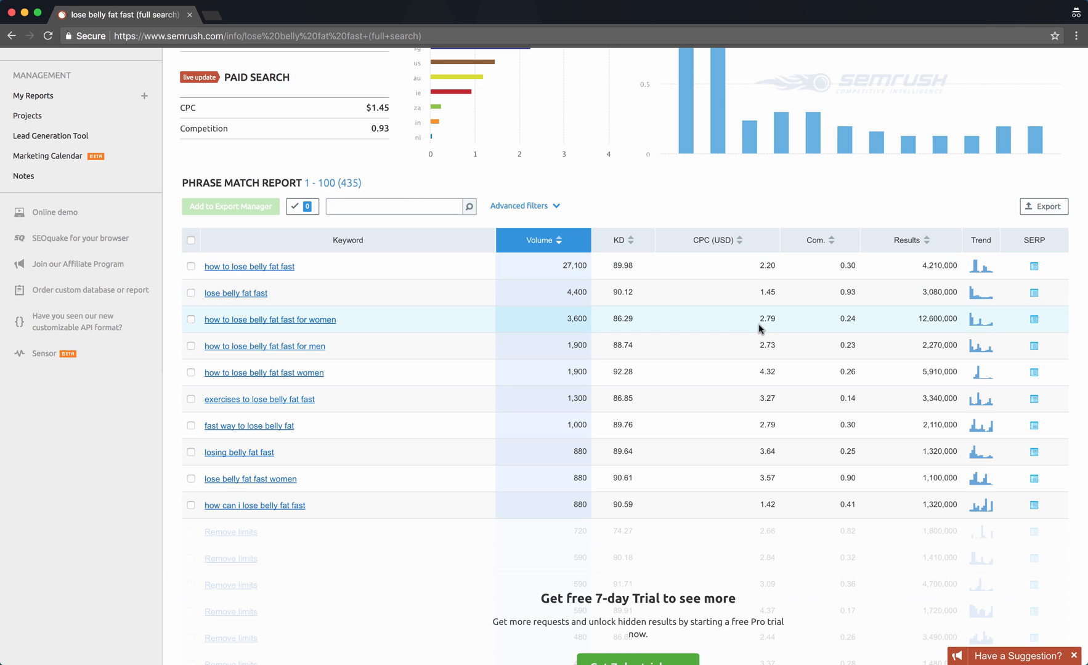
- Scroll through the 'lose belly fat fast' Phrase Match table and return to the top
{"action": "scroll", "scroll_direction": "up", "scroll_amount": 3}
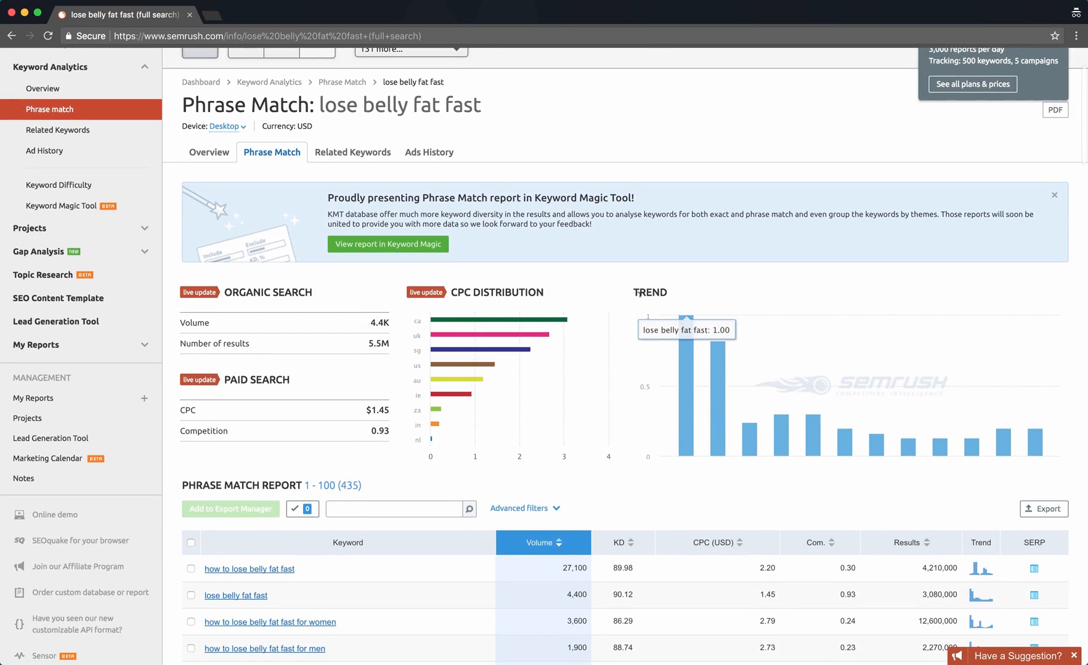
{"action": "scroll", "scroll_direction": "down", "scroll_amount": 3}
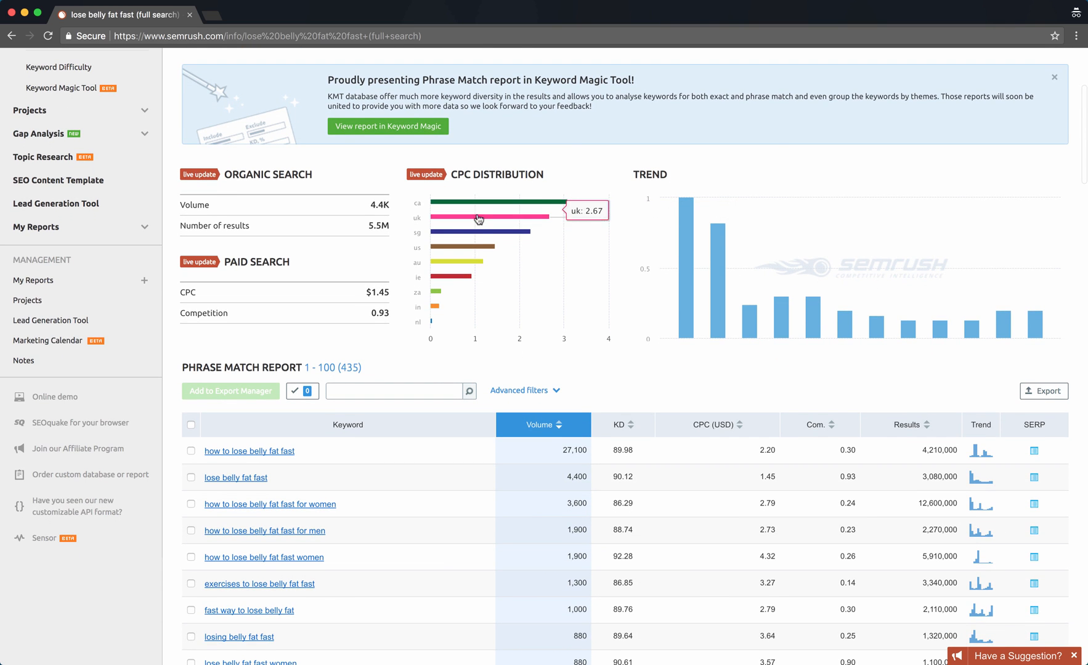
{"action": "mouse_move", "coordinate": [477, 219]}
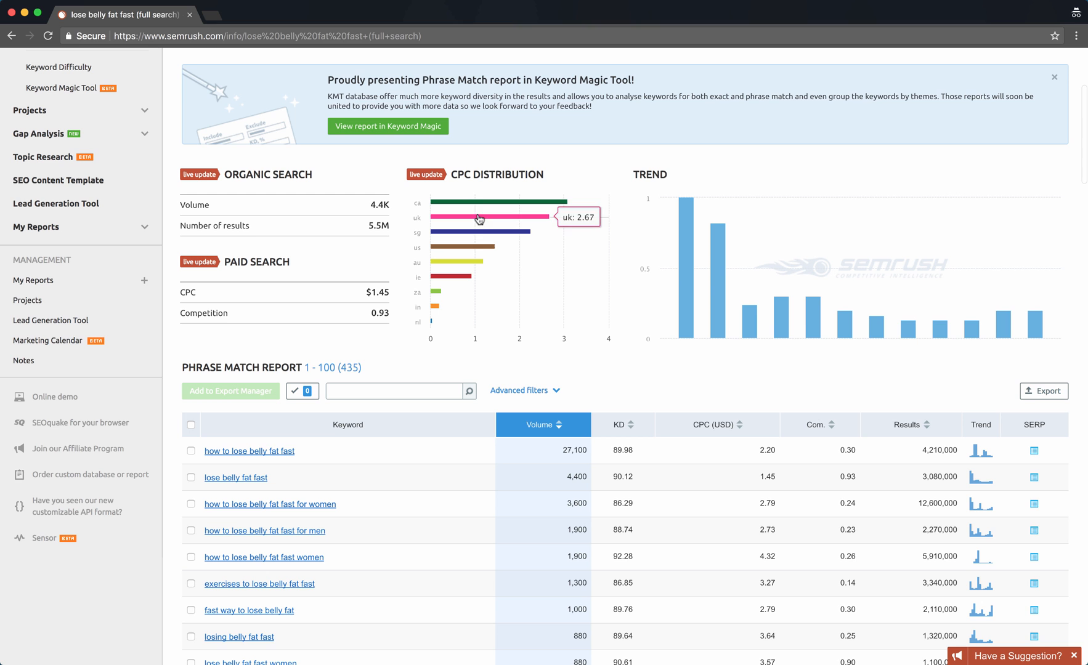
{"action": "scroll", "scroll_direction": "up", "scroll_amount": 3}
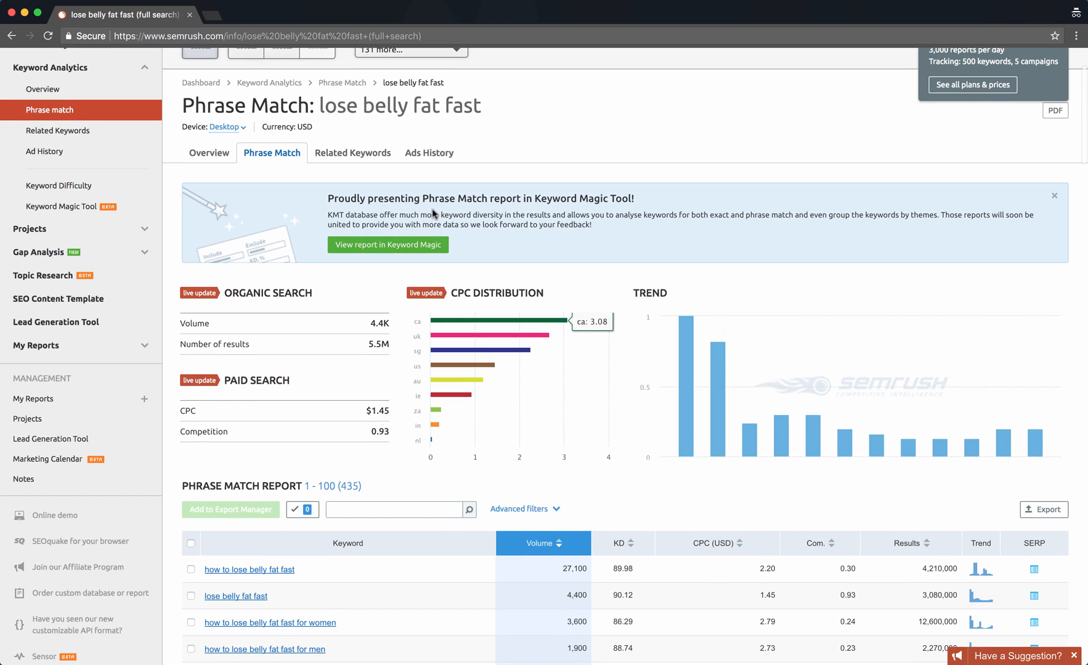
{"action": "scroll", "scroll_direction": "down", "scroll_amount": 3}
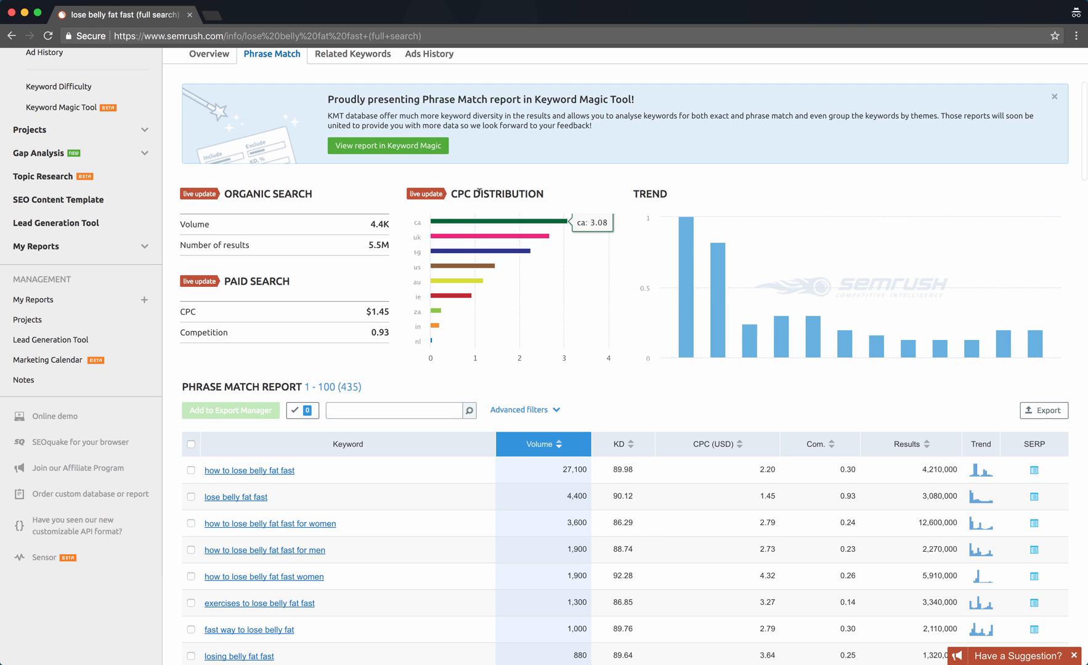
{"action": "mouse_move", "coordinate": [492, 229]}
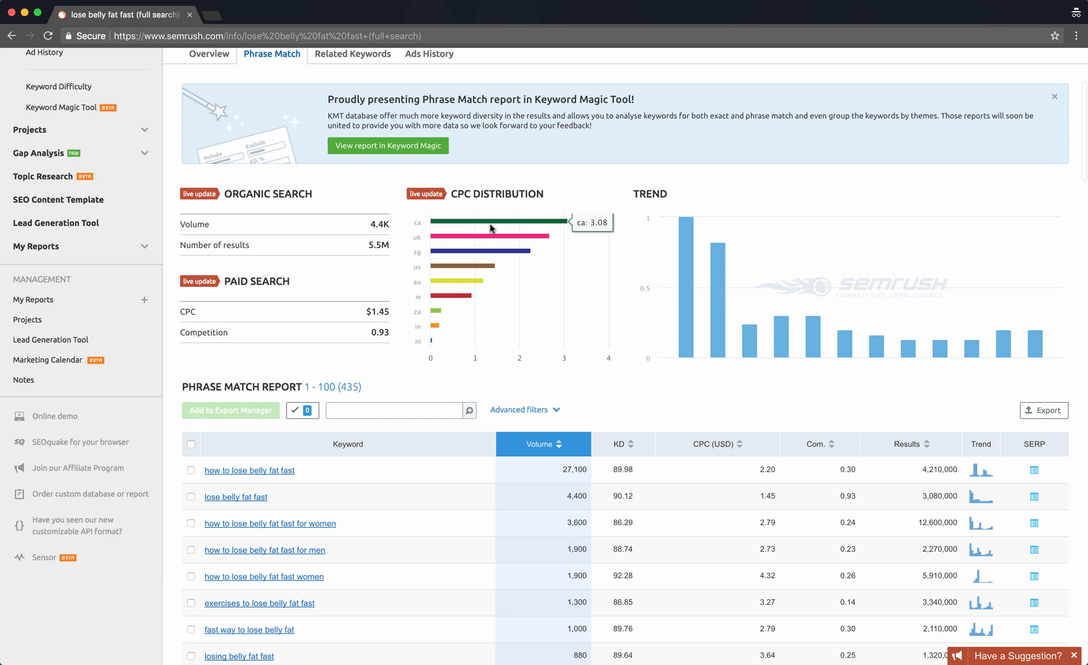
{"action": "mouse_move", "coordinate": [480, 241]}
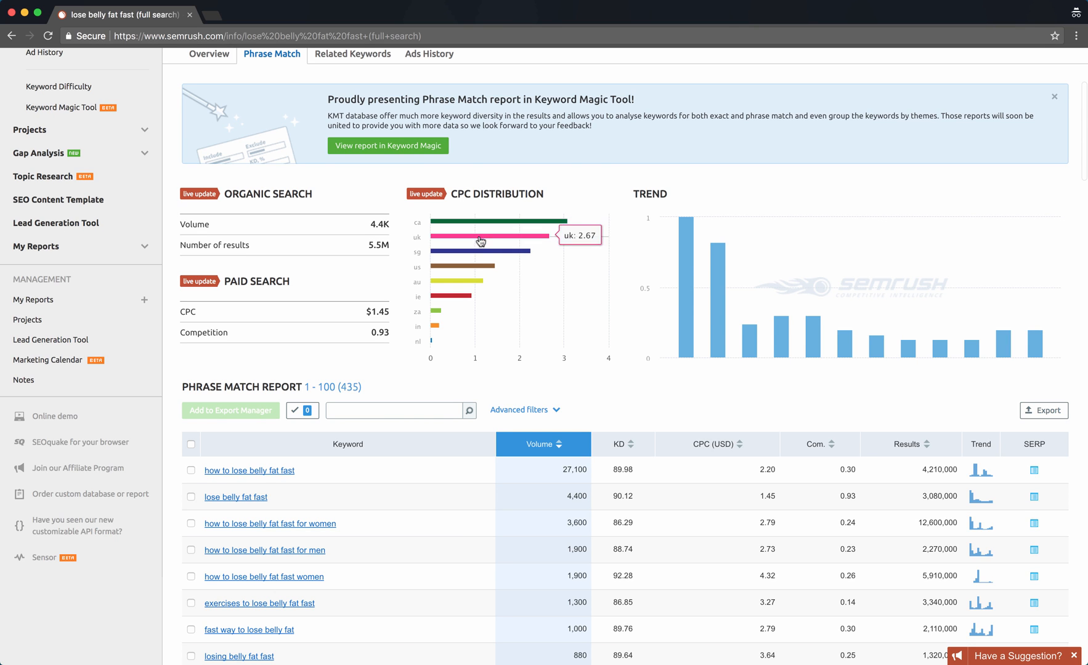
{"action": "mouse_move", "coordinate": [434, 253]}
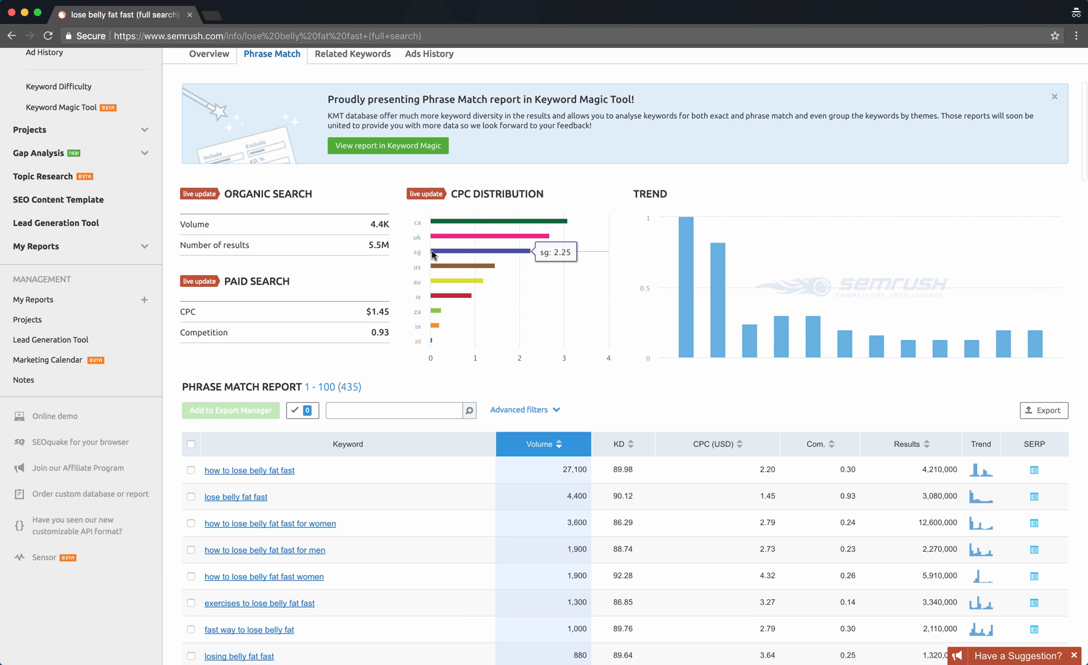
{"action": "mouse_move", "coordinate": [457, 267]}
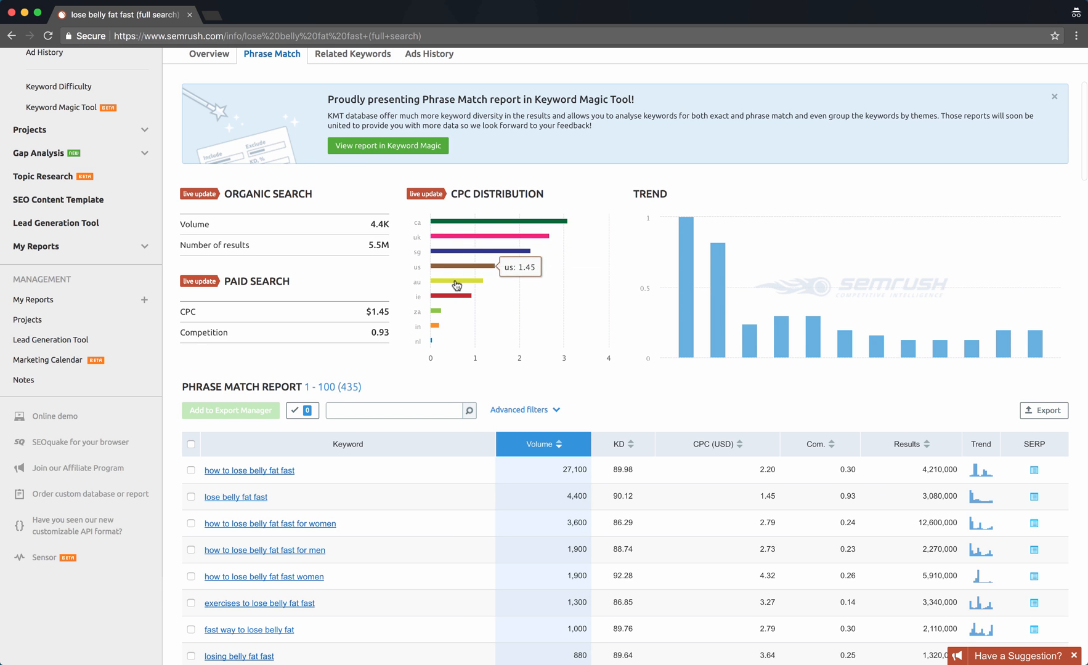
{"action": "scroll", "scroll_direction": "down", "scroll_amount": 3}
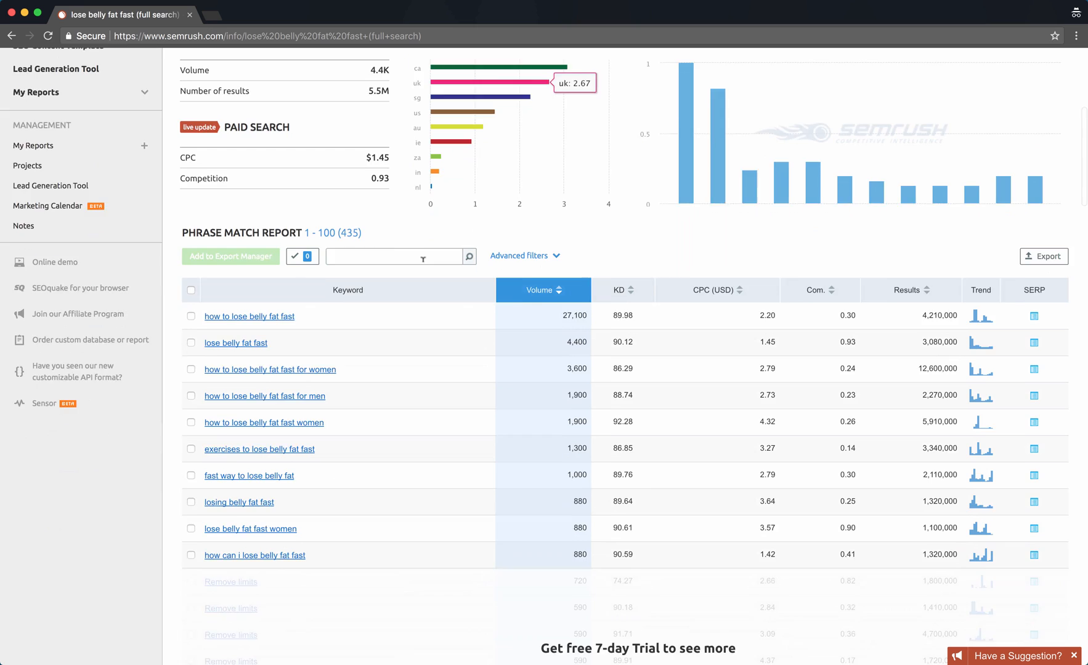
{"action": "scroll", "scroll_direction": "down", "scroll_amount": 3}
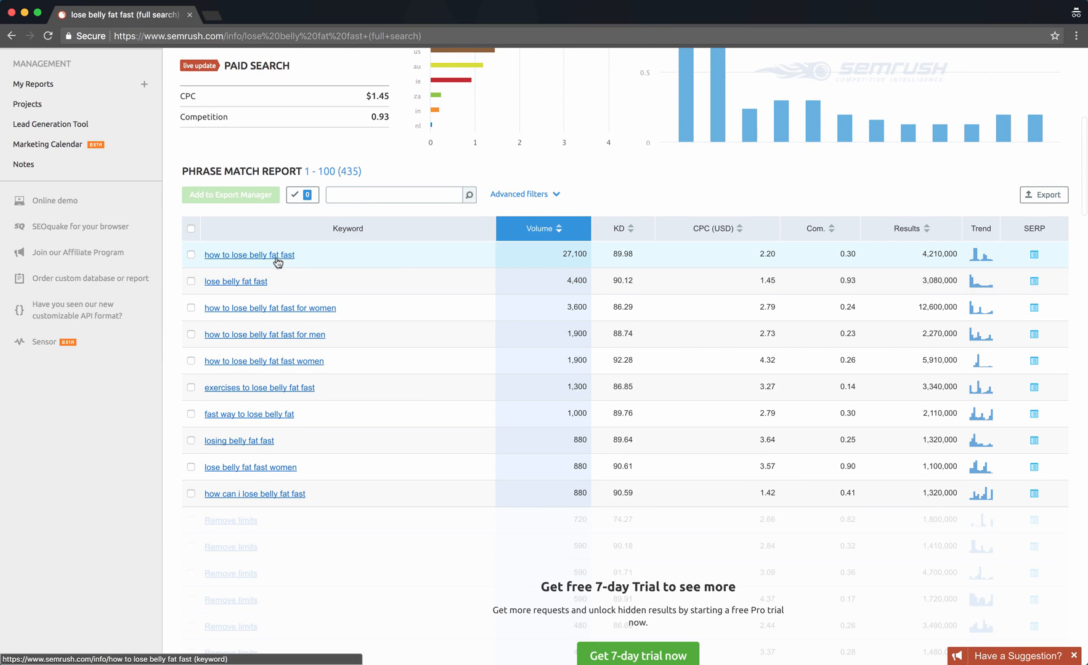
{"action": "scroll", "scroll_direction": "up", "scroll_amount": 3}
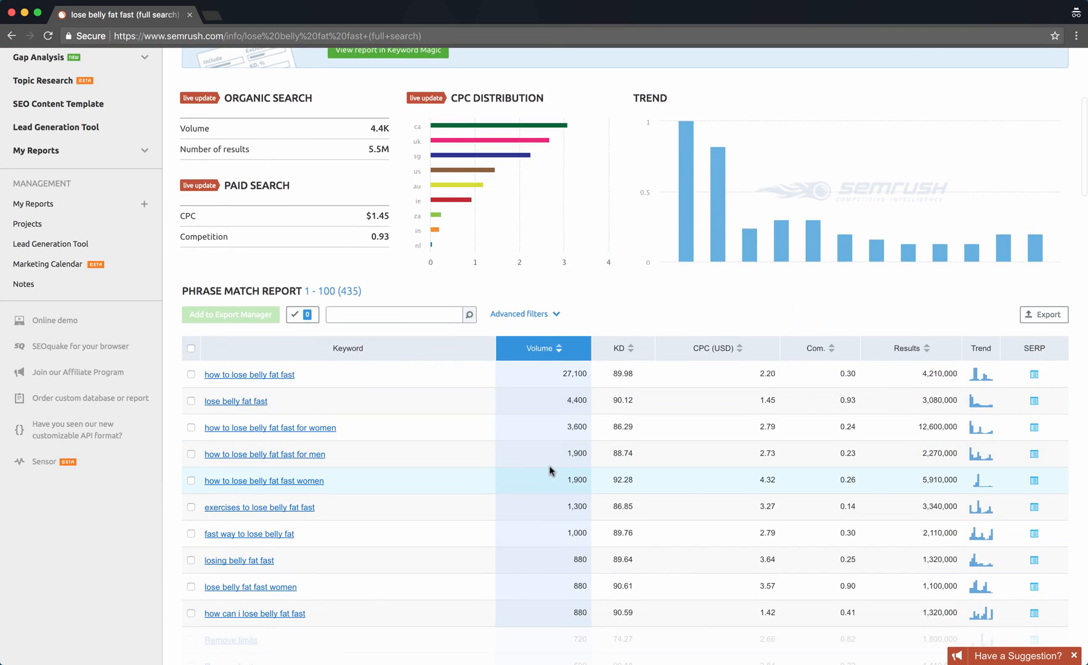
{"action": "scroll", "scroll_direction": "down", "scroll_amount": 3}
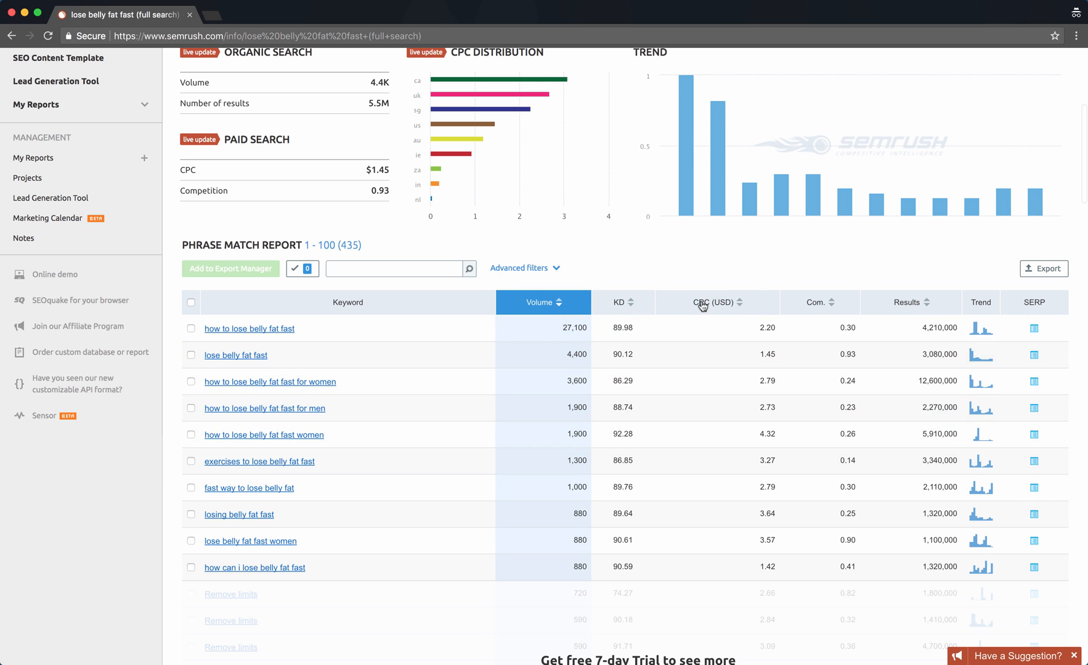
{"action": "mouse_move", "coordinate": [743, 397]}
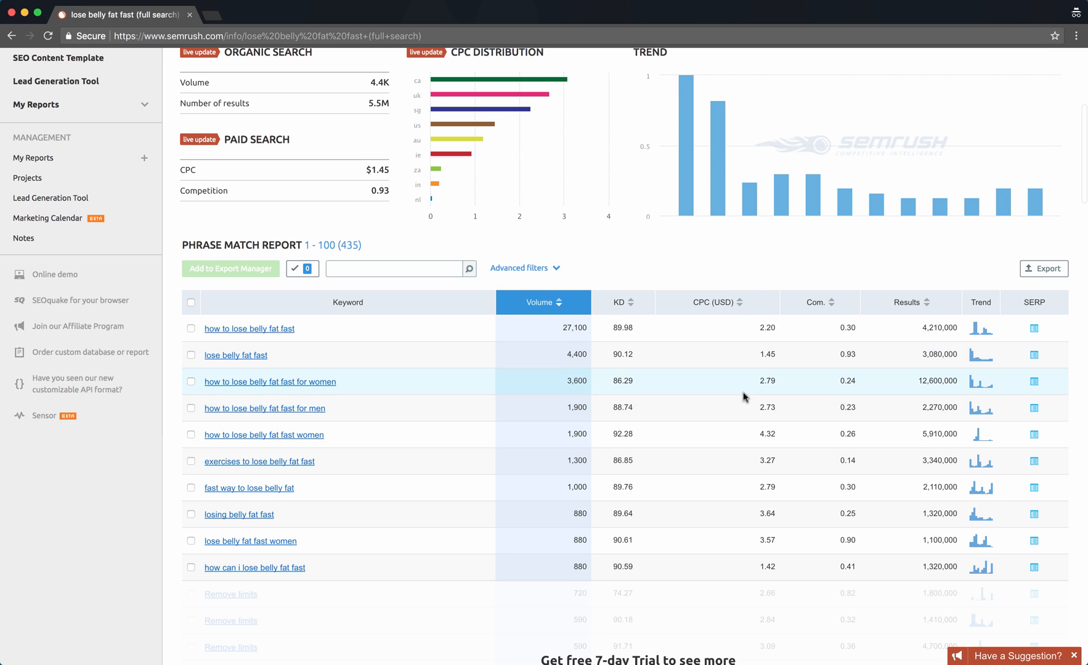
{"action": "scroll", "scroll_direction": "up", "scroll_amount": 3}
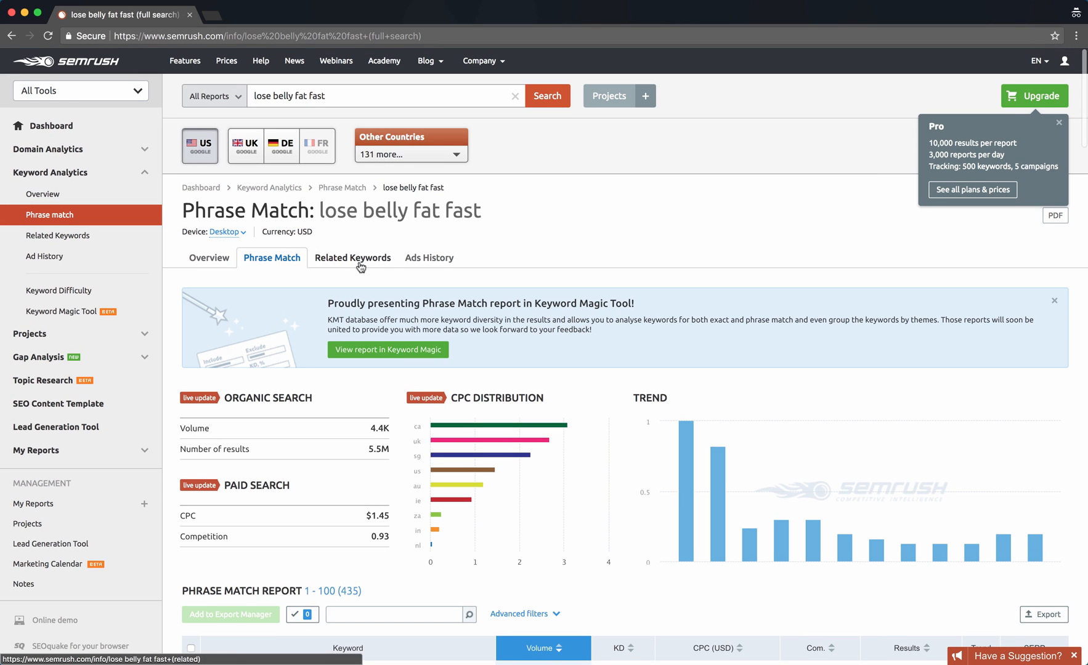
- Open the Related Keywords tab for 'lose belly fat fast', selecting it twice
{"action": "left_click", "coordinate": [353, 258]}
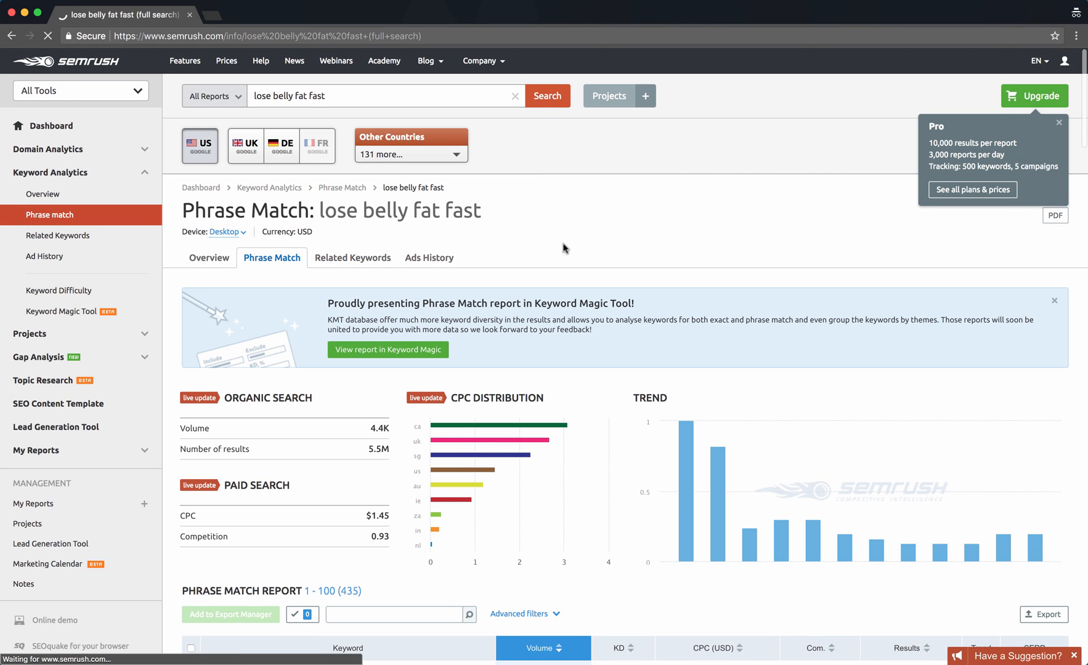
{"action": "mouse_move", "coordinate": [366, 262]}
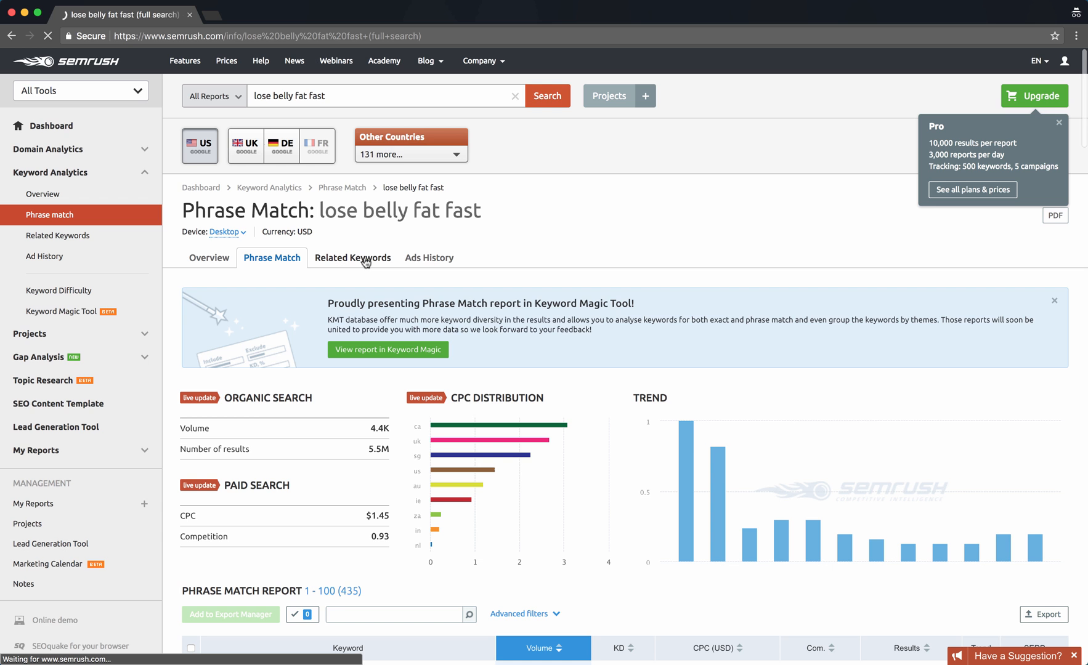
{"action": "left_click", "coordinate": [352, 258]}
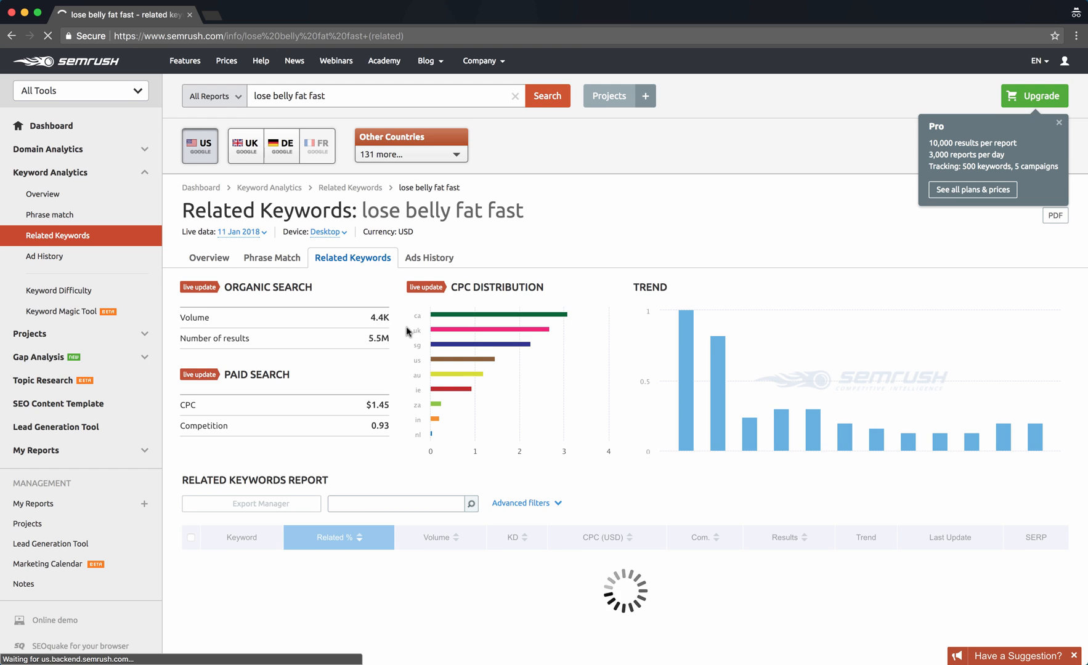
{"action": "scroll", "scroll_direction": "down", "scroll_amount": 3}
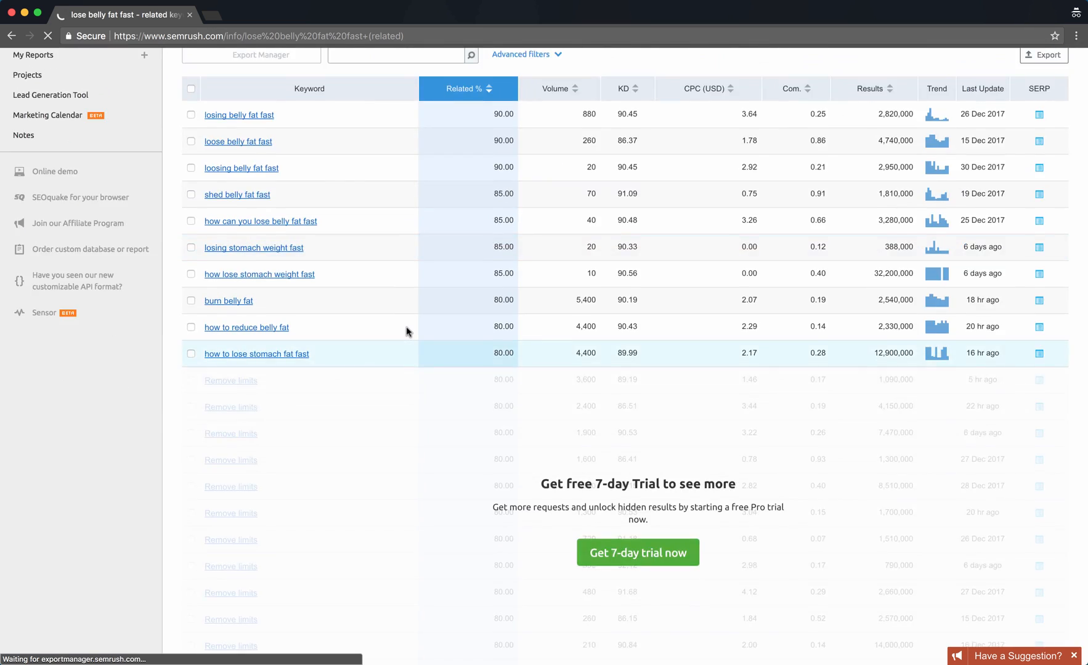
{"action": "scroll", "scroll_direction": "up", "scroll_amount": 3}
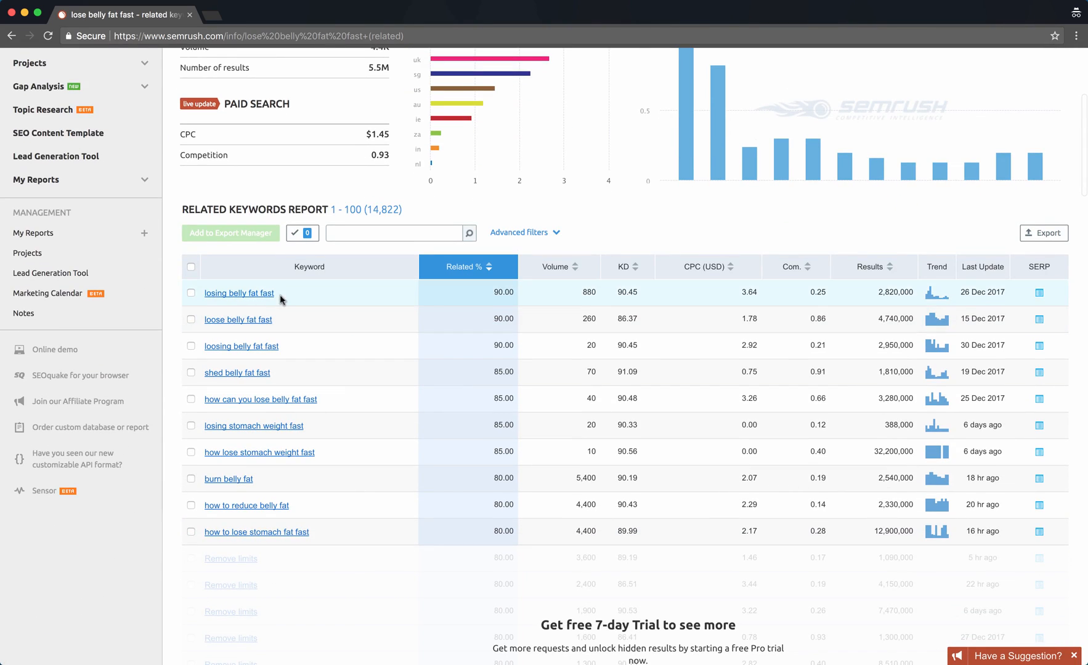
{"action": "mouse_move", "coordinate": [237, 373]}
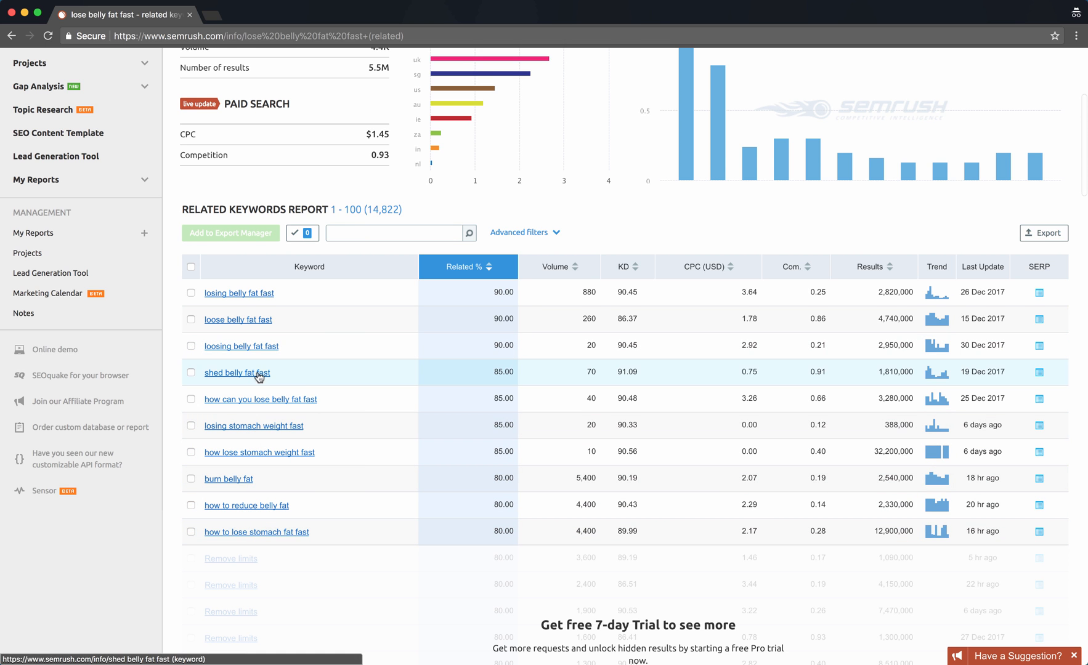
{"action": "scroll", "scroll_direction": "up", "scroll_amount": 3}
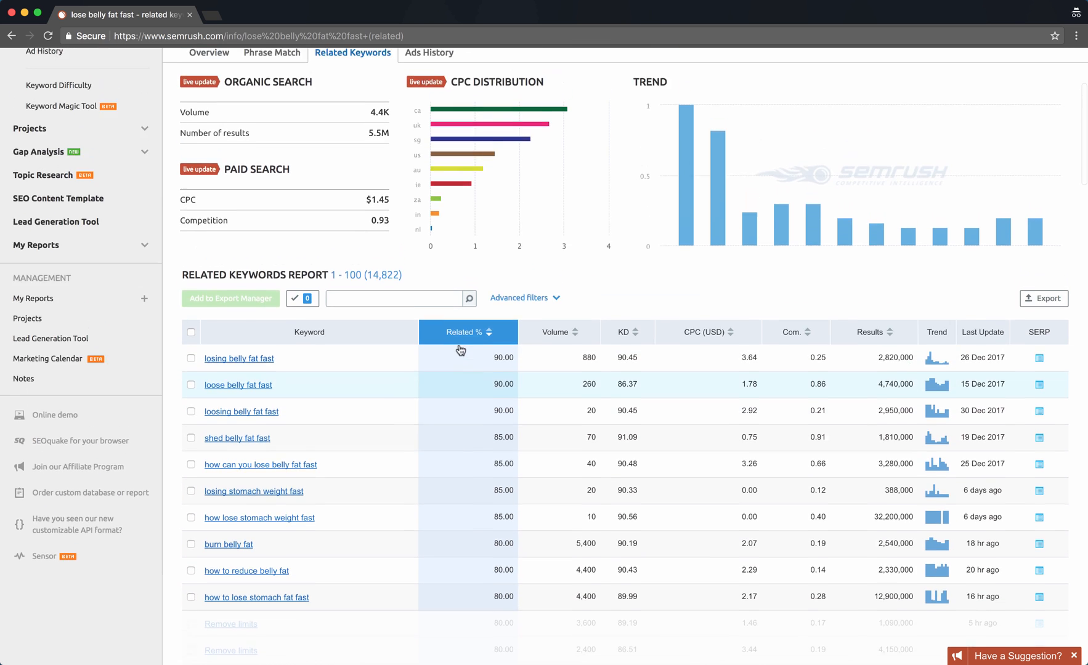
{"action": "scroll", "scroll_direction": "up", "scroll_amount": 3}
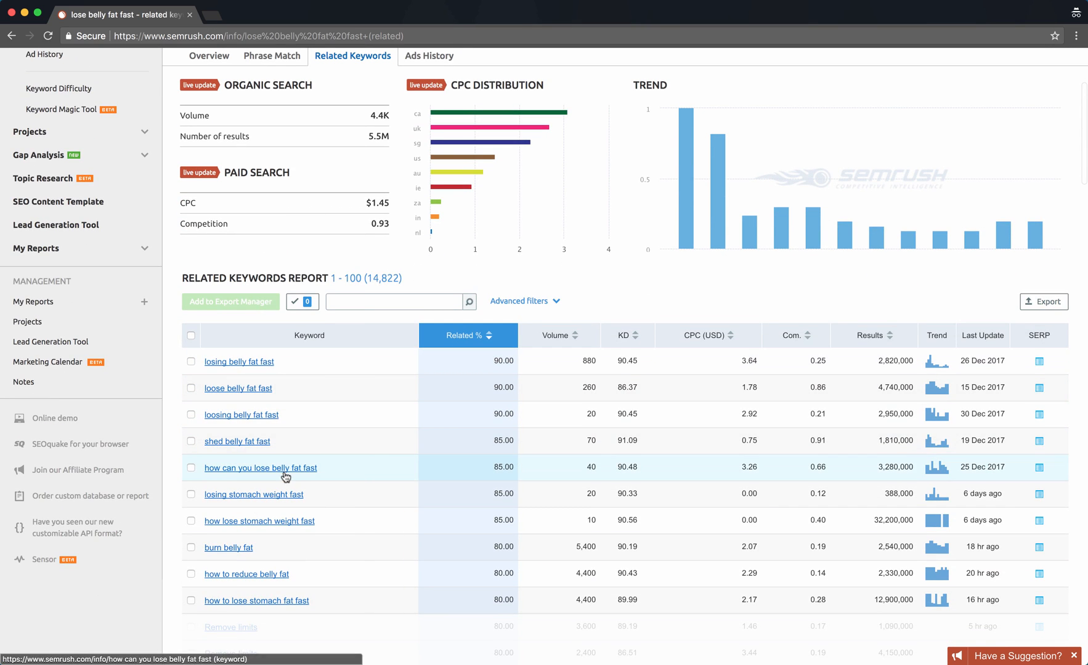
{"action": "mouse_move", "coordinate": [585, 358]}
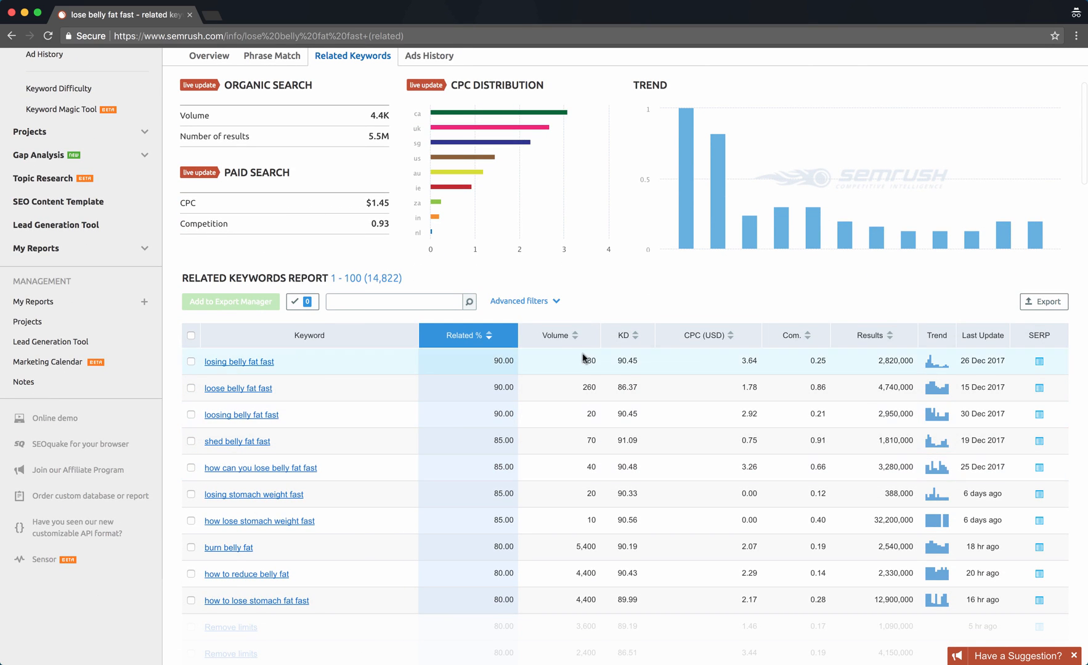
{"action": "scroll", "scroll_direction": "down", "scroll_amount": 3}
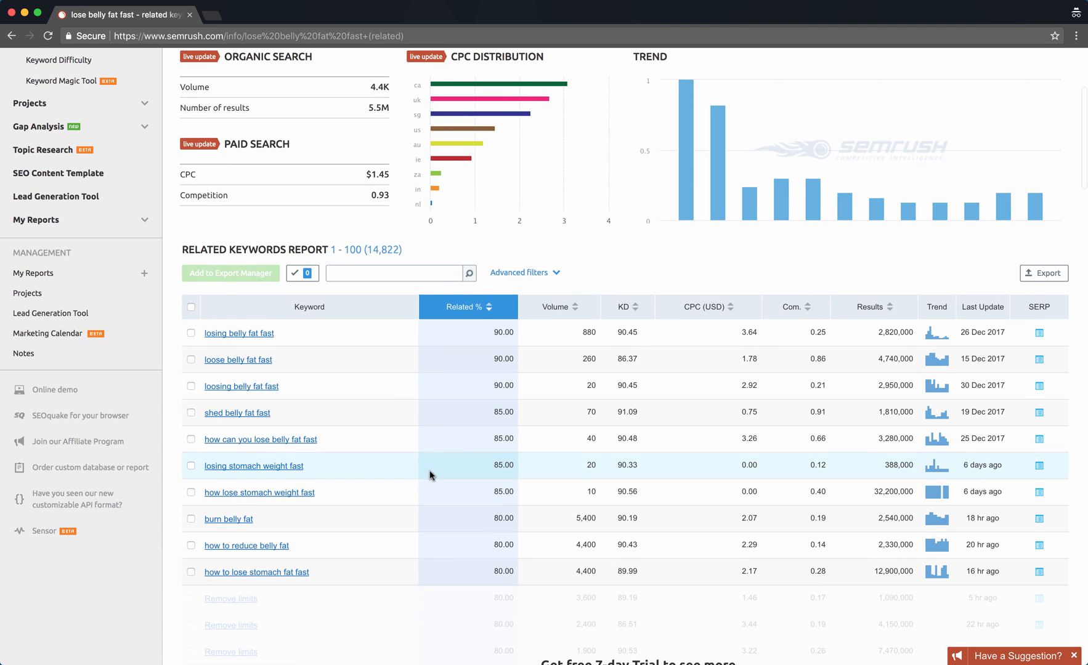
{"action": "mouse_move", "coordinate": [341, 457]}
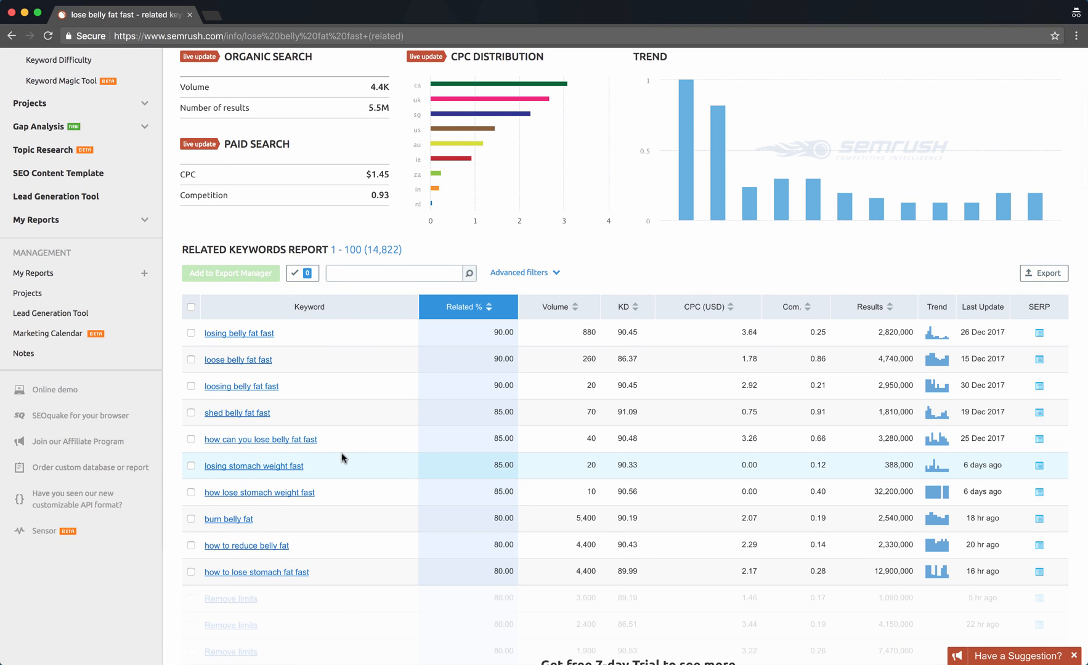
{"action": "scroll", "scroll_direction": "down", "scroll_amount": 3}
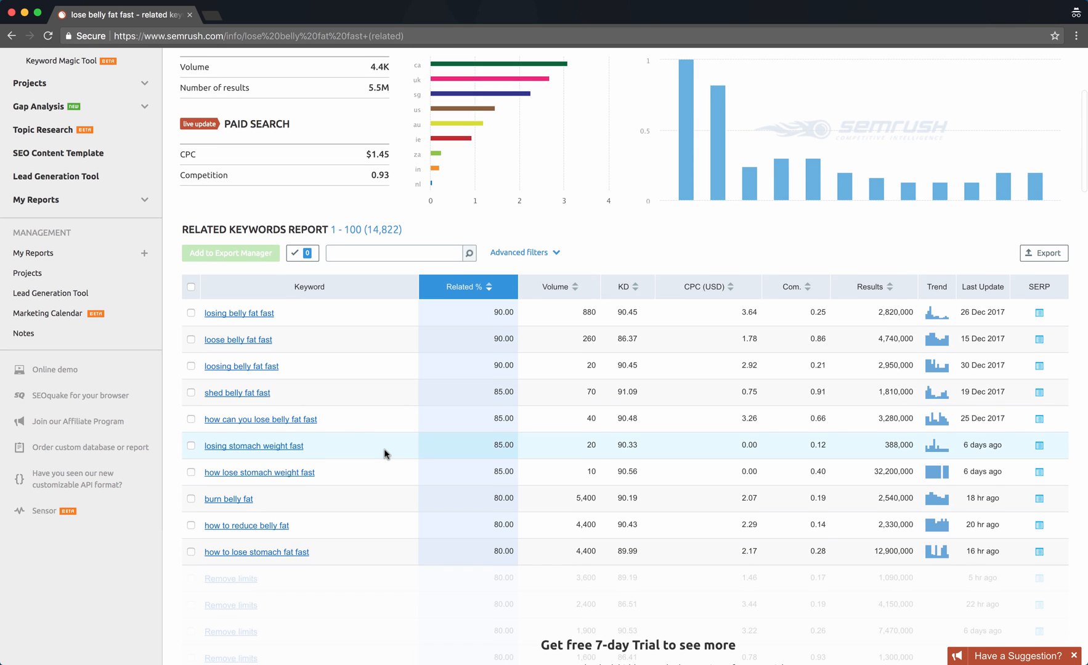
{"action": "scroll", "scroll_direction": "down", "scroll_amount": 3}
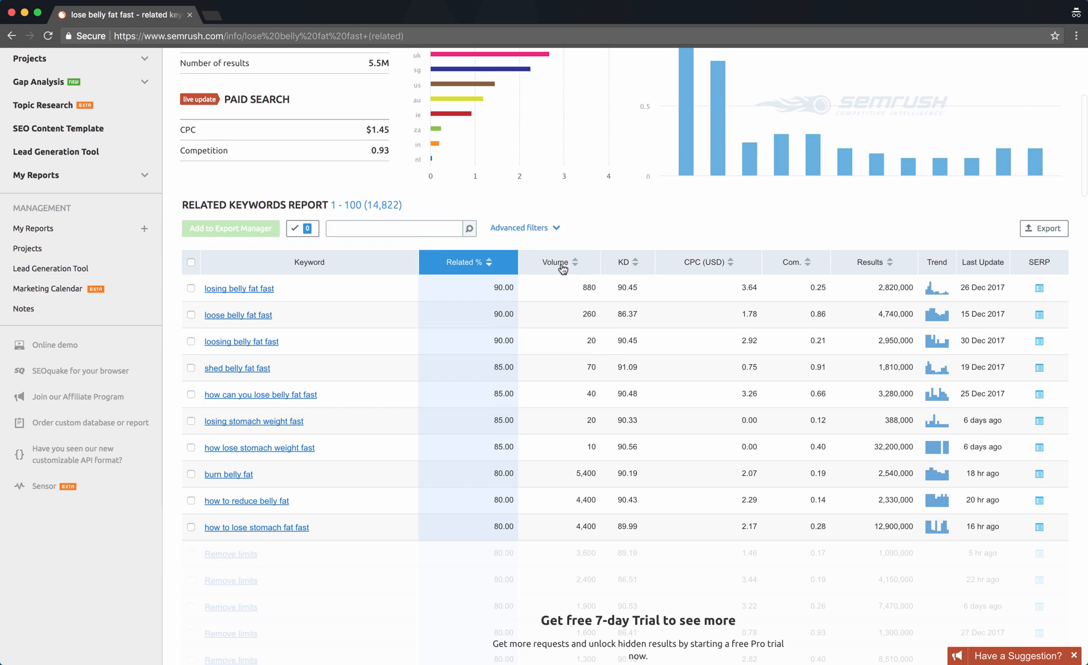
{"action": "scroll", "scroll_direction": "up", "scroll_amount": 3}
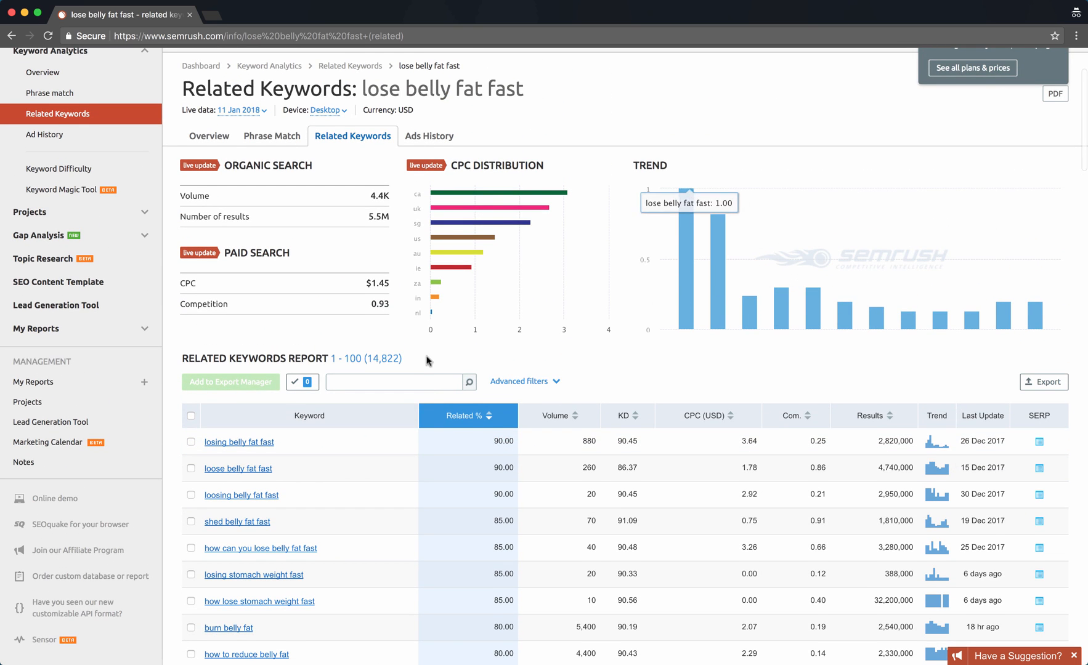
- Open the Keyword Ads History for 'lose belly fat fast' and scroll its advertiser table
{"action": "scroll", "scroll_direction": "up", "scroll_amount": 3}
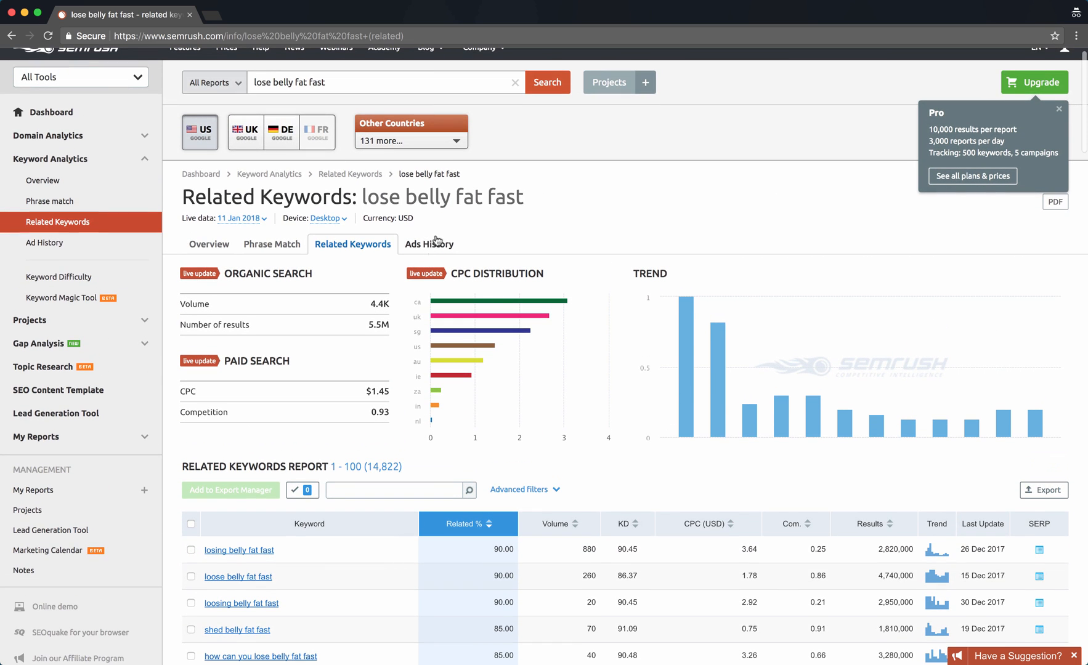
{"action": "left_click", "coordinate": [428, 243]}
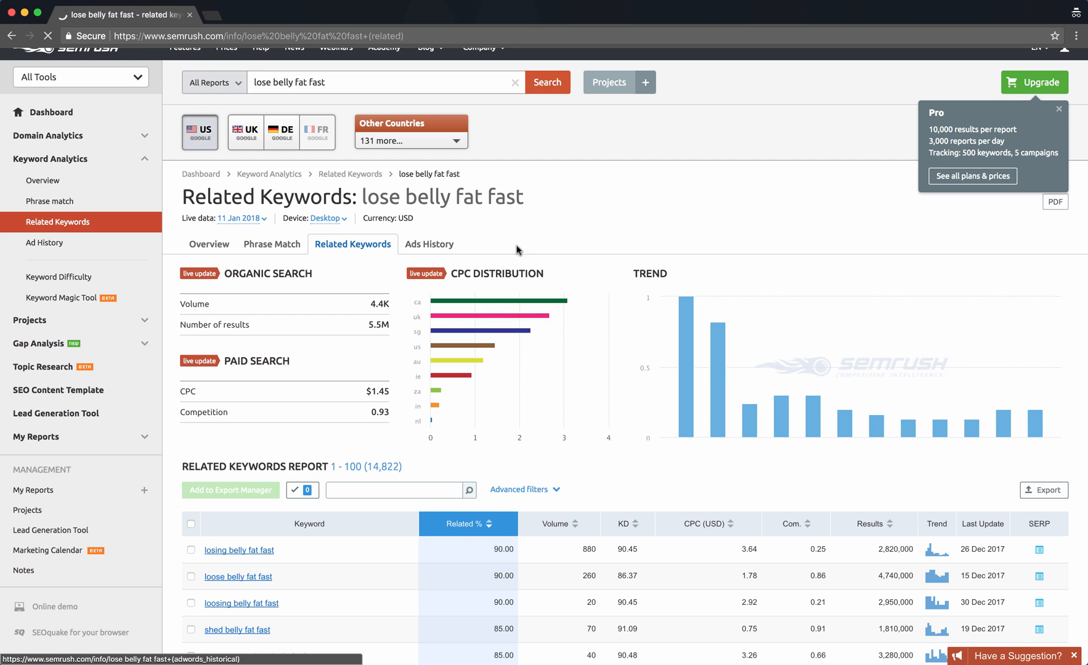
{"action": "left_click", "coordinate": [44, 257]}
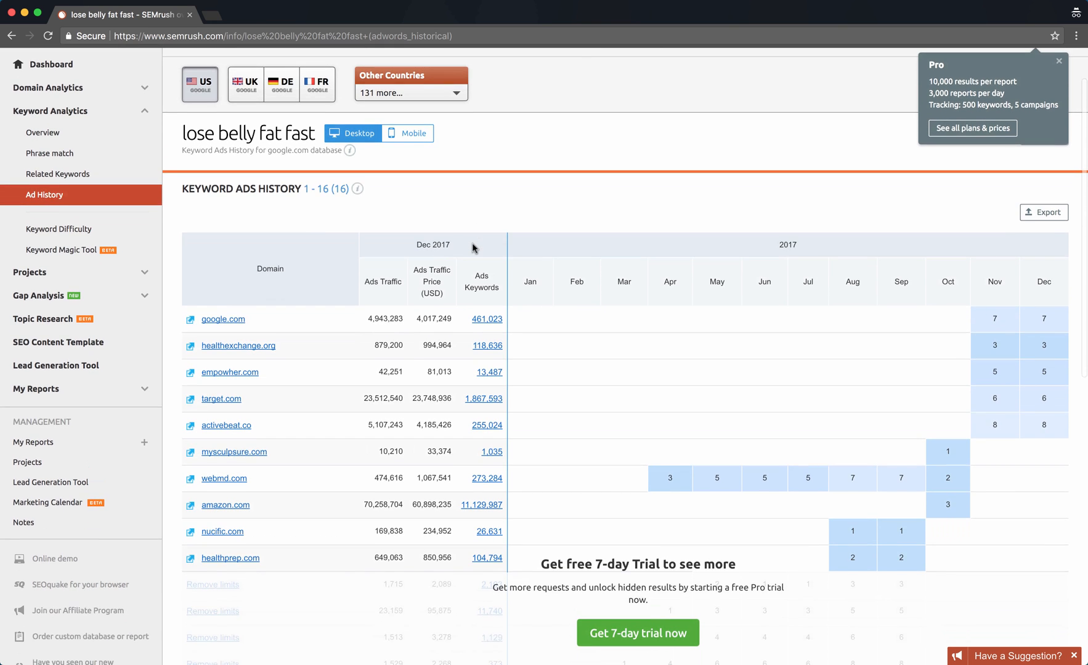
{"action": "scroll", "scroll_direction": "down", "scroll_amount": 3}
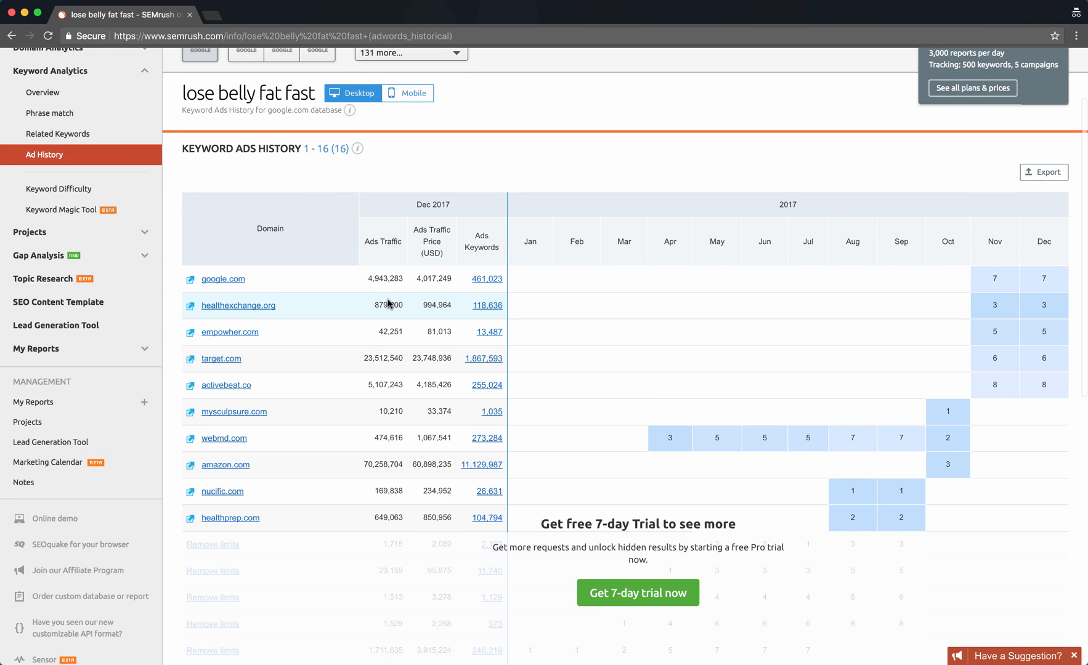
{"action": "mouse_move", "coordinate": [290, 320]}
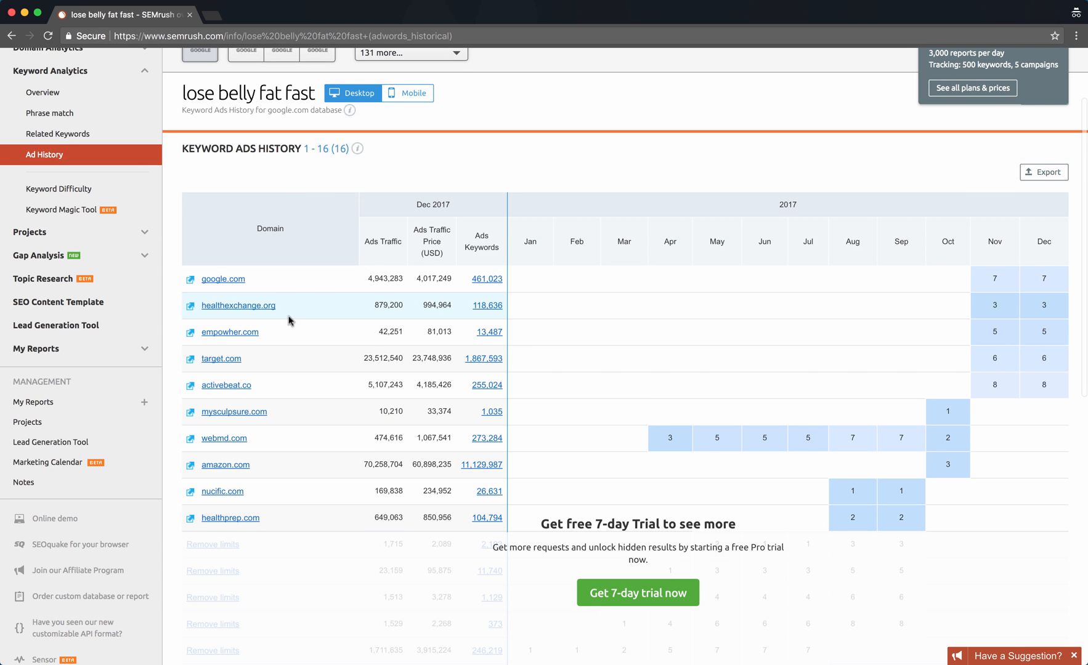
{"action": "scroll", "scroll_direction": "down", "scroll_amount": 3}
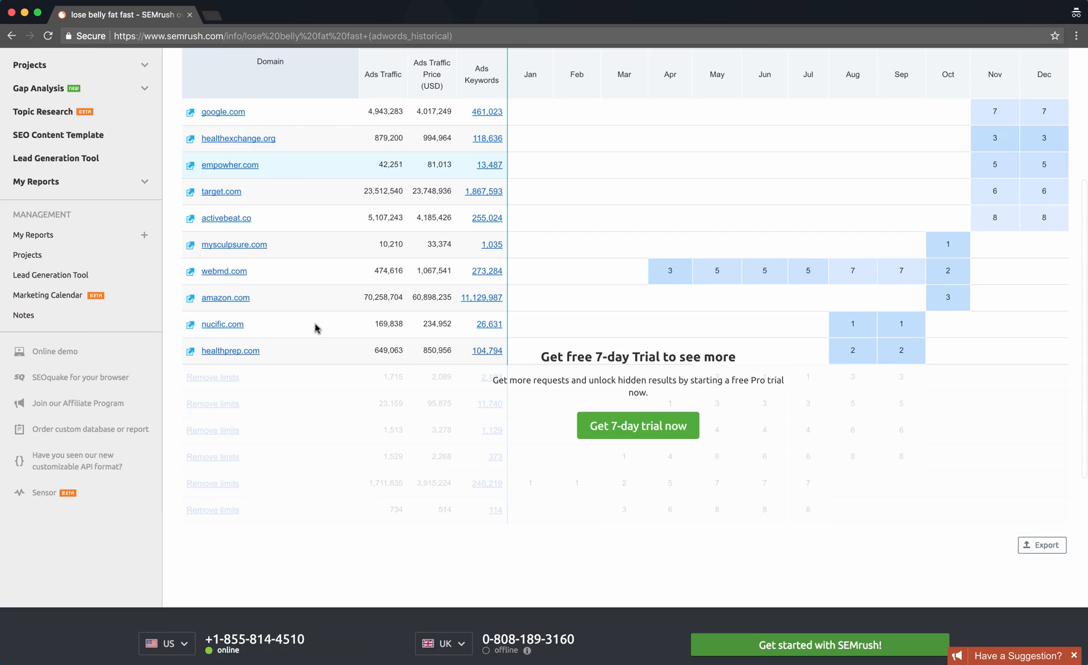
{"action": "scroll", "scroll_direction": "up", "scroll_amount": 3}
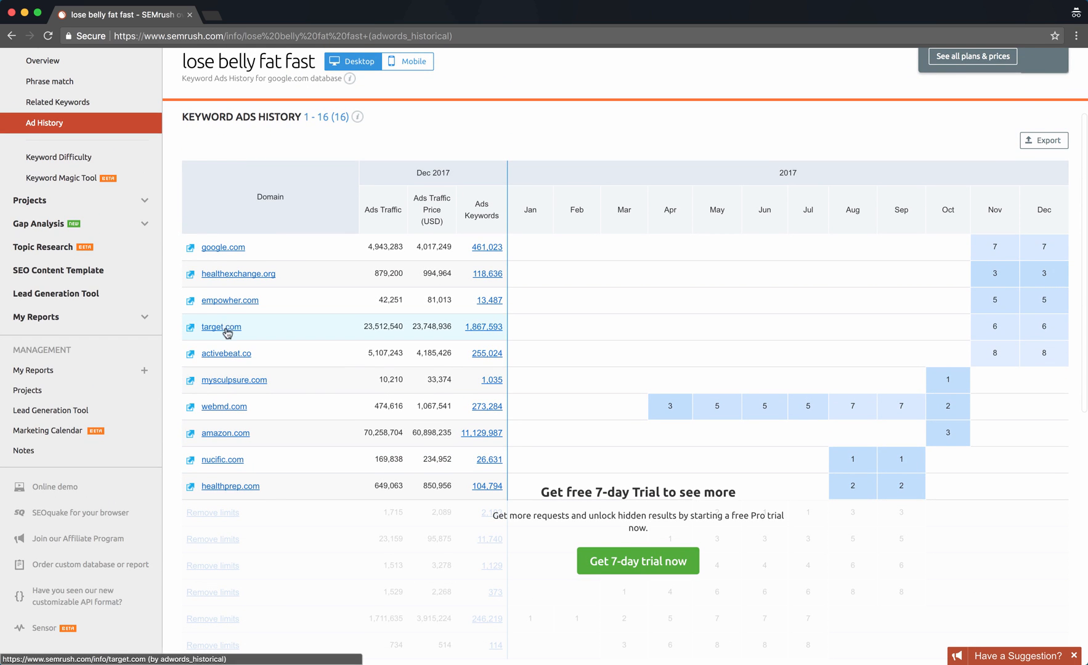
{"action": "mouse_move", "coordinate": [230, 440]}
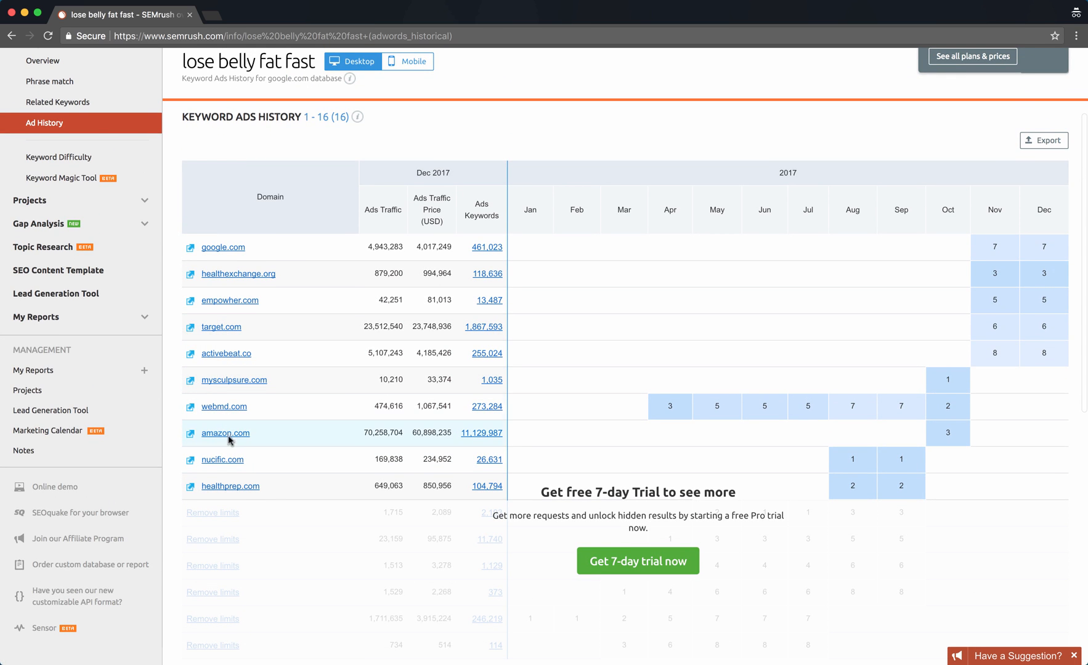
{"action": "mouse_move", "coordinate": [239, 278]}
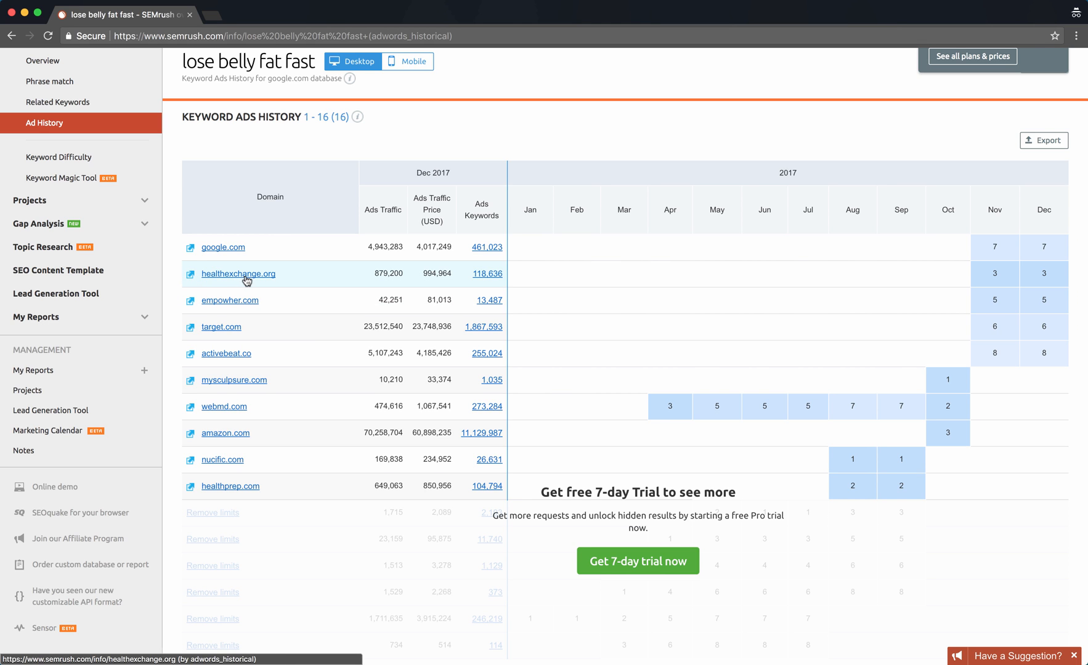
{"action": "mouse_move", "coordinate": [237, 274]}
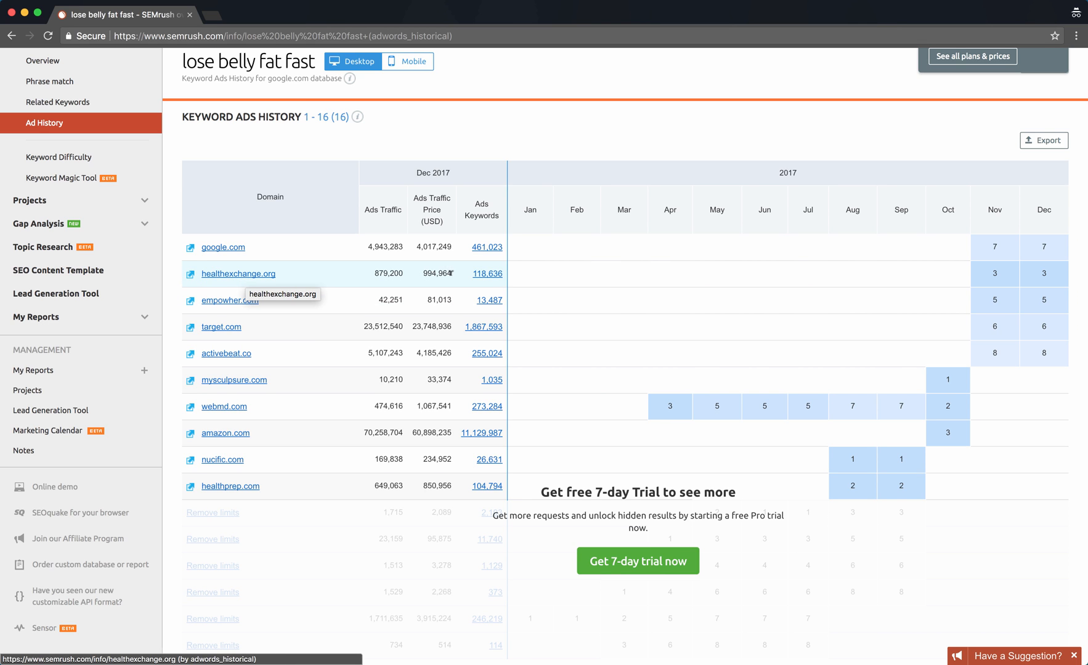
- Select the healthexchange.org domain link to load its Domain Ad History
{"action": "scroll", "scroll_direction": "up", "scroll_amount": 3}
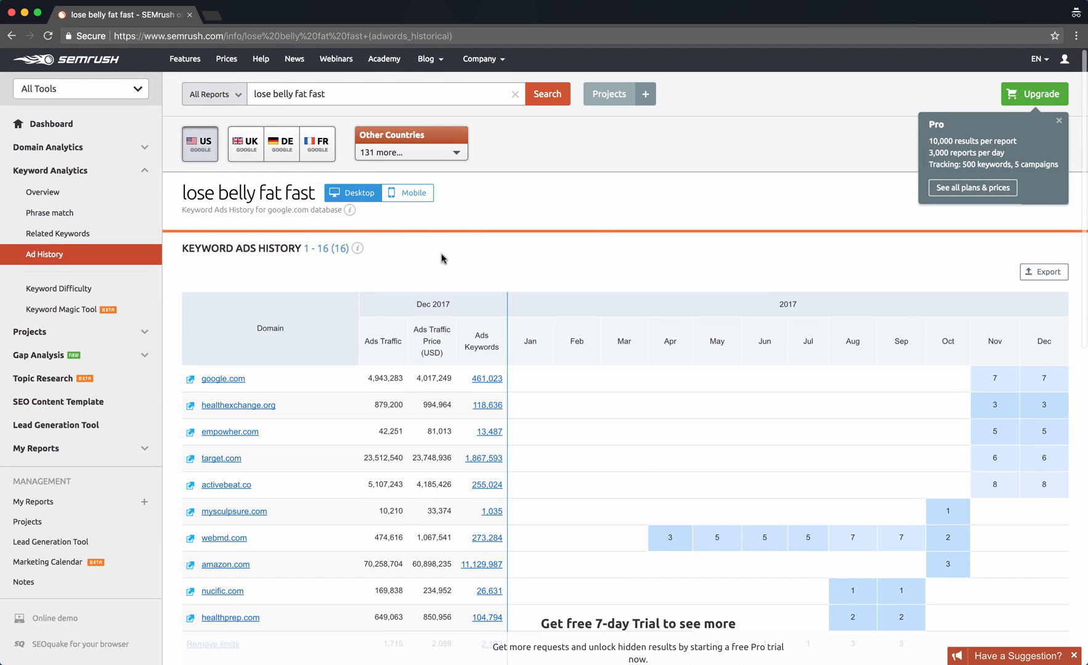
{"action": "scroll", "scroll_direction": "down", "scroll_amount": 3}
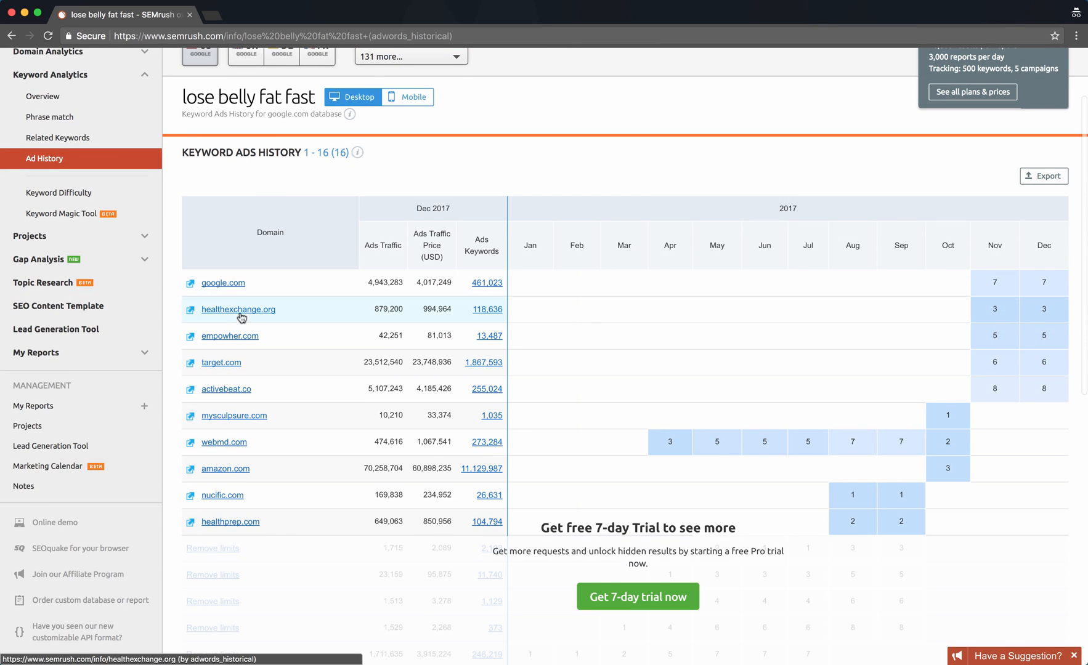
{"action": "left_click", "coordinate": [237, 309]}
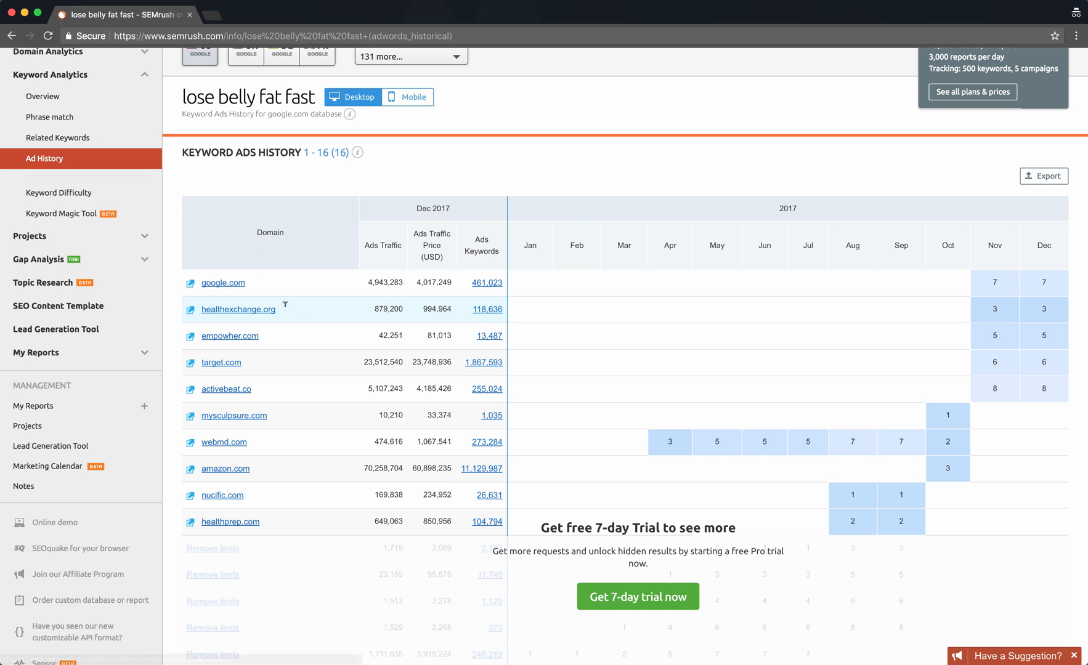
{"action": "mouse_move", "coordinate": [238, 309]}
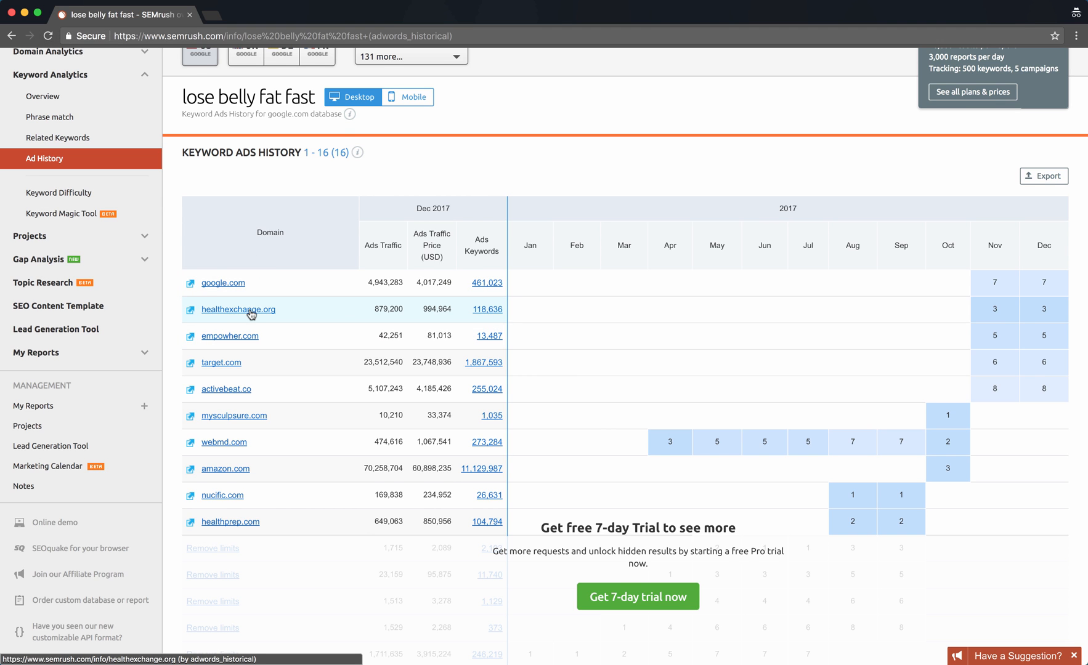
{"action": "scroll", "scroll_direction": "down", "scroll_amount": 3}
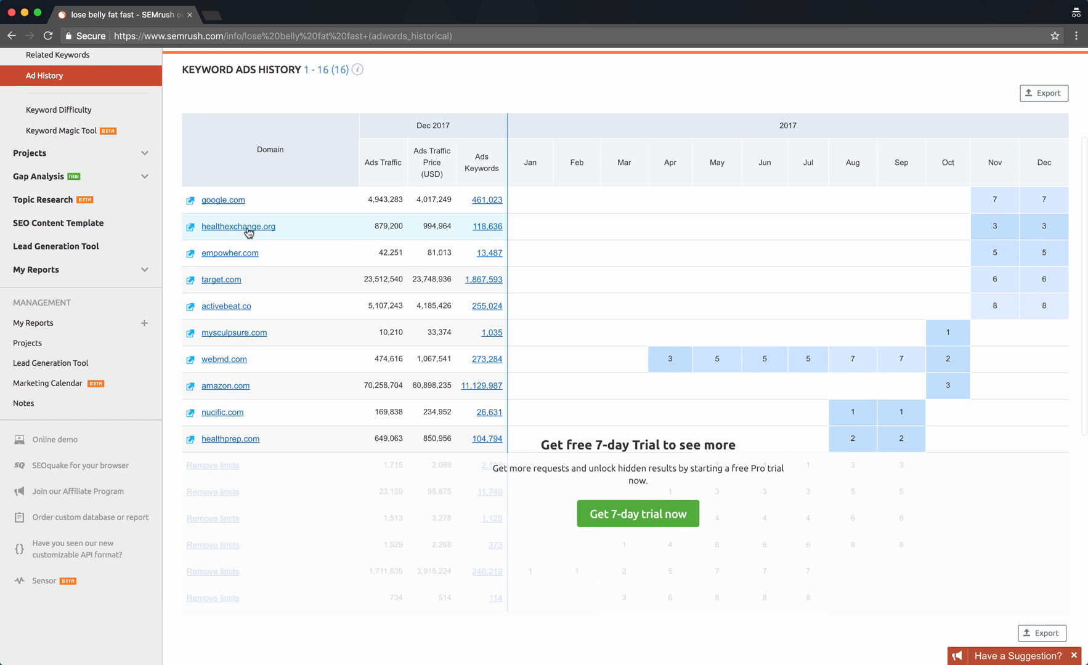
{"action": "left_click", "coordinate": [238, 226]}
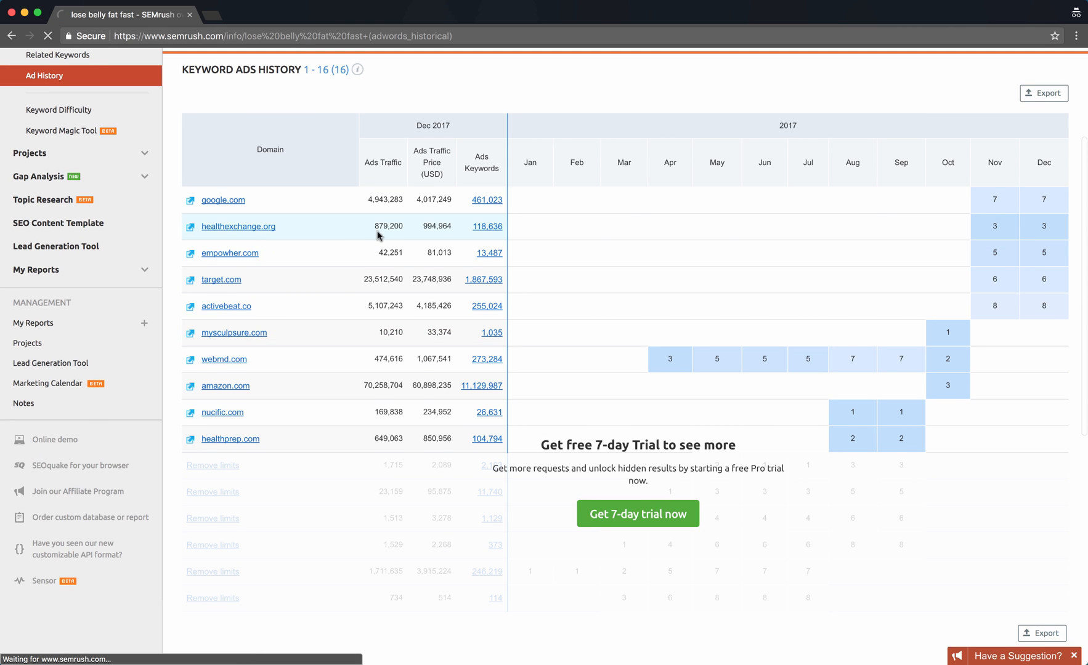
- Browse healthexchange.org's Domain Ad History, then focus the search bar and its report-type dropdown
{"action": "left_click", "coordinate": [238, 227]}
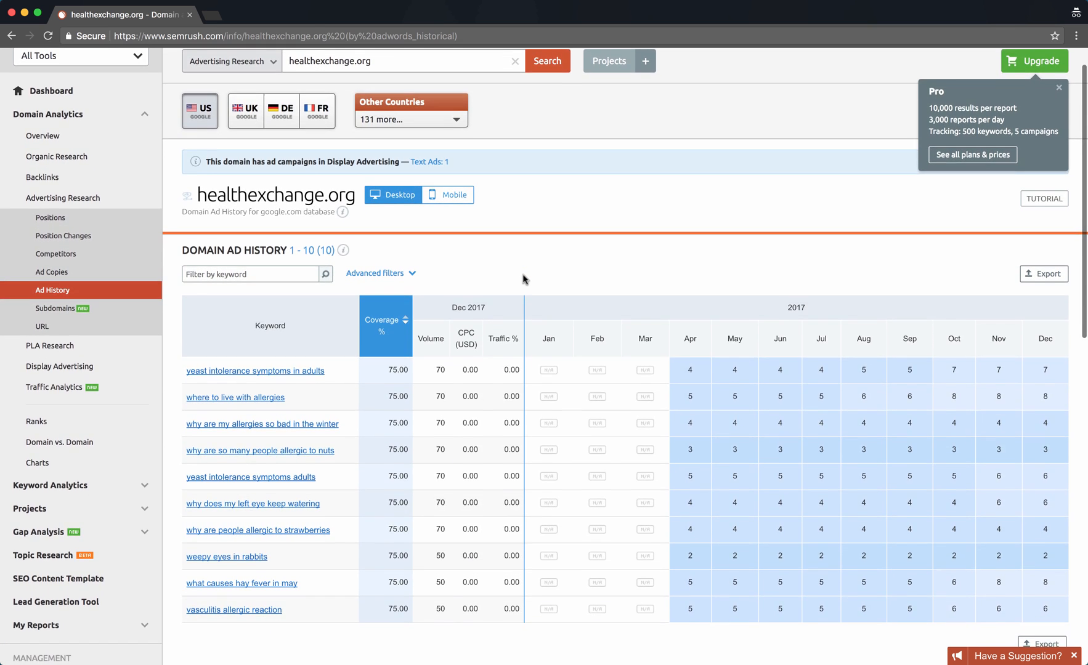
{"action": "scroll", "scroll_direction": "down", "scroll_amount": 3}
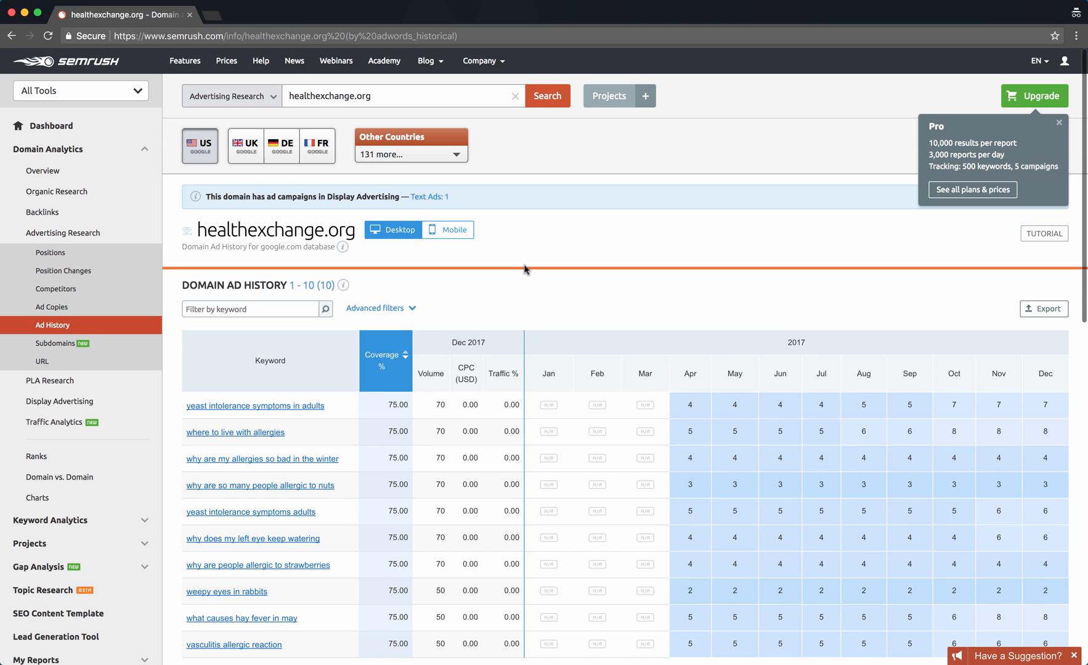
{"action": "mouse_move", "coordinate": [519, 272]}
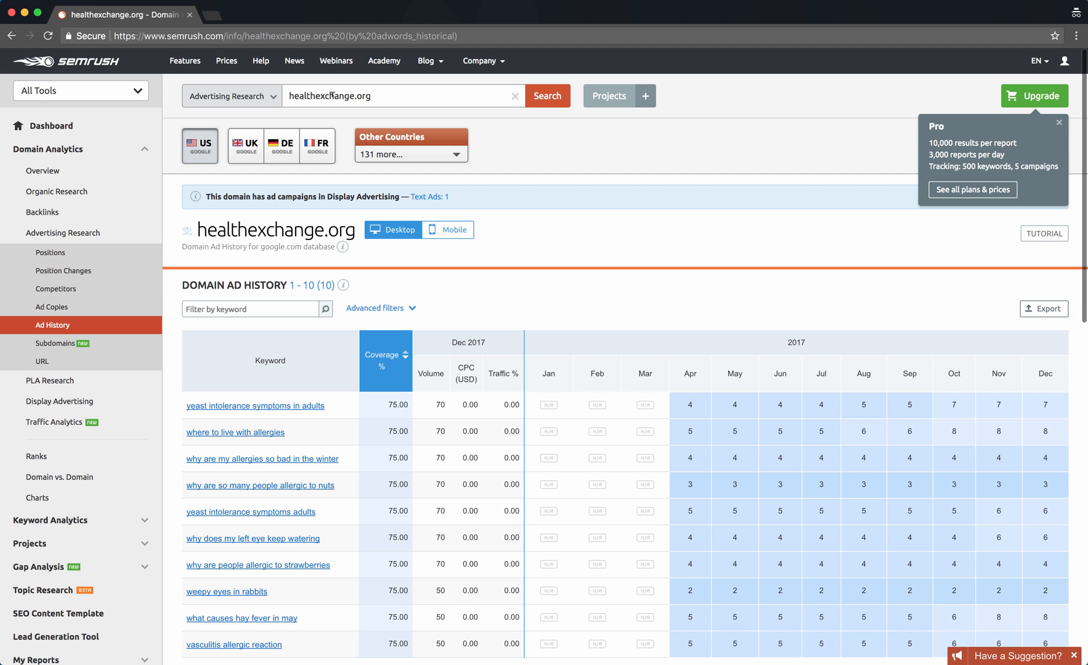
{"action": "scroll", "scroll_direction": "down", "scroll_amount": 3}
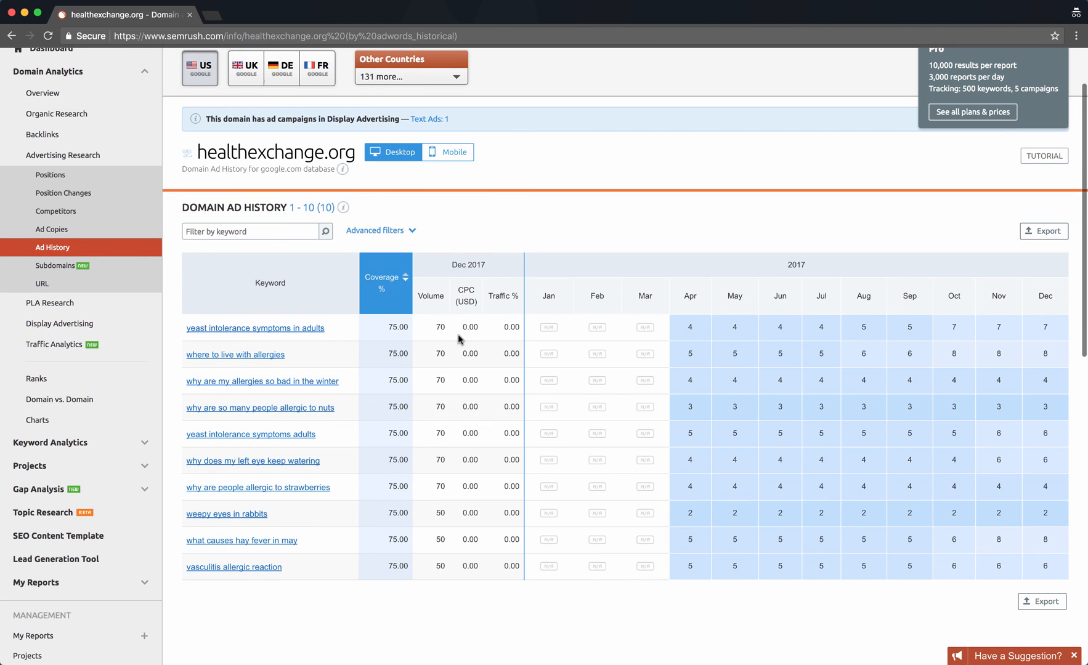
{"action": "mouse_move", "coordinate": [263, 355]}
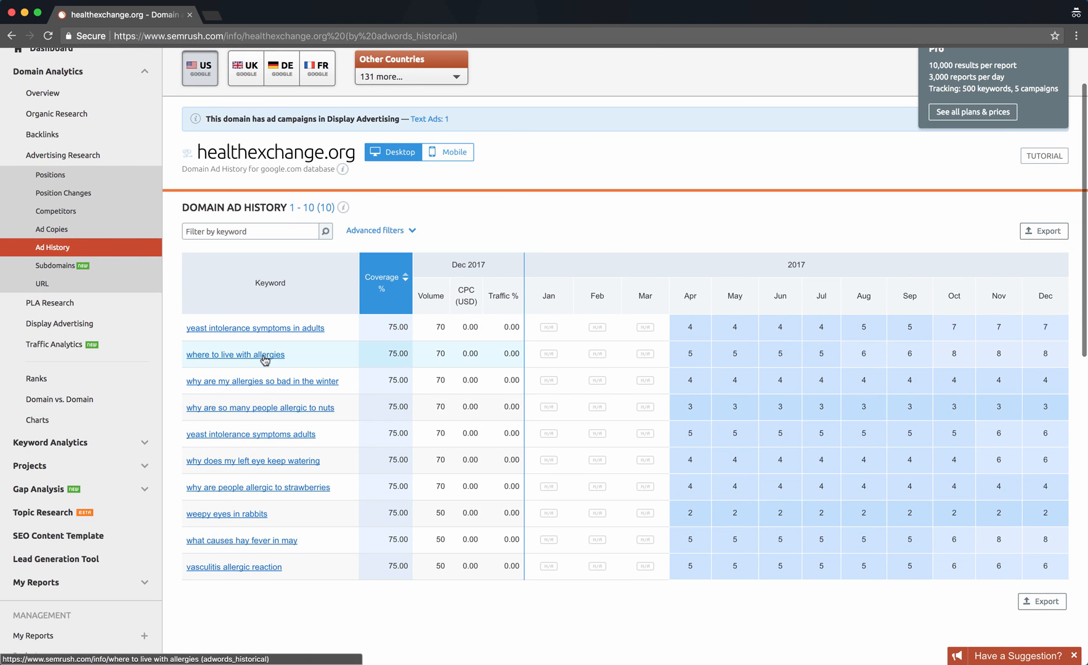
{"action": "scroll", "scroll_direction": "up", "scroll_amount": 3}
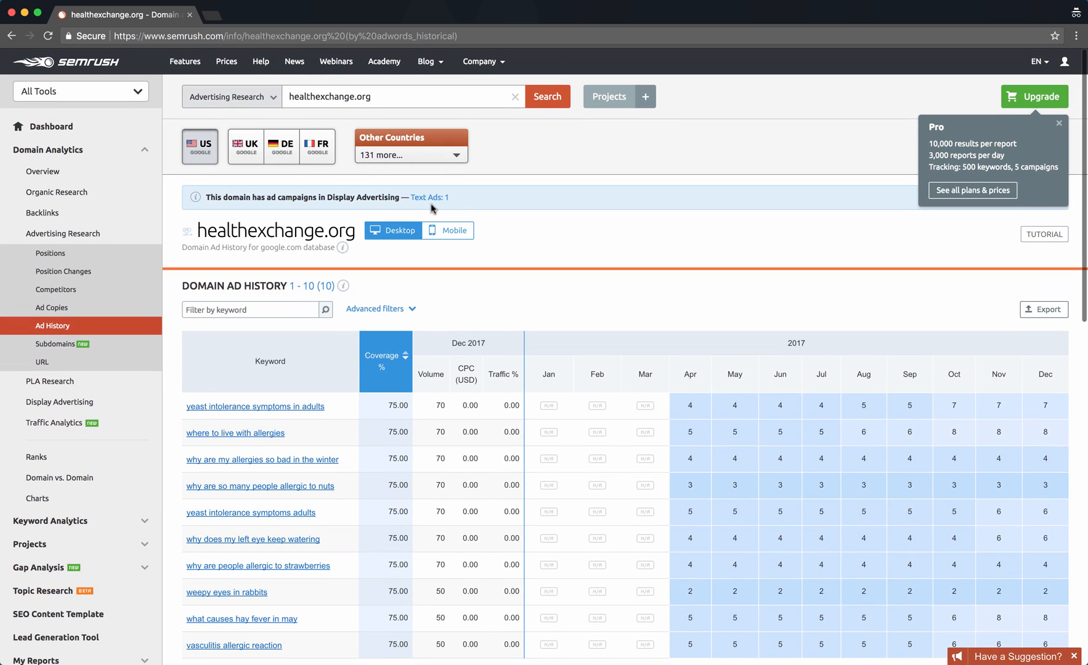
{"action": "mouse_move", "coordinate": [380, 193]}
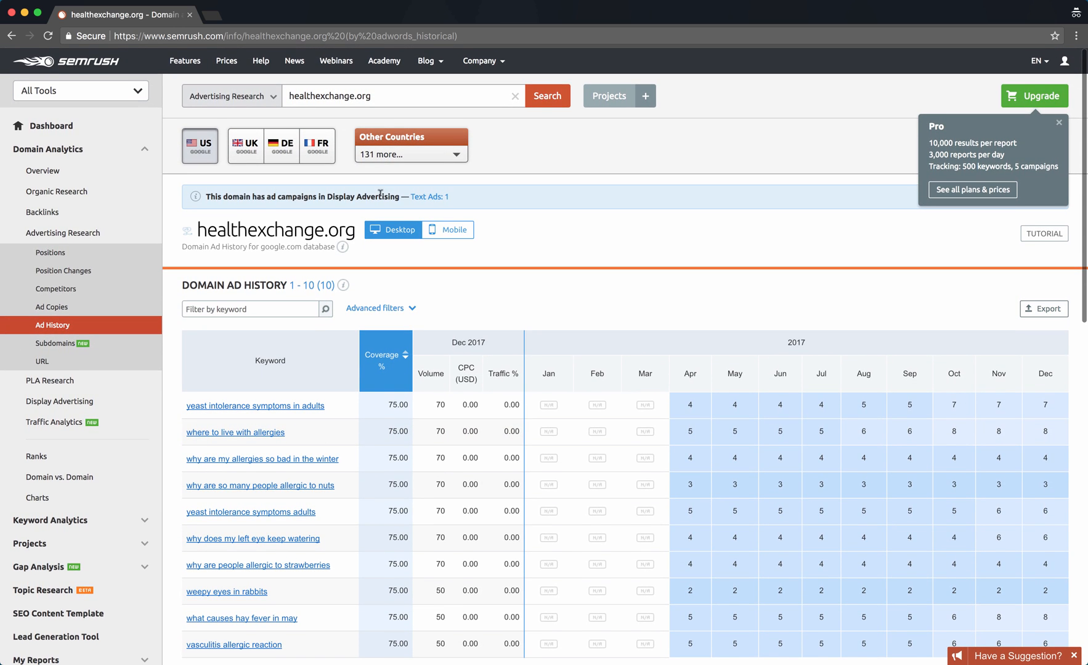
{"action": "mouse_move", "coordinate": [43, 168]}
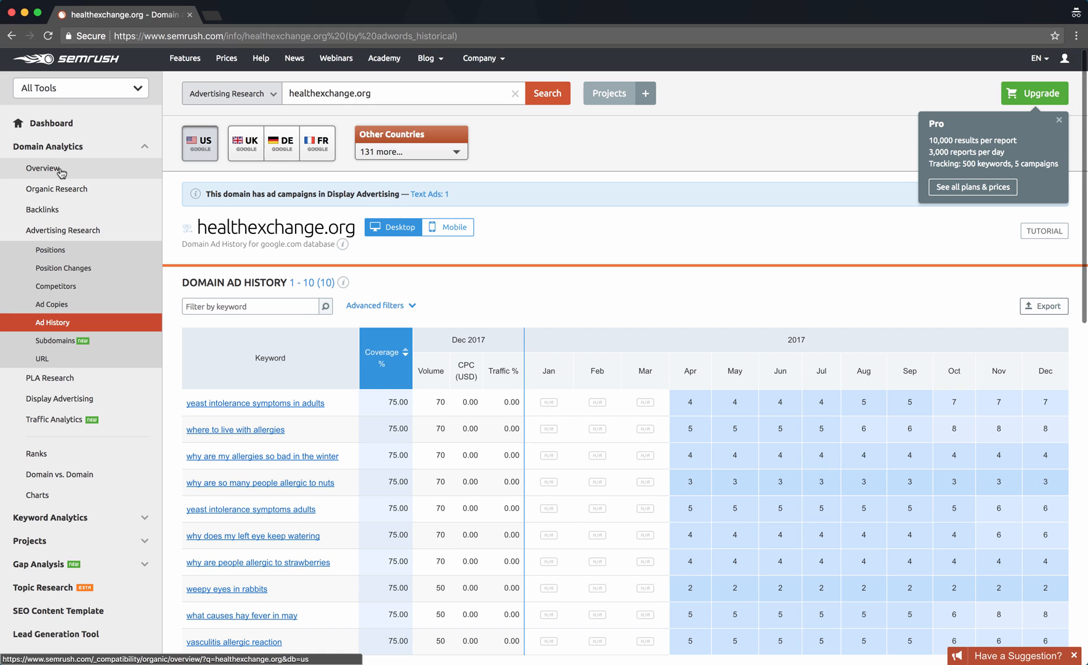
{"action": "mouse_move", "coordinate": [56, 189]}
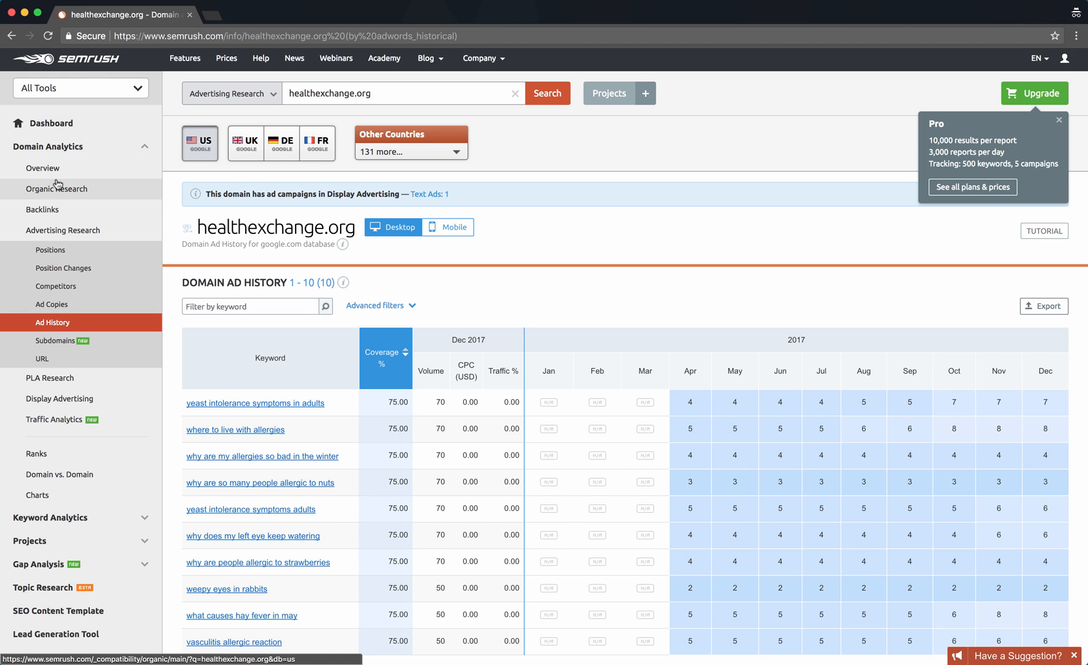
{"action": "left_click", "coordinate": [403, 93]}
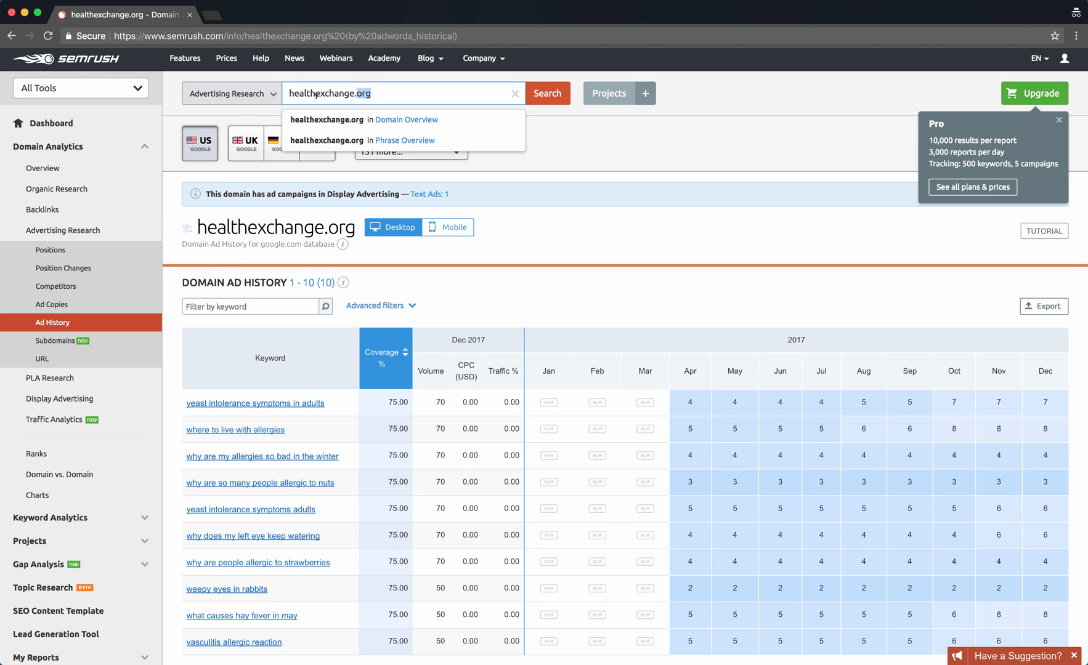
{"action": "left_click", "coordinate": [230, 93]}
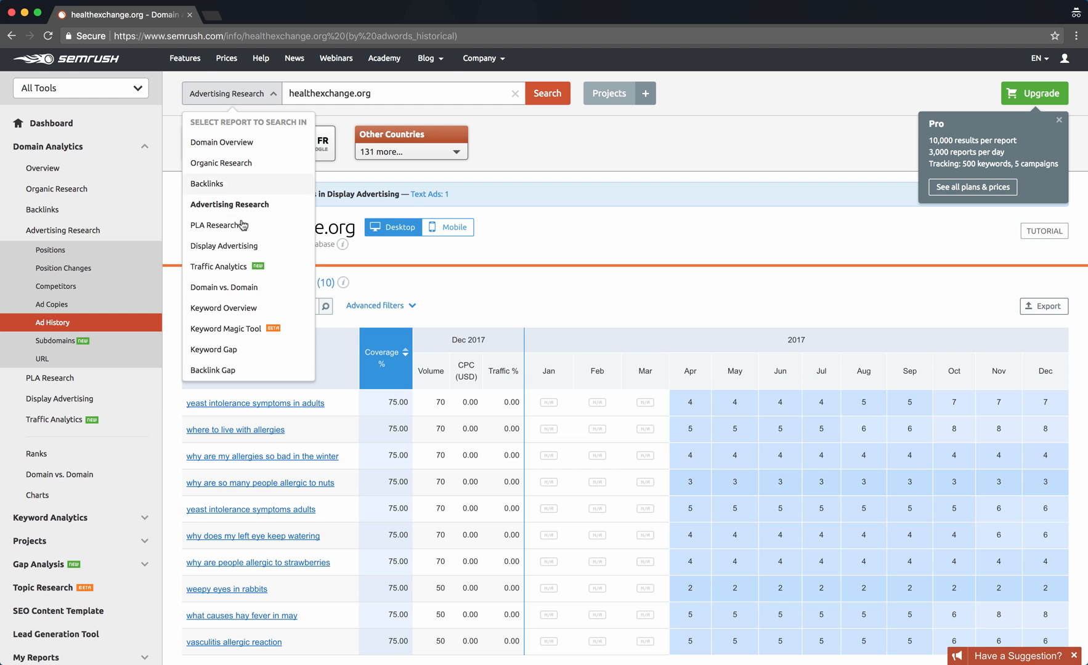
{"action": "mouse_move", "coordinate": [225, 329]}
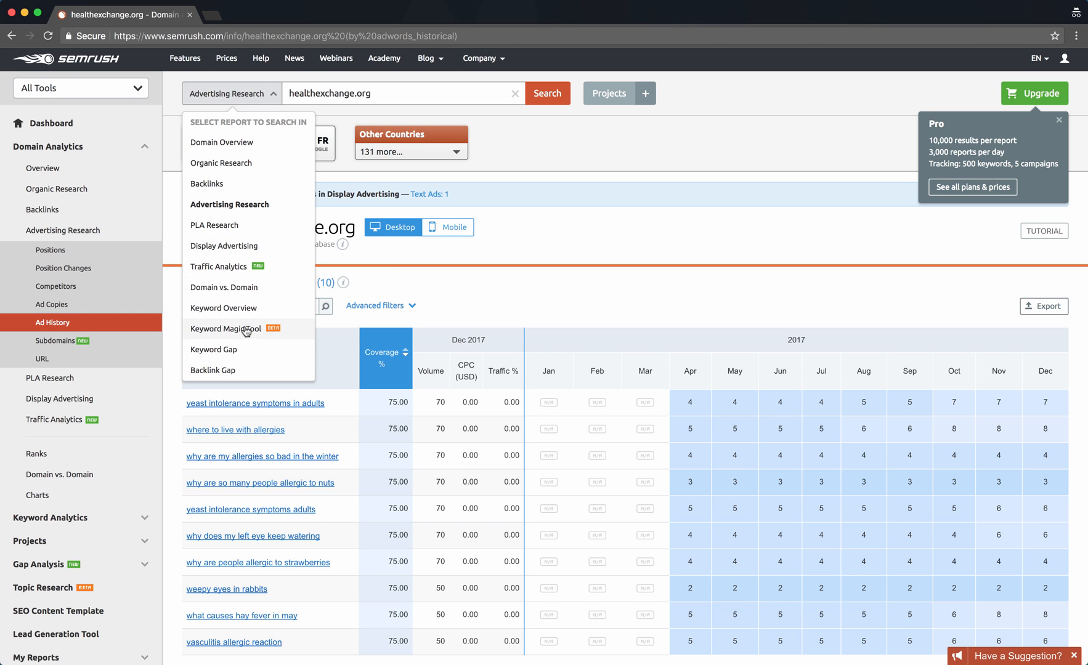
- Switch the search to Keyword Overview and look up 'beach towels'
{"action": "left_click", "coordinate": [224, 308]}
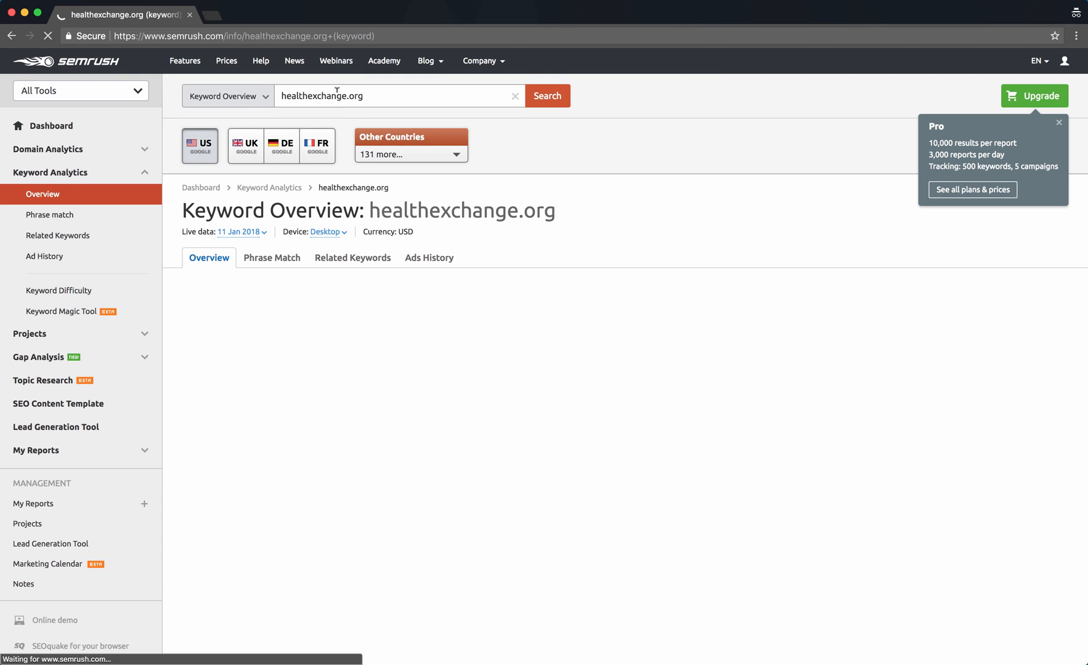
{"action": "left_click", "coordinate": [388, 95]}
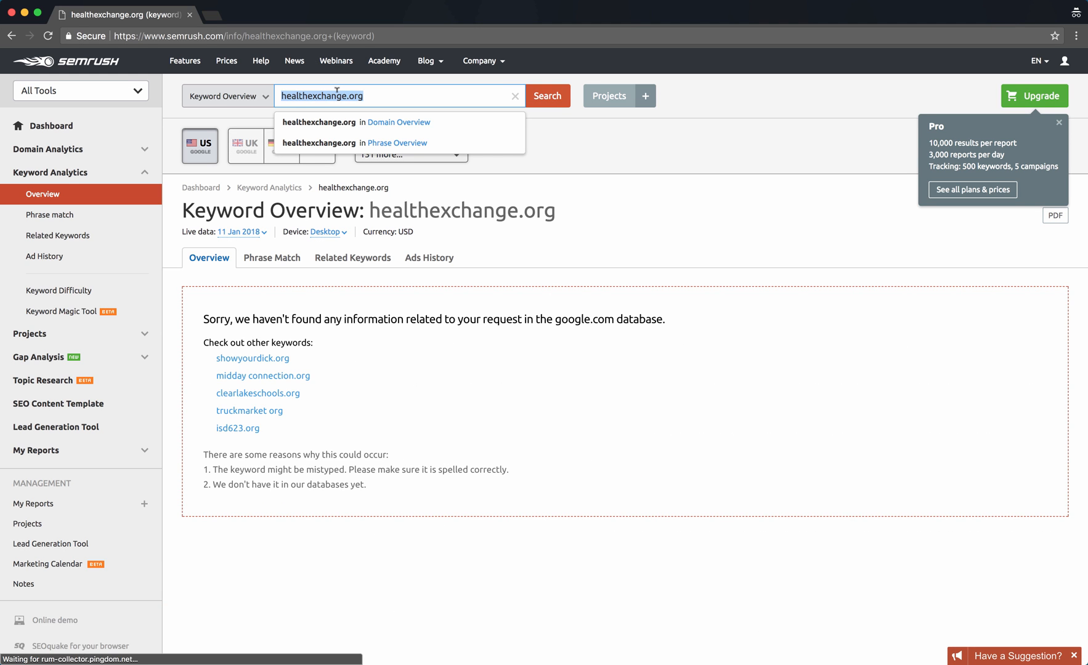
{"action": "type", "text": "beach to"}
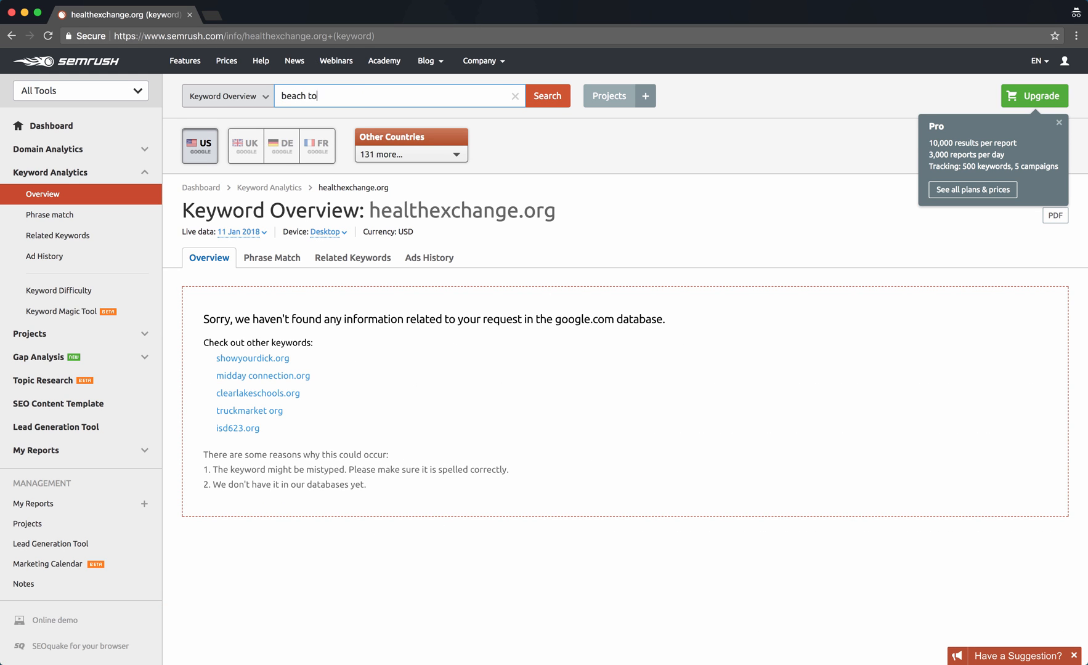
{"action": "left_click", "coordinate": [547, 96]}
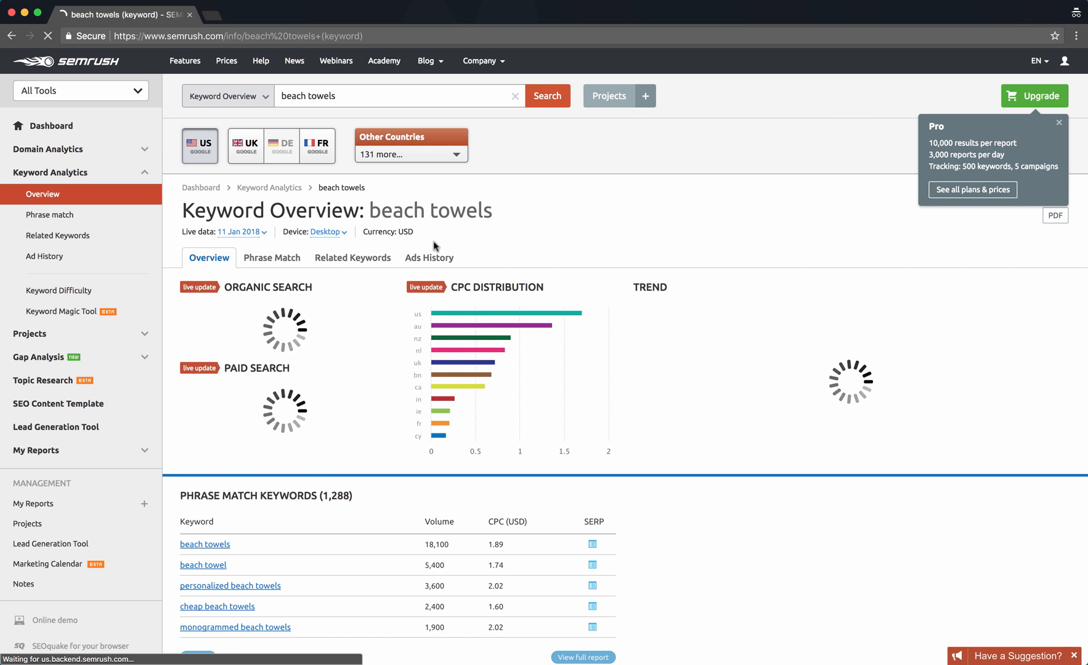
{"action": "scroll", "scroll_direction": "down", "scroll_amount": 3}
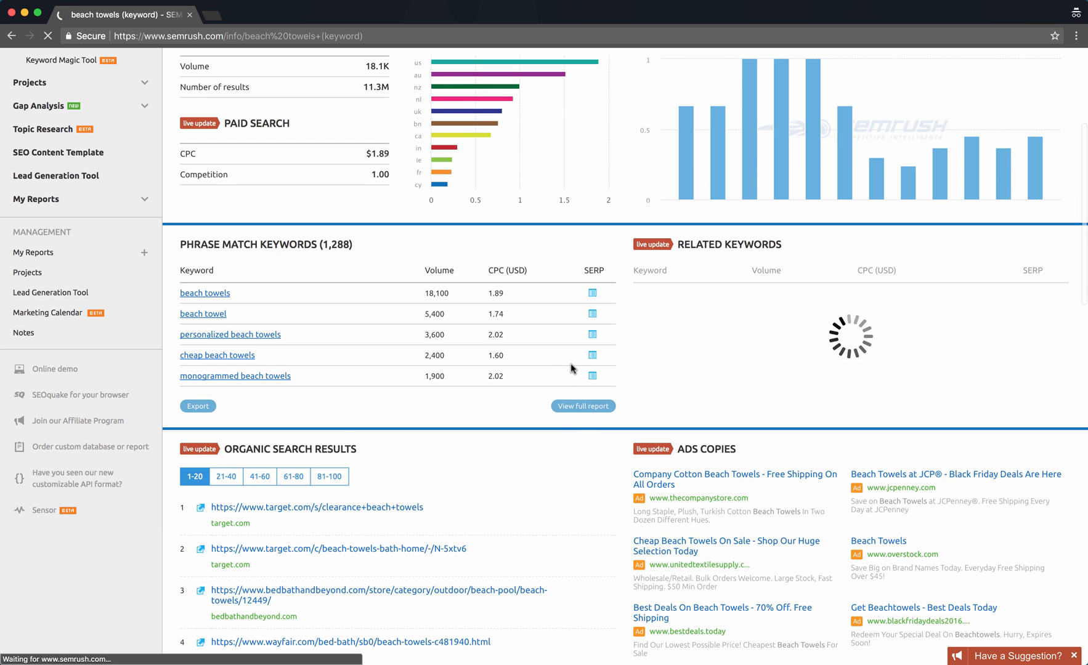
{"action": "mouse_move", "coordinate": [571, 326]}
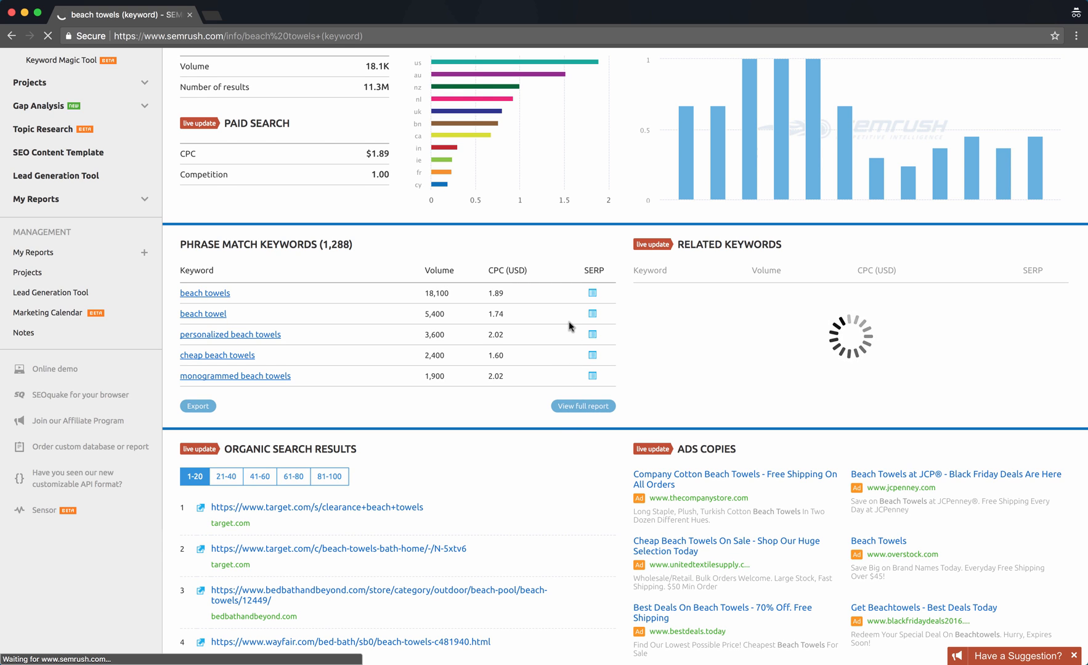
- Load the full 'beach towels' Phrase Match report and scroll through its charts
{"action": "left_click", "coordinate": [583, 406]}
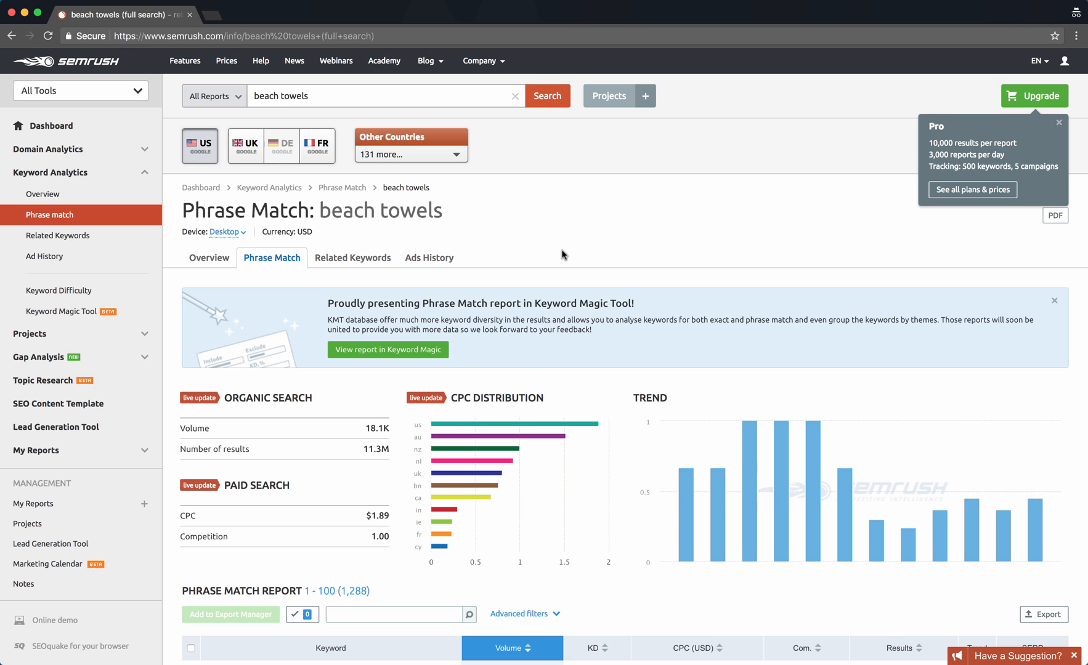
{"action": "scroll", "scroll_direction": "down", "scroll_amount": 3}
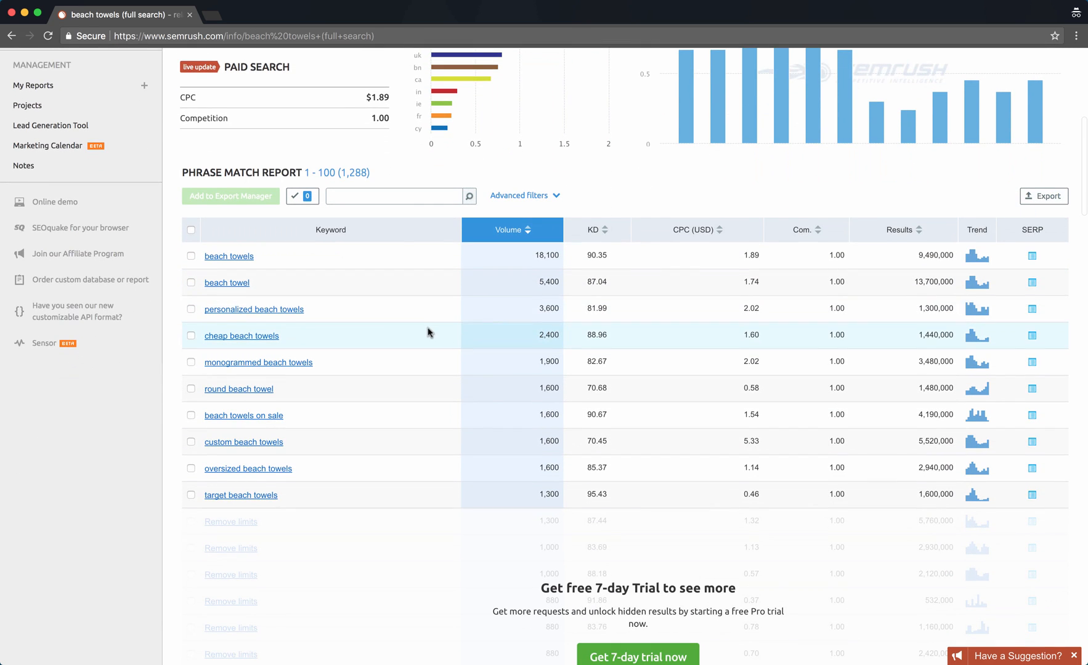
{"action": "mouse_move", "coordinate": [332, 360]}
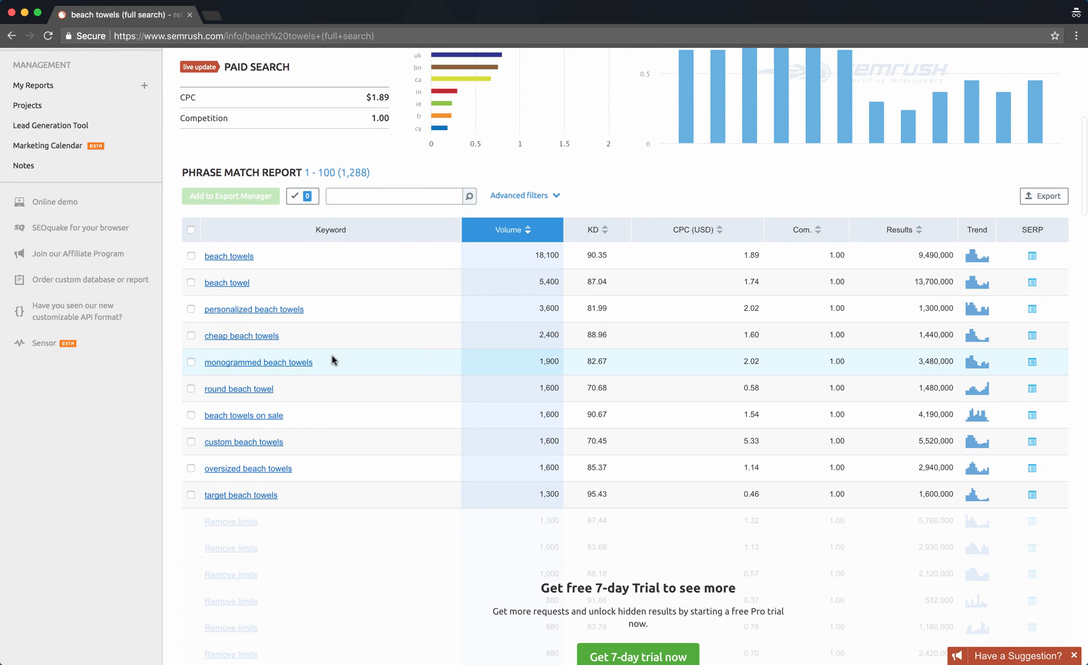
{"action": "scroll", "scroll_direction": "down", "scroll_amount": 3}
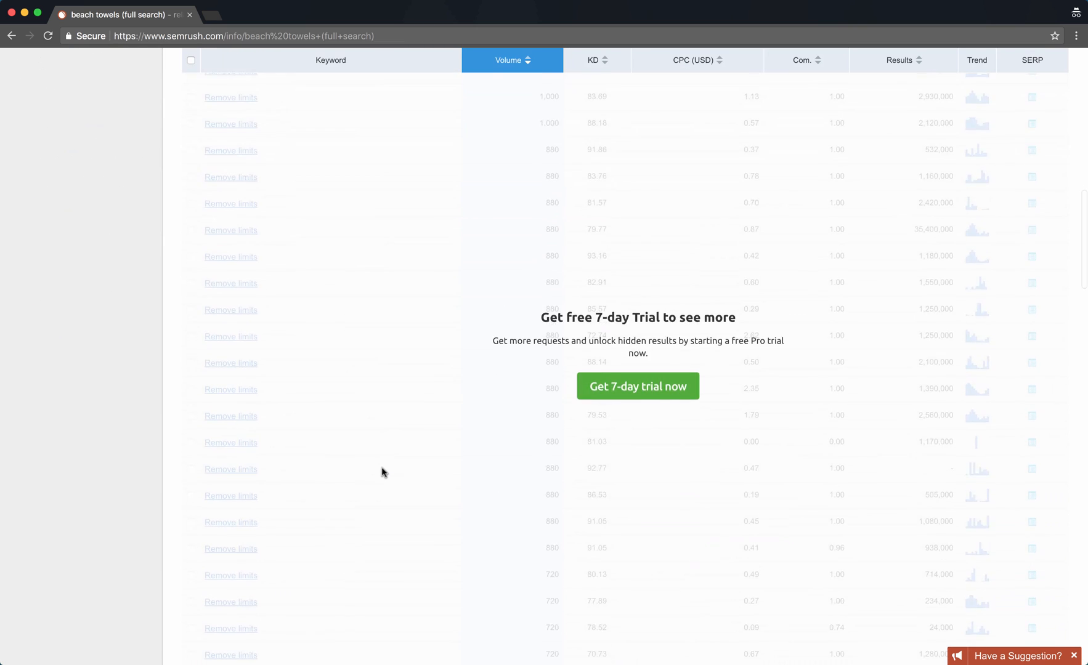
{"action": "scroll", "scroll_direction": "down", "scroll_amount": 3}
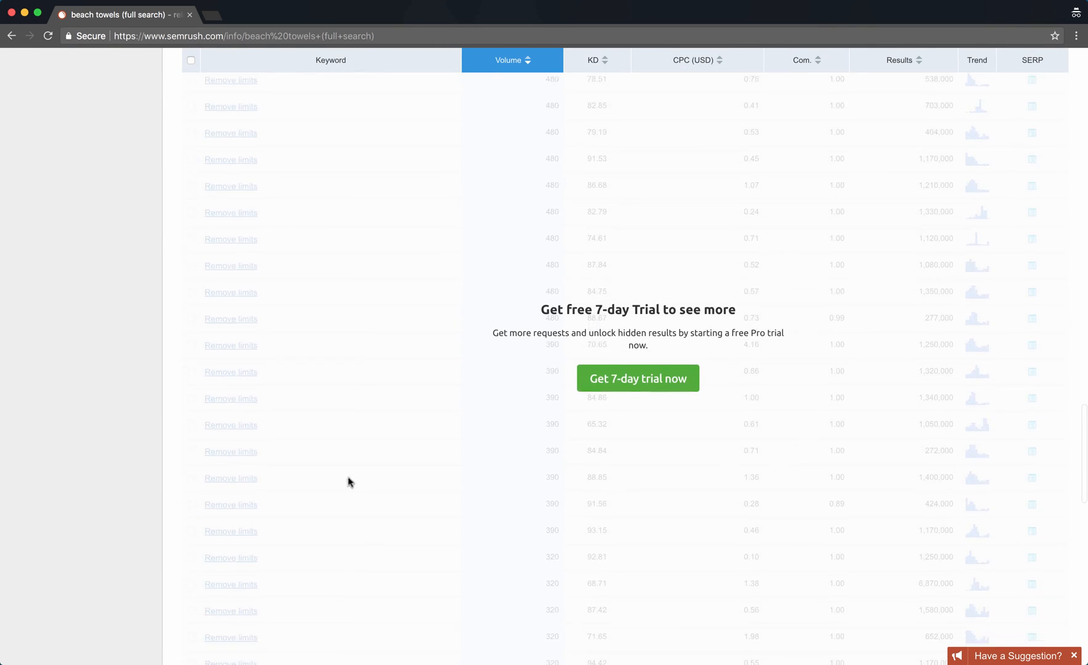
{"action": "scroll", "scroll_direction": "down", "scroll_amount": 3}
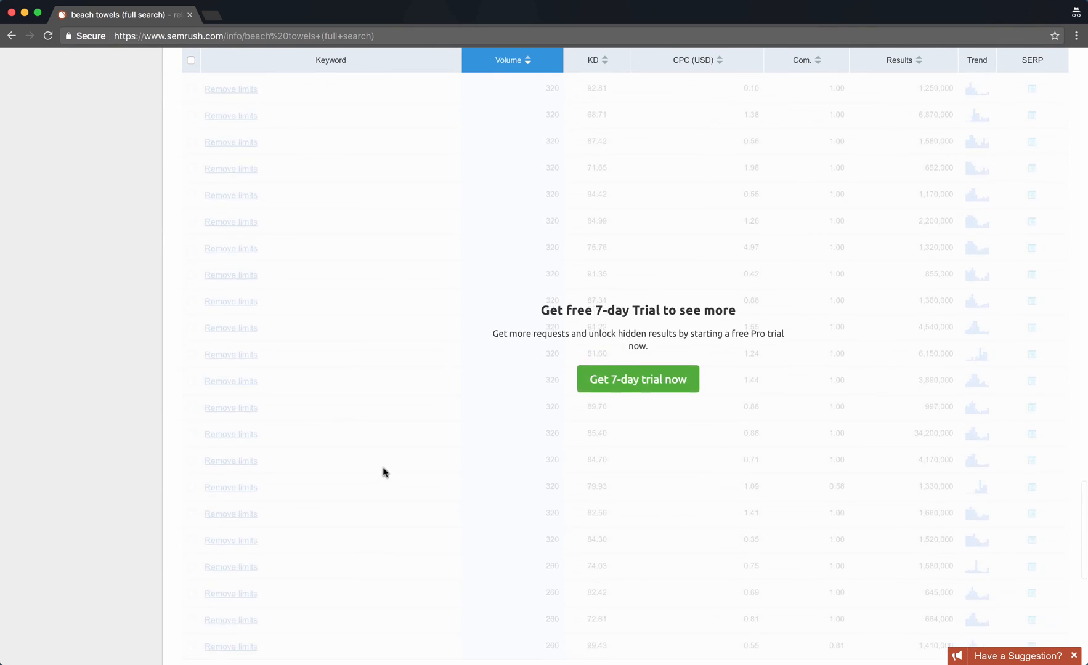
{"action": "scroll", "scroll_direction": "up", "scroll_amount": 3}
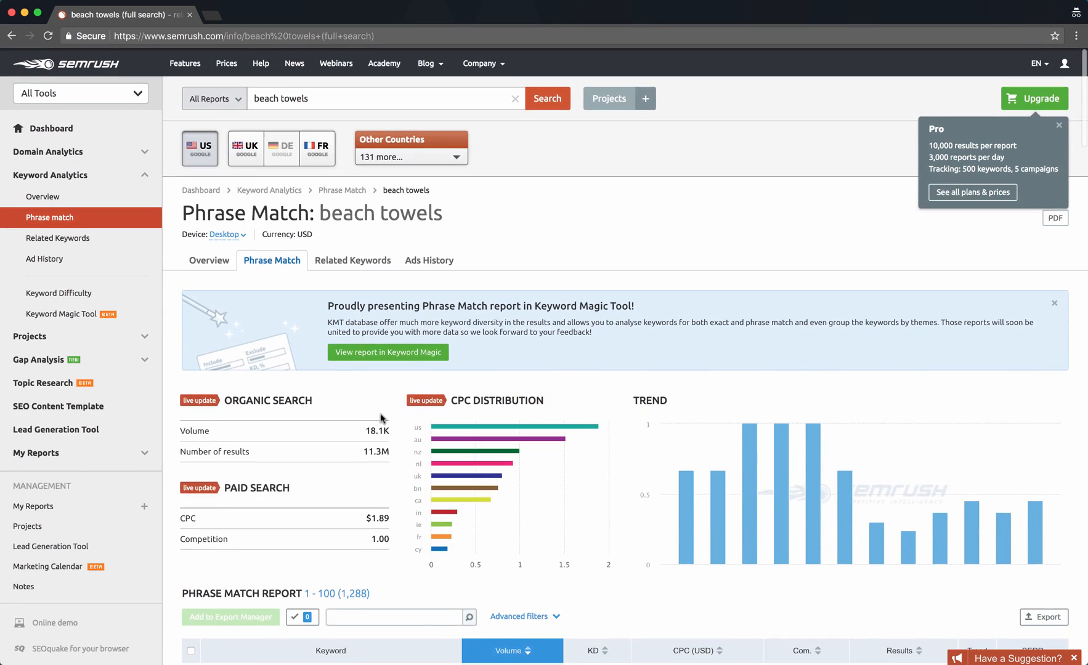
{"action": "scroll", "scroll_direction": "down", "scroll_amount": 3}
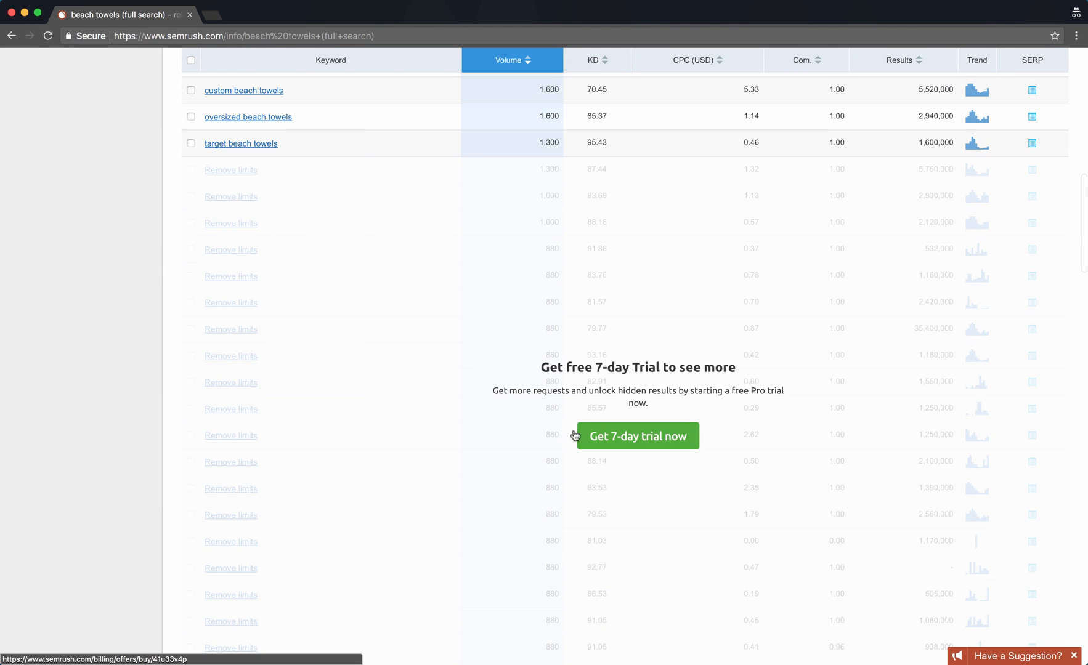
{"action": "mouse_move", "coordinate": [389, 396]}
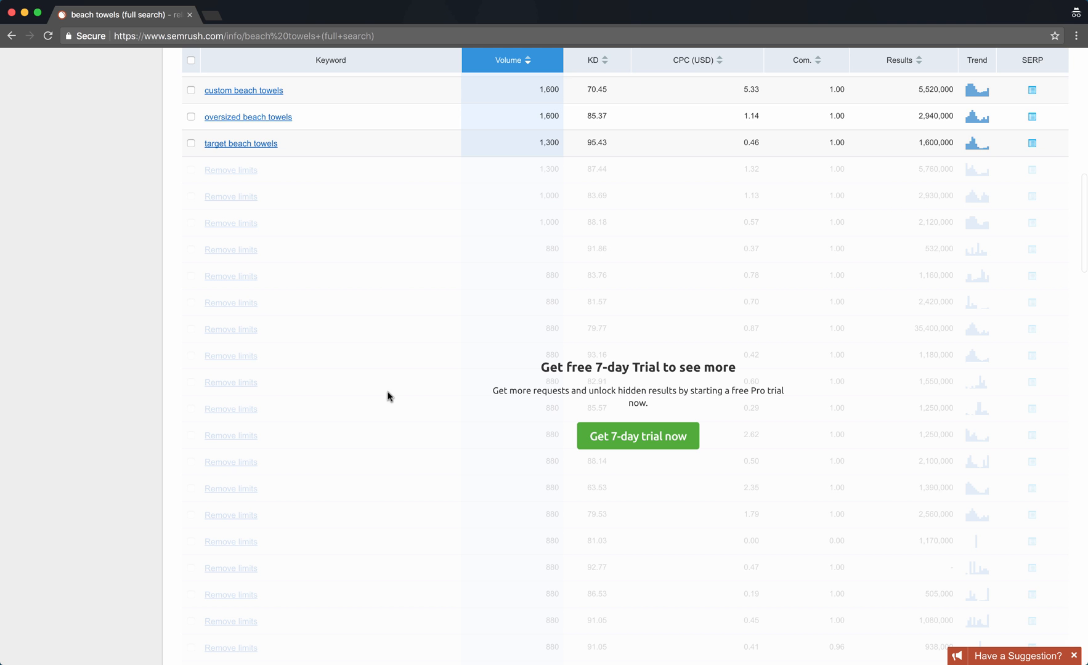
{"action": "scroll", "scroll_direction": "up", "scroll_amount": 3}
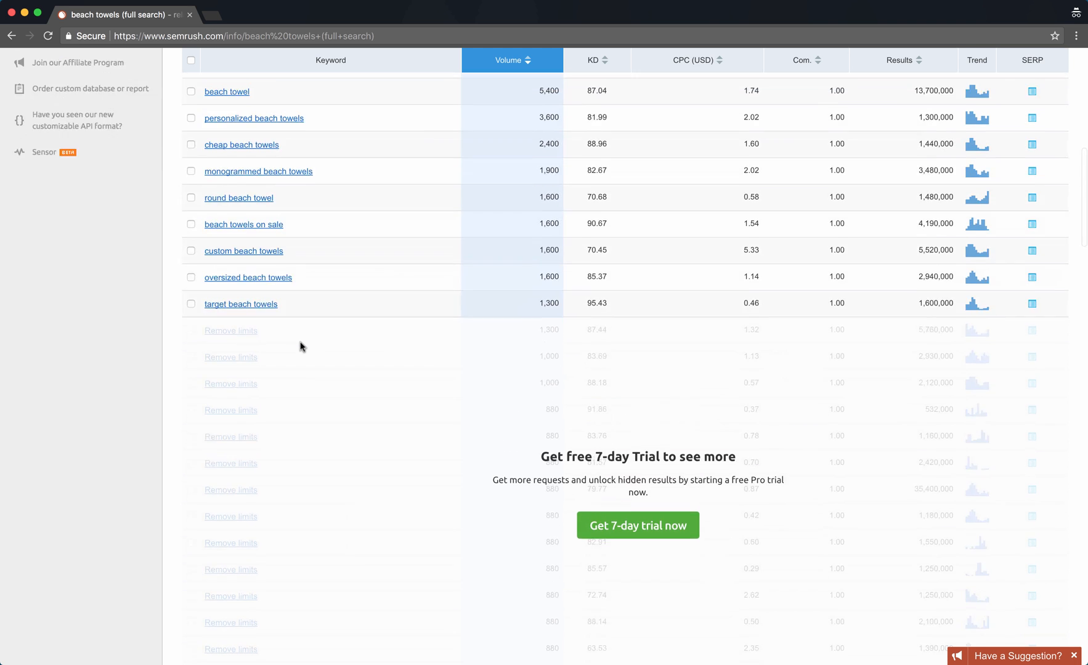
{"action": "scroll", "scroll_direction": "up", "scroll_amount": 3}
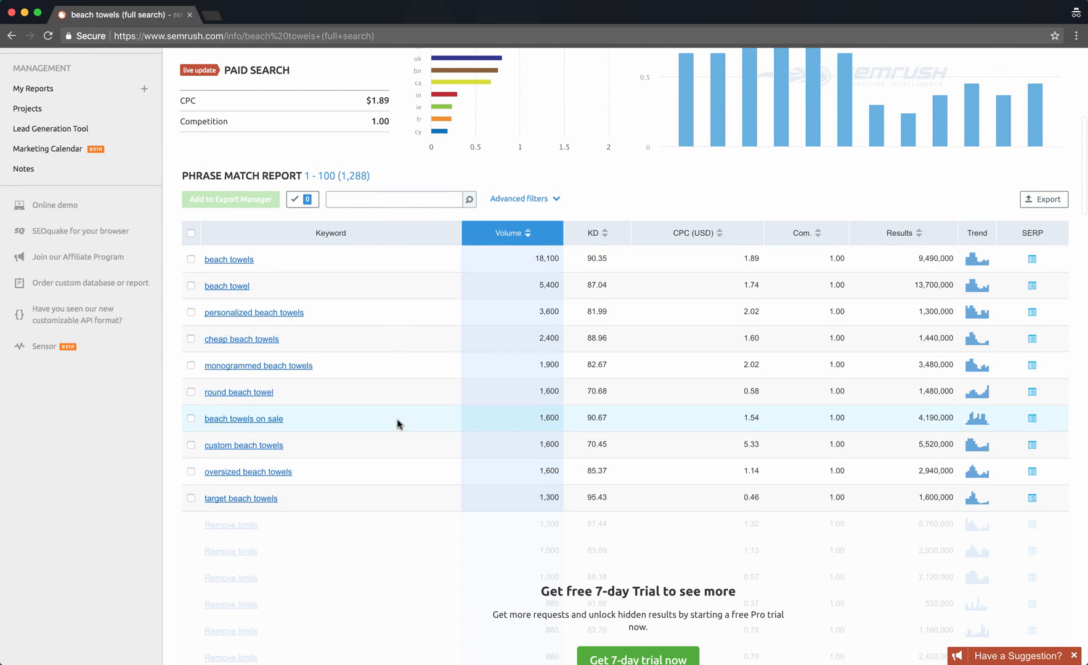
{"action": "scroll", "scroll_direction": "down", "scroll_amount": 3}
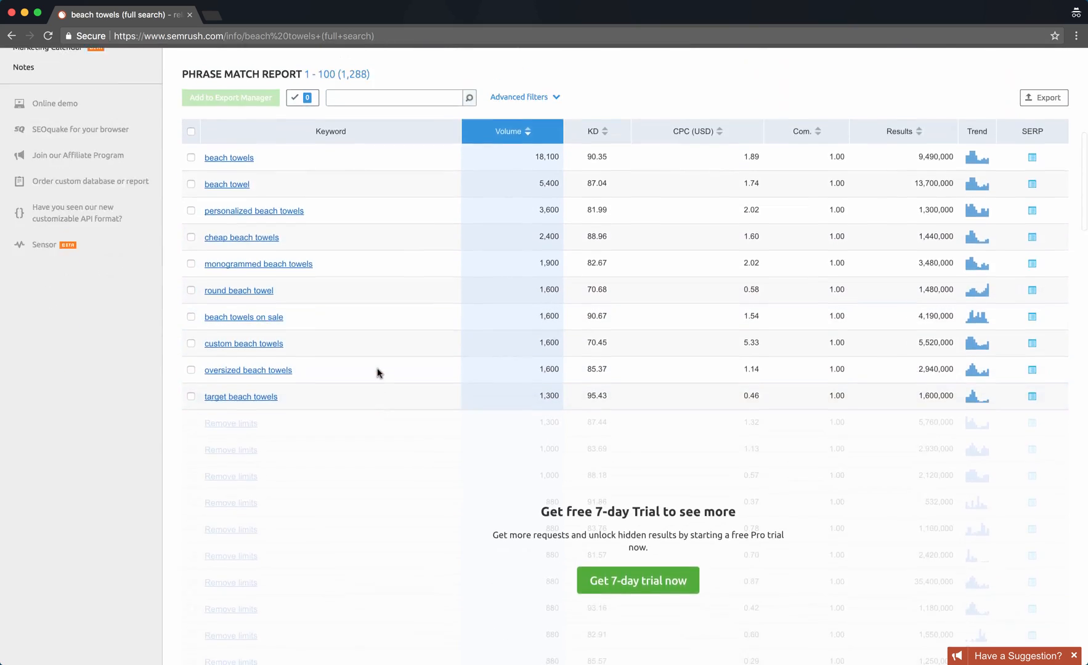
{"action": "scroll", "scroll_direction": "up", "scroll_amount": 3}
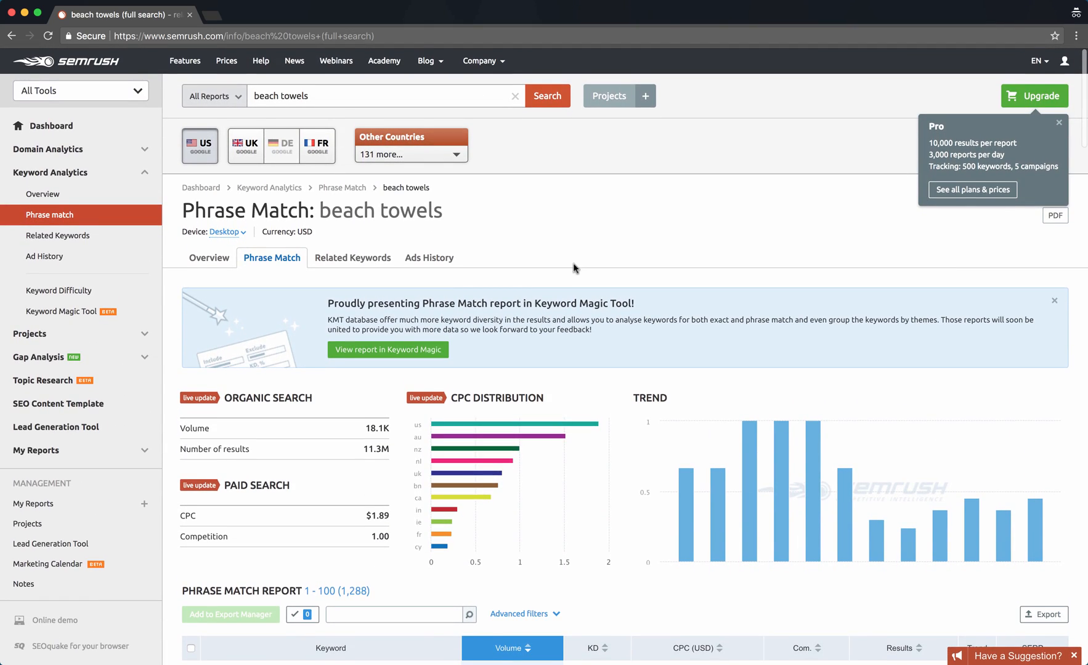
{"action": "mouse_move", "coordinate": [494, 264]}
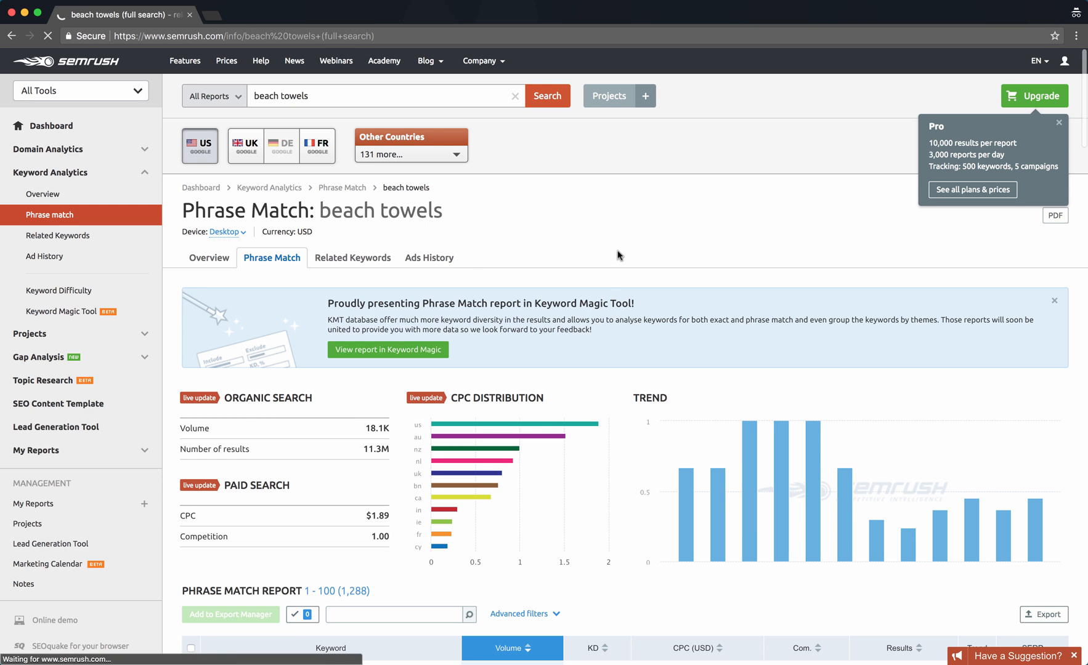
- Switch to the Ads History tab for 'beach towels' and skim the advertiser domains
{"action": "left_click", "coordinate": [44, 257]}
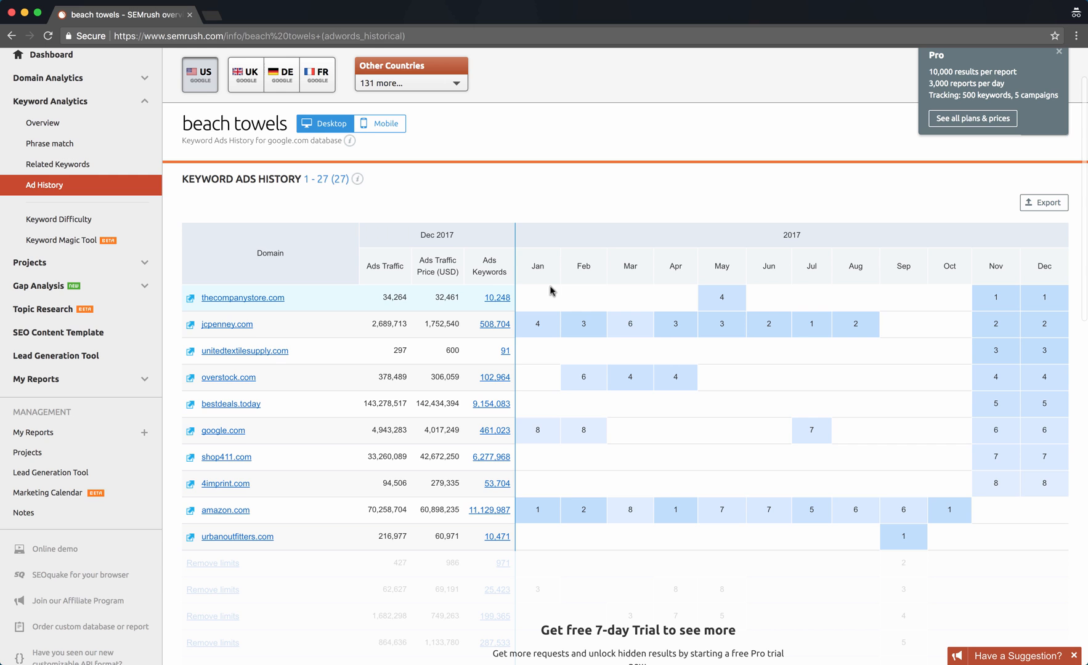
{"action": "mouse_move", "coordinate": [550, 291]}
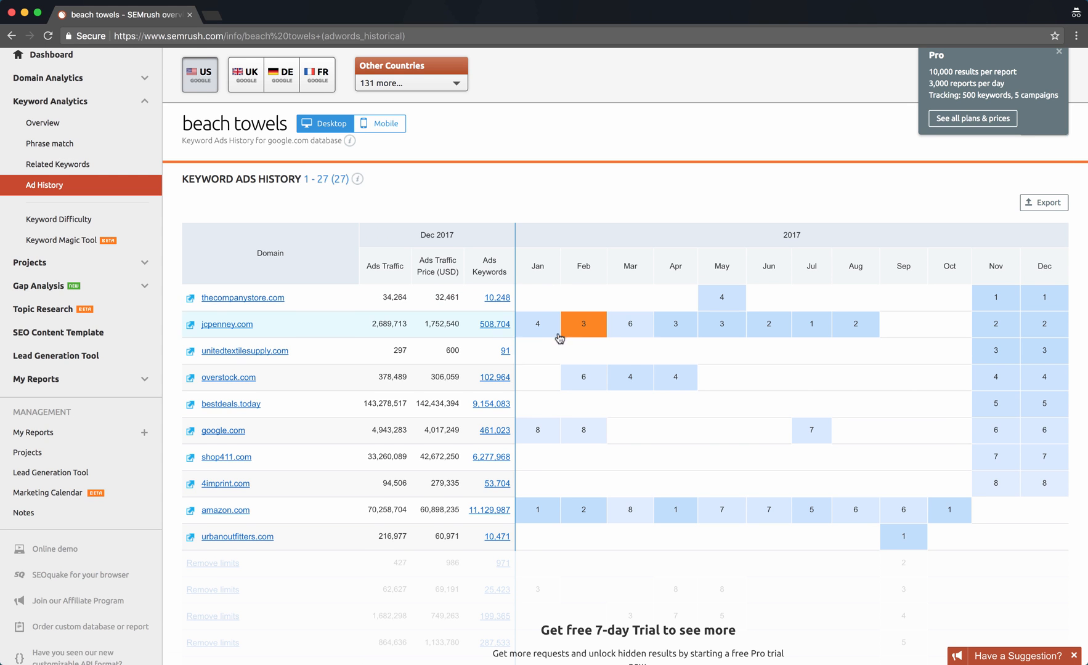
{"action": "scroll", "scroll_direction": "down", "scroll_amount": 3}
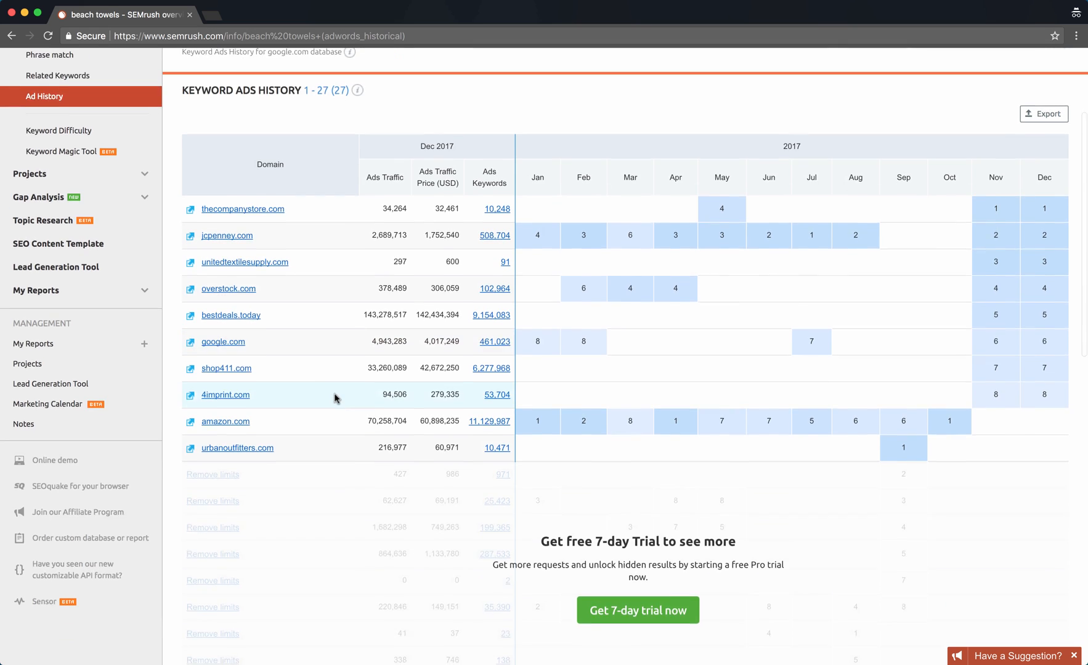
{"action": "scroll", "scroll_direction": "up", "scroll_amount": 3}
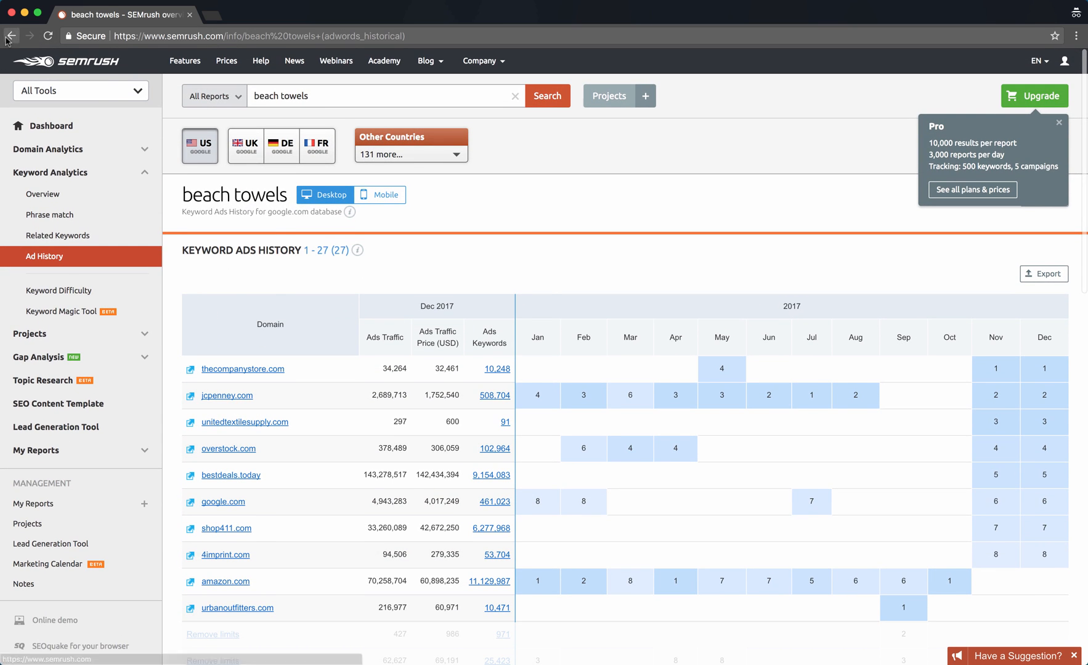
- Go back to the 'beach towels' Phrase Match report and scroll its 1,288-keyword table
{"action": "left_click", "coordinate": [49, 214]}
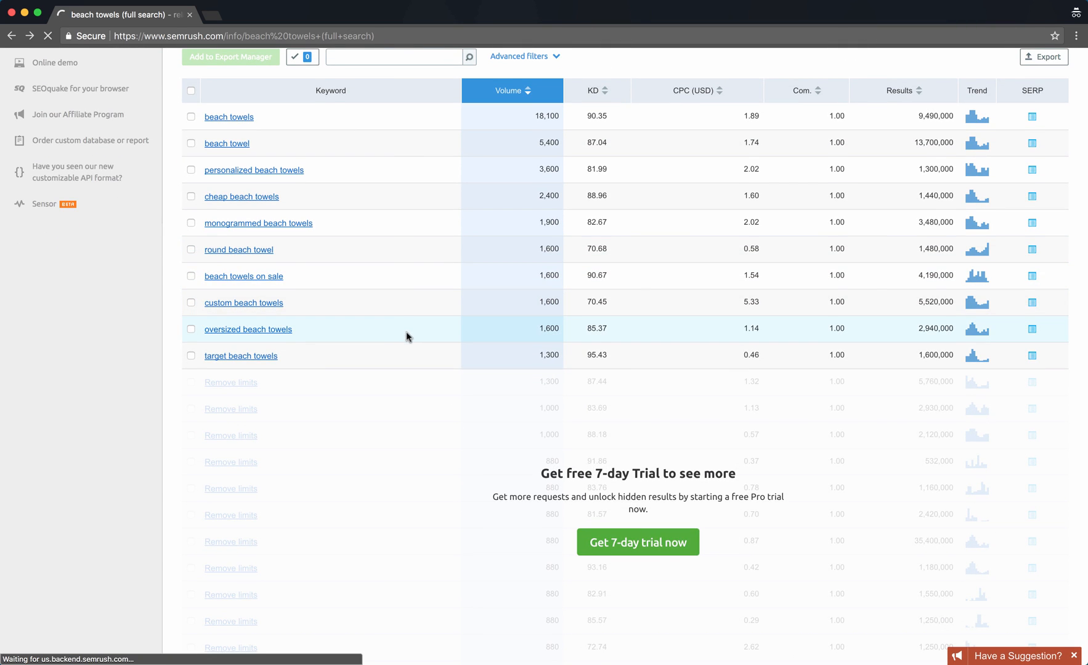
{"action": "scroll", "scroll_direction": "up", "scroll_amount": 3}
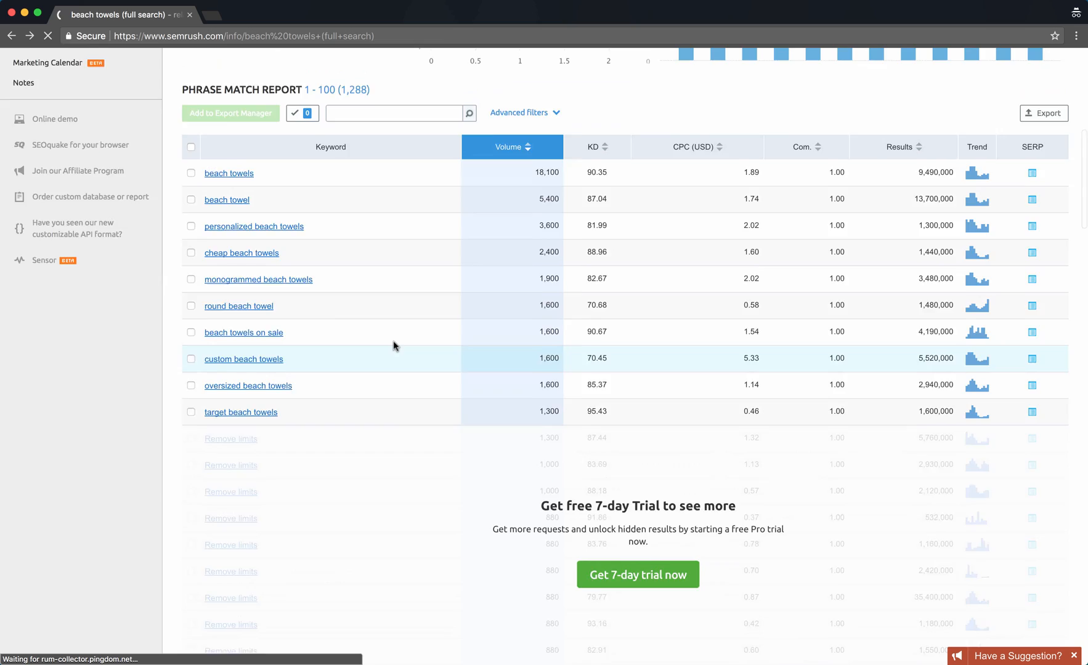
{"action": "scroll", "scroll_direction": "up", "scroll_amount": 3}
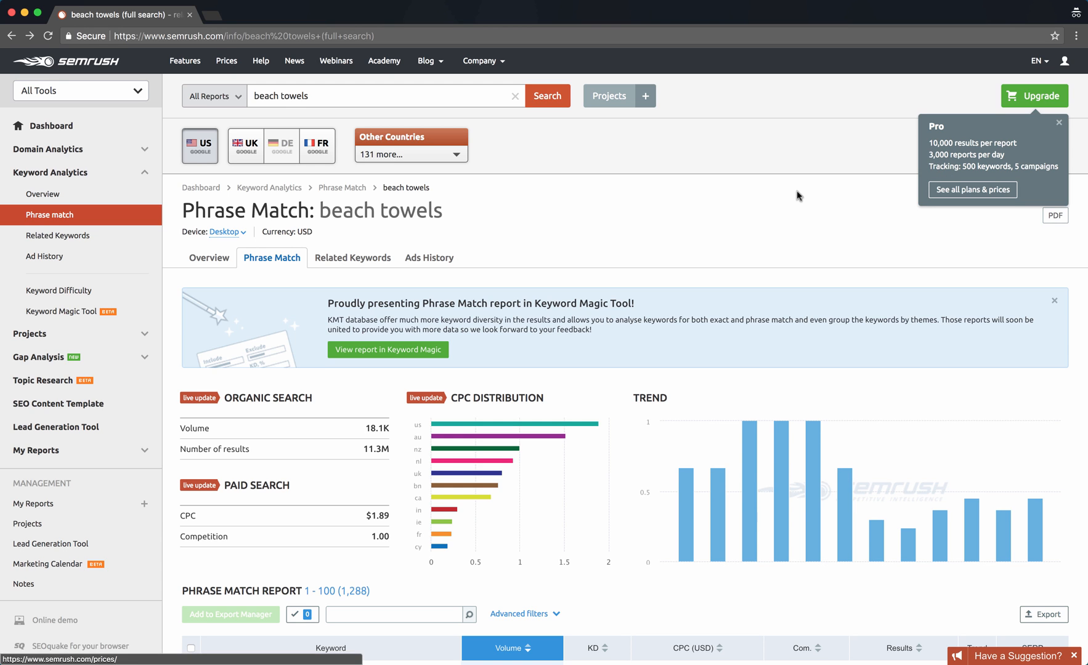
{"action": "mouse_move", "coordinate": [933, 185]}
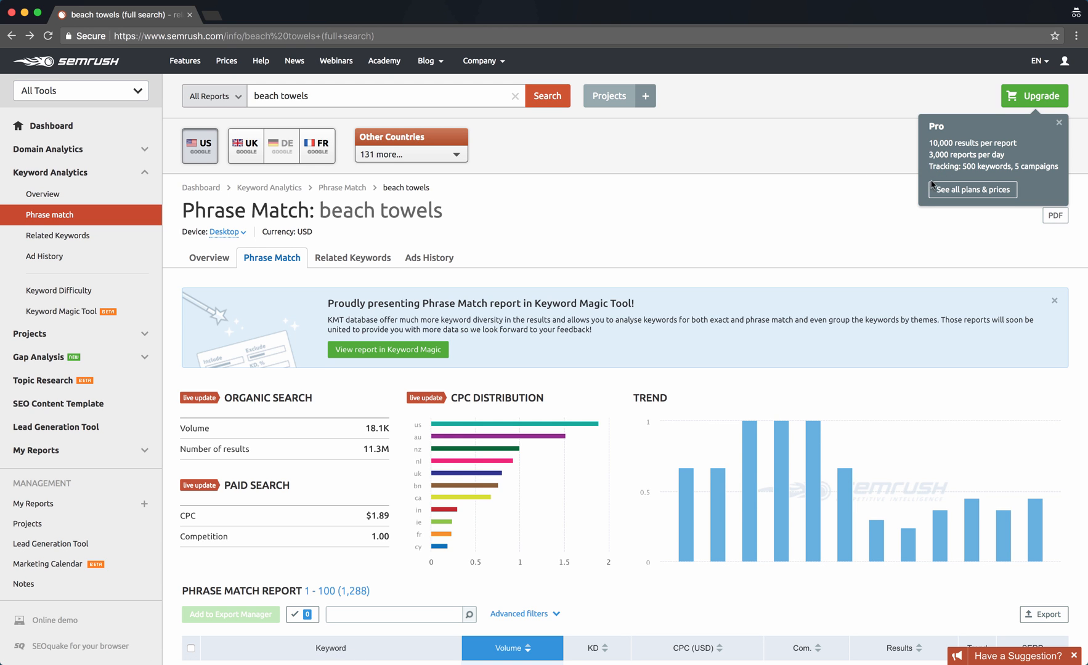
{"action": "mouse_move", "coordinate": [589, 200]}
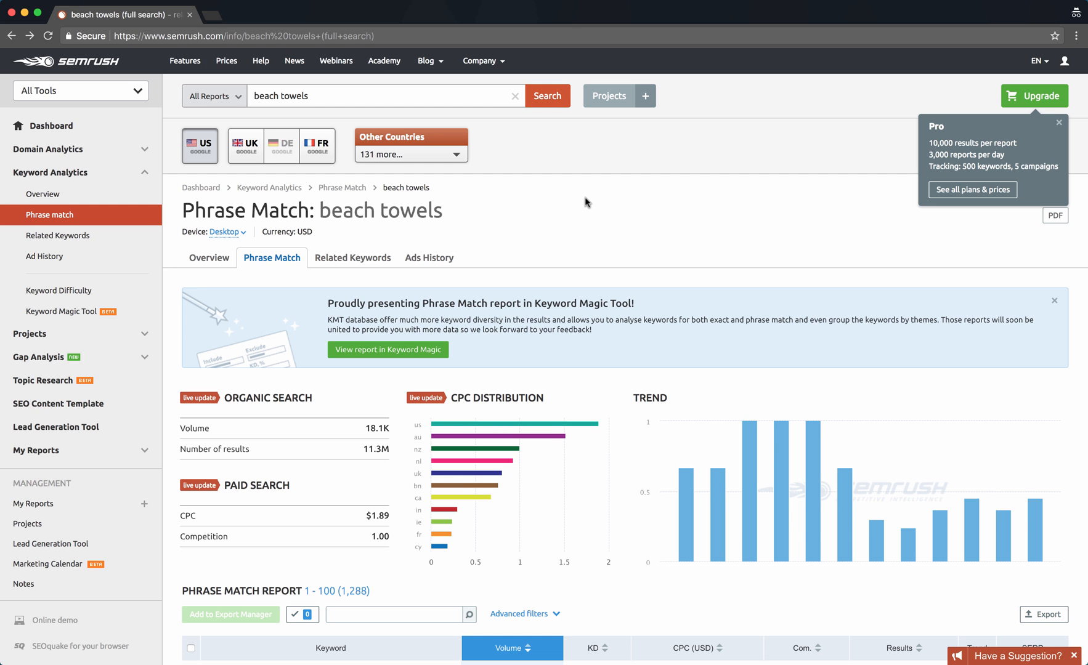
{"action": "scroll", "scroll_direction": "down", "scroll_amount": 3}
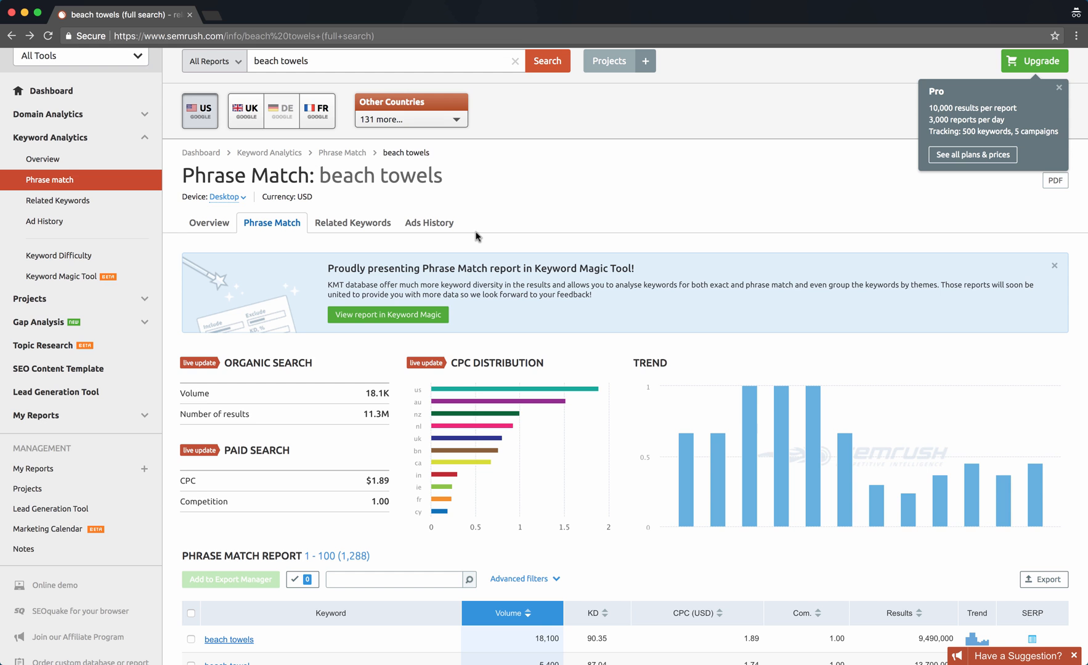
{"action": "scroll", "scroll_direction": "up", "scroll_amount": 3}
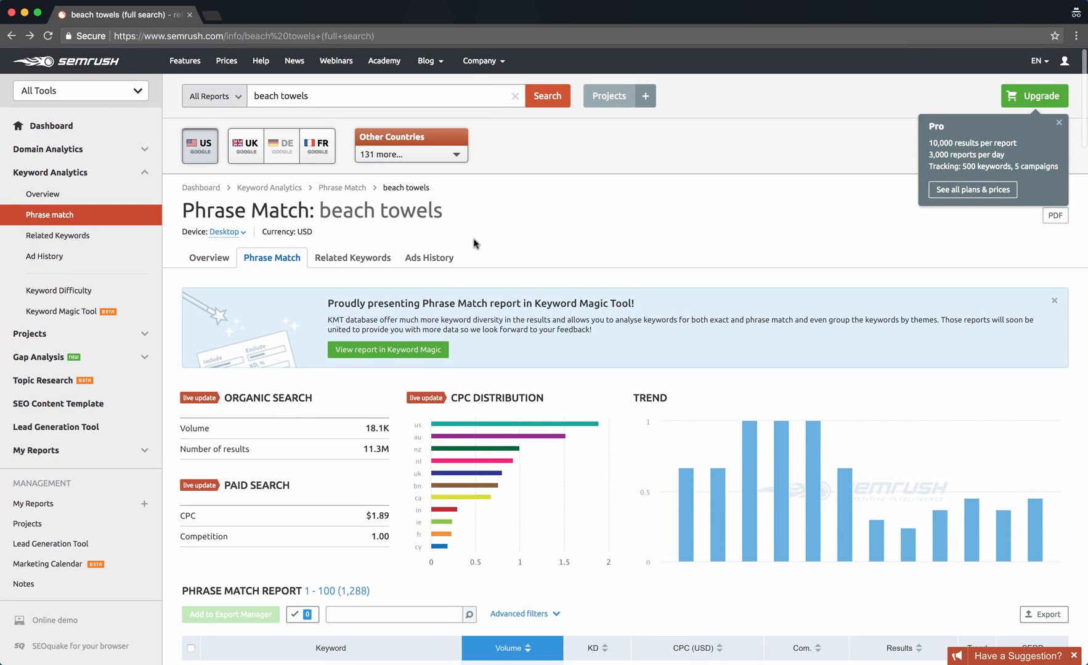
{"action": "scroll", "scroll_direction": "down", "scroll_amount": 3}
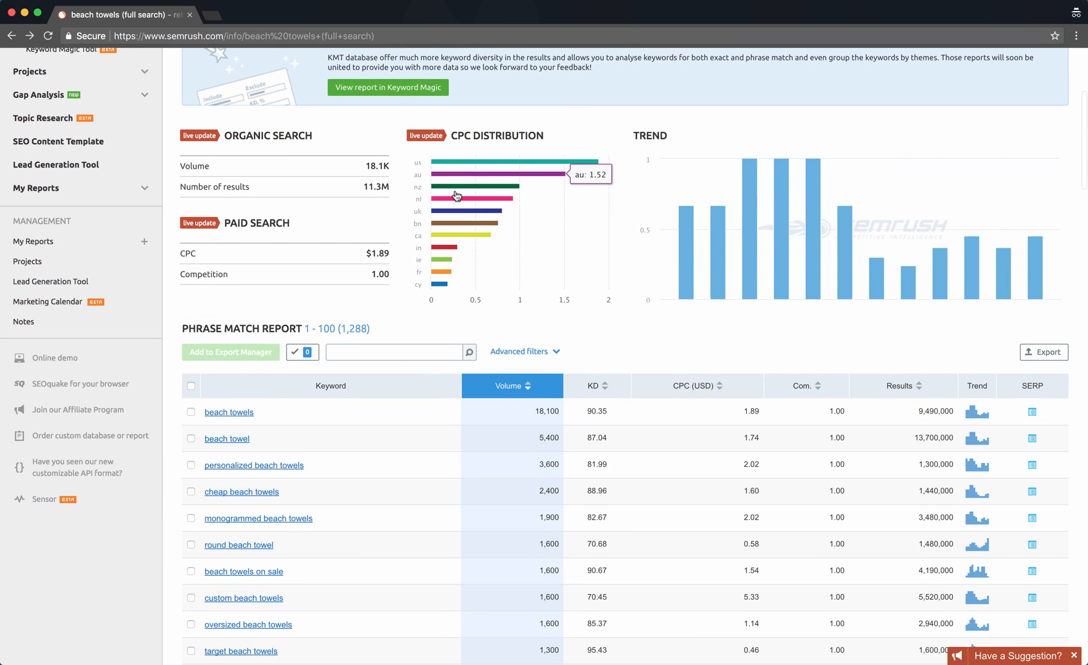
{"action": "scroll", "scroll_direction": "down", "scroll_amount": 3}
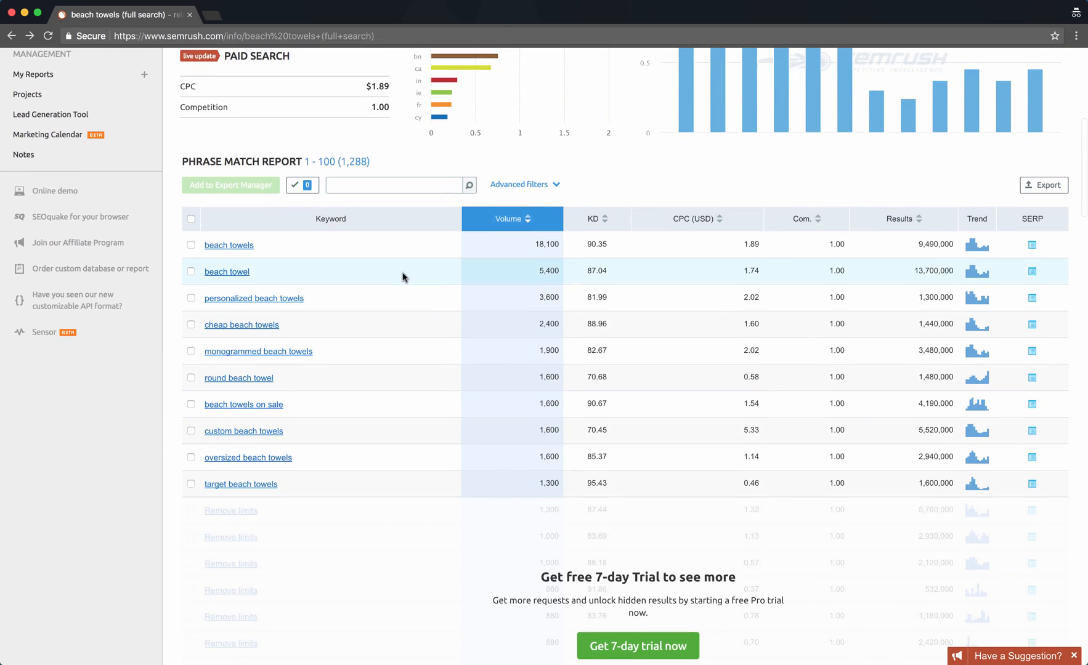
{"action": "scroll", "scroll_direction": "down", "scroll_amount": 3}
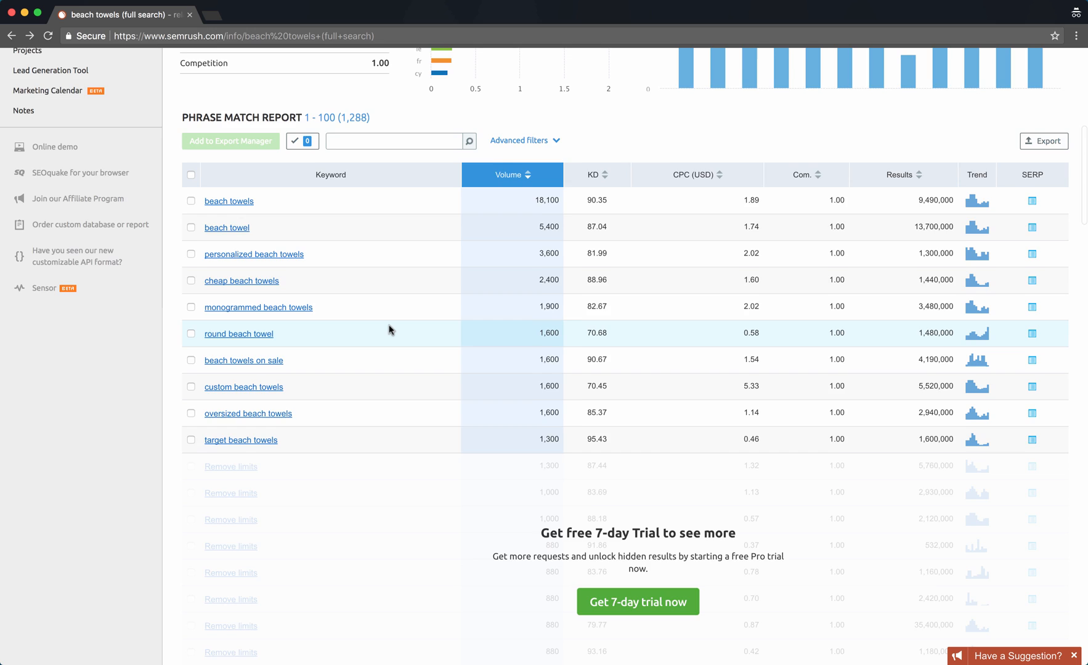
{"action": "scroll", "scroll_direction": "up", "scroll_amount": 3}
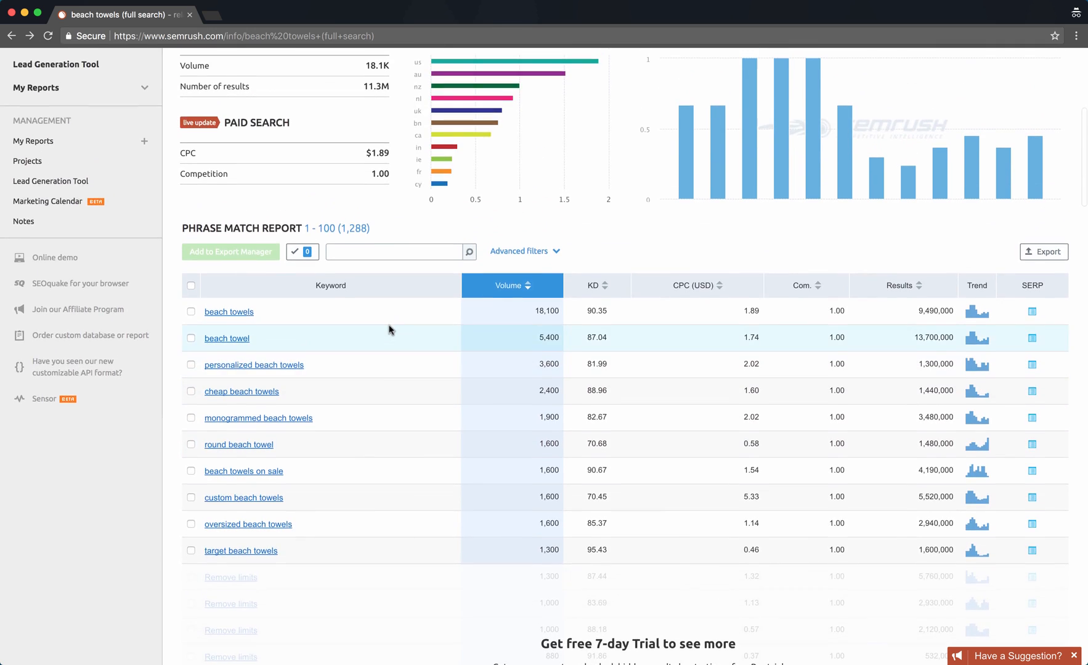
{"action": "scroll", "scroll_direction": "up", "scroll_amount": 3}
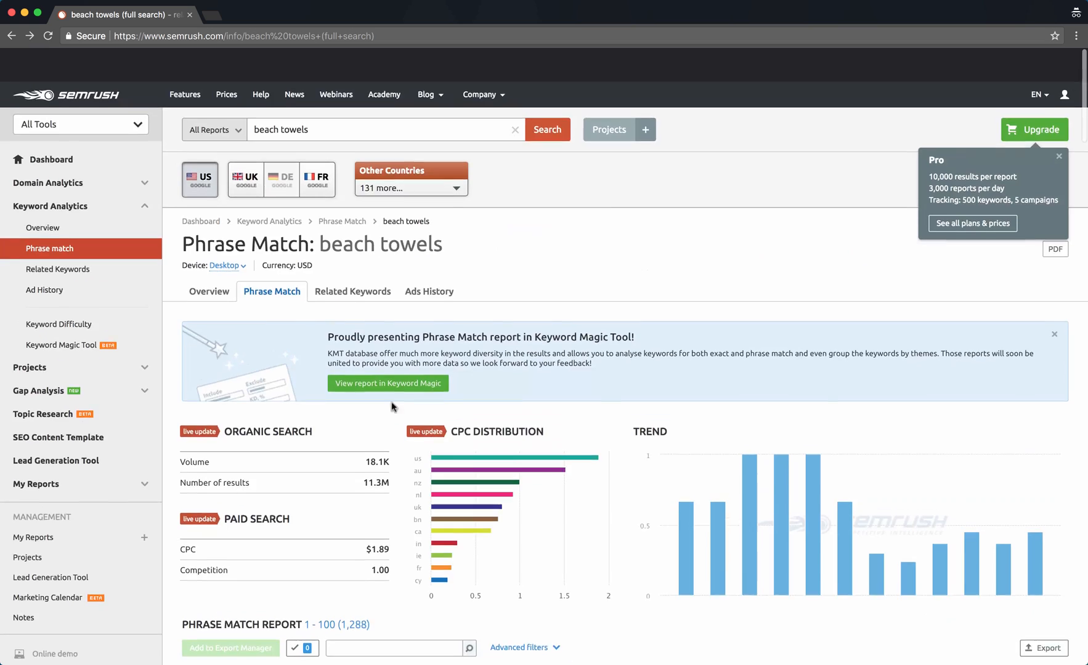
{"action": "scroll", "scroll_direction": "down", "scroll_amount": 3}
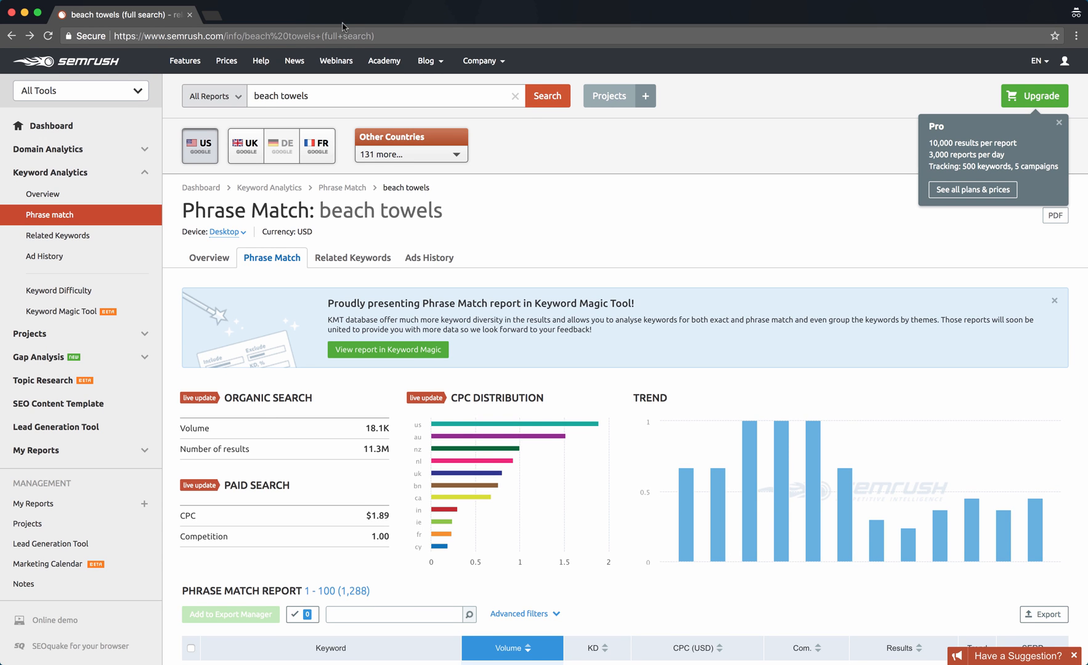
{"action": "scroll", "scroll_direction": "down", "scroll_amount": 3}
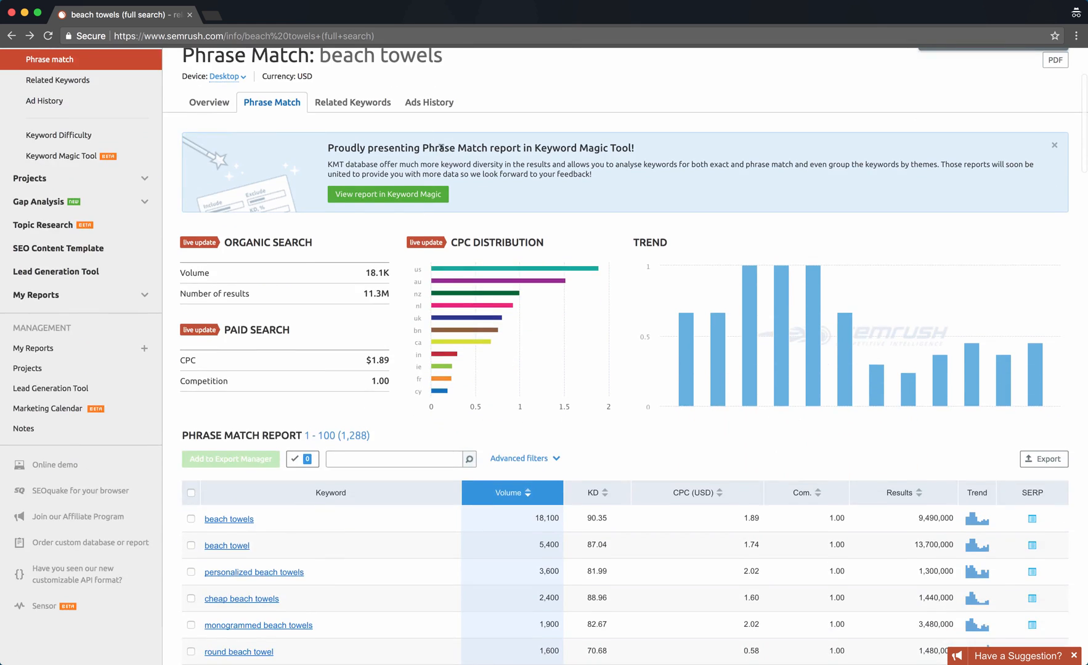
{"action": "scroll", "scroll_direction": "down", "scroll_amount": 3}
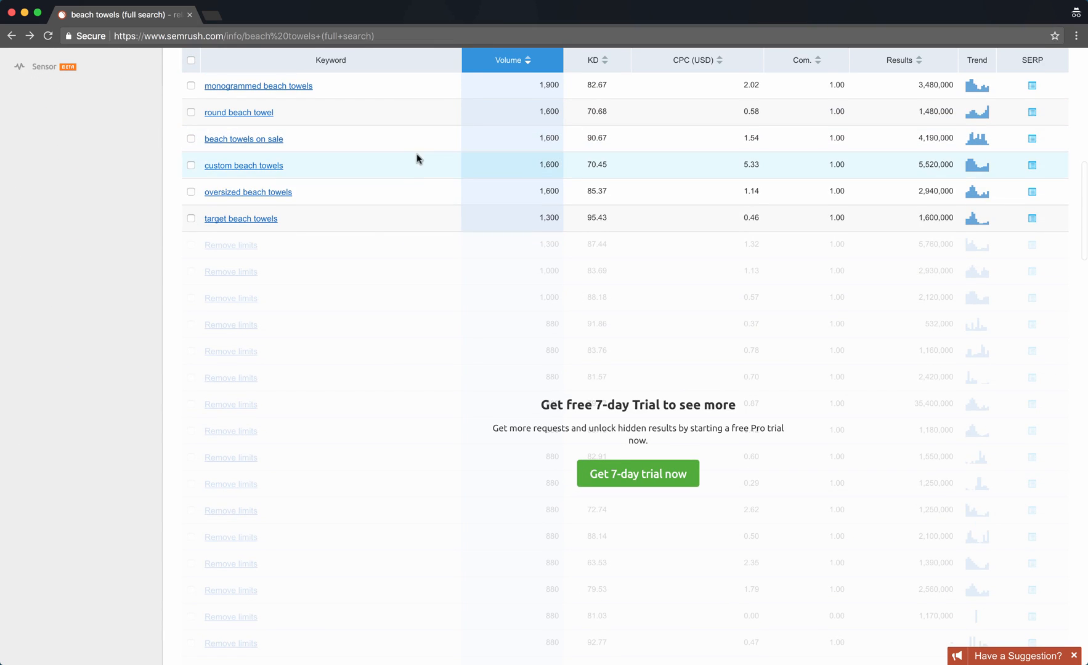
{"action": "scroll", "scroll_direction": "up", "scroll_amount": 3}
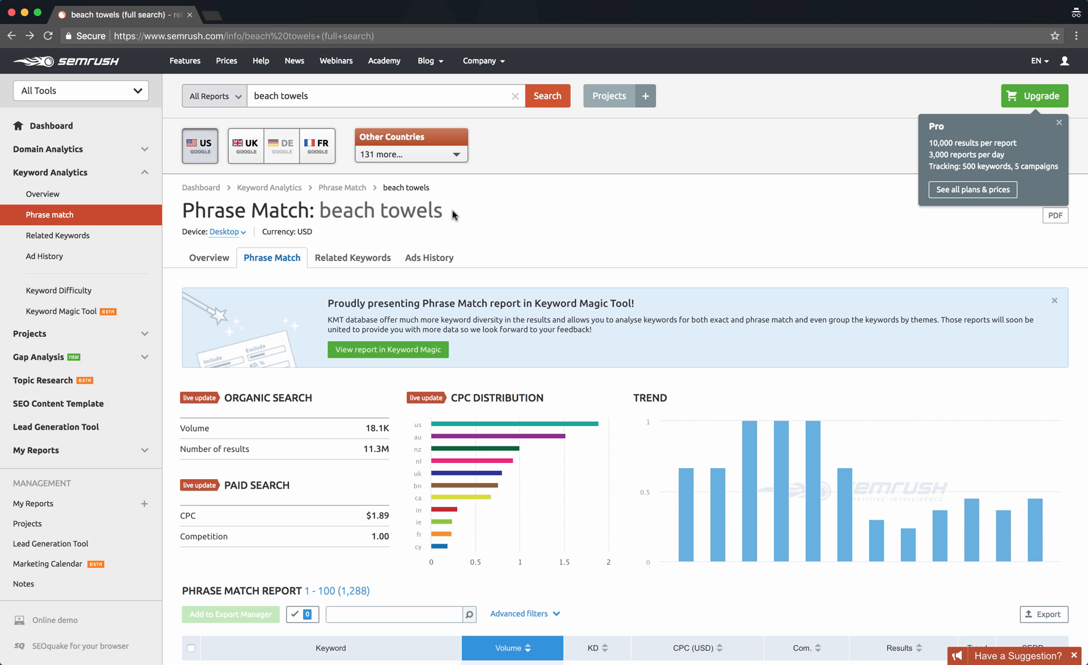
{"action": "scroll", "scroll_direction": "down", "scroll_amount": 3}
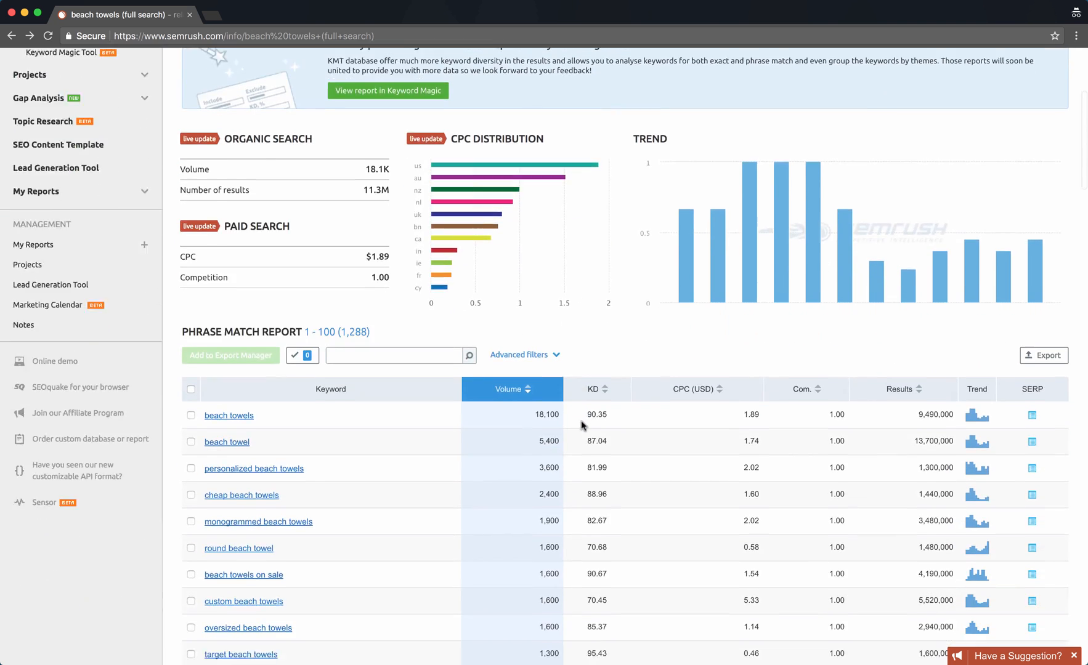
{"action": "scroll", "scroll_direction": "down", "scroll_amount": 3}
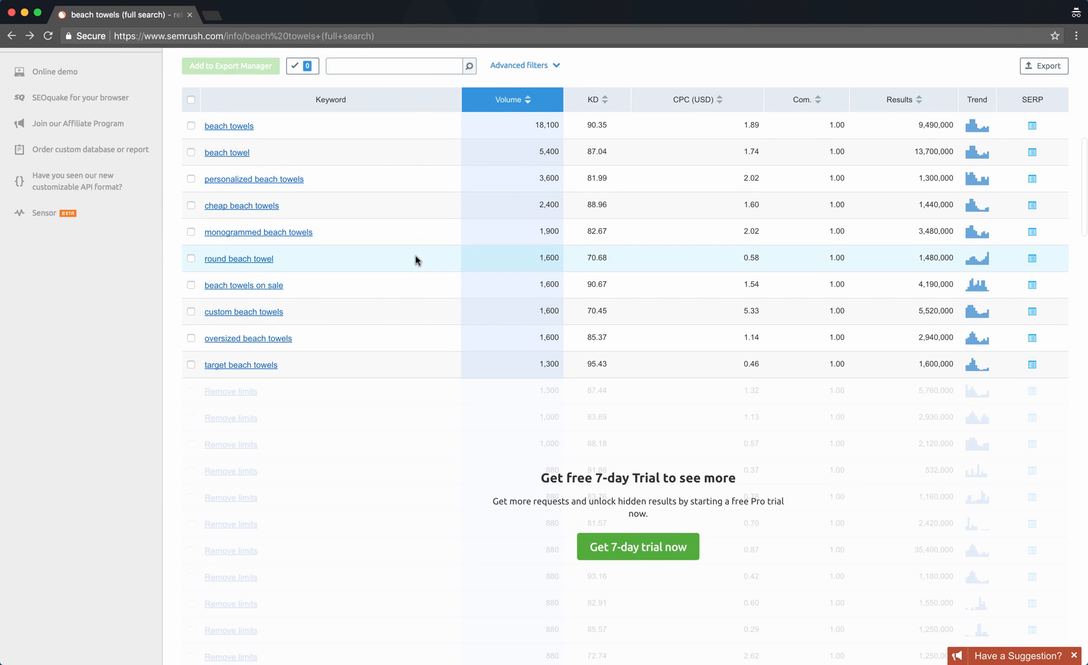
{"action": "mouse_move", "coordinate": [330, 377]}
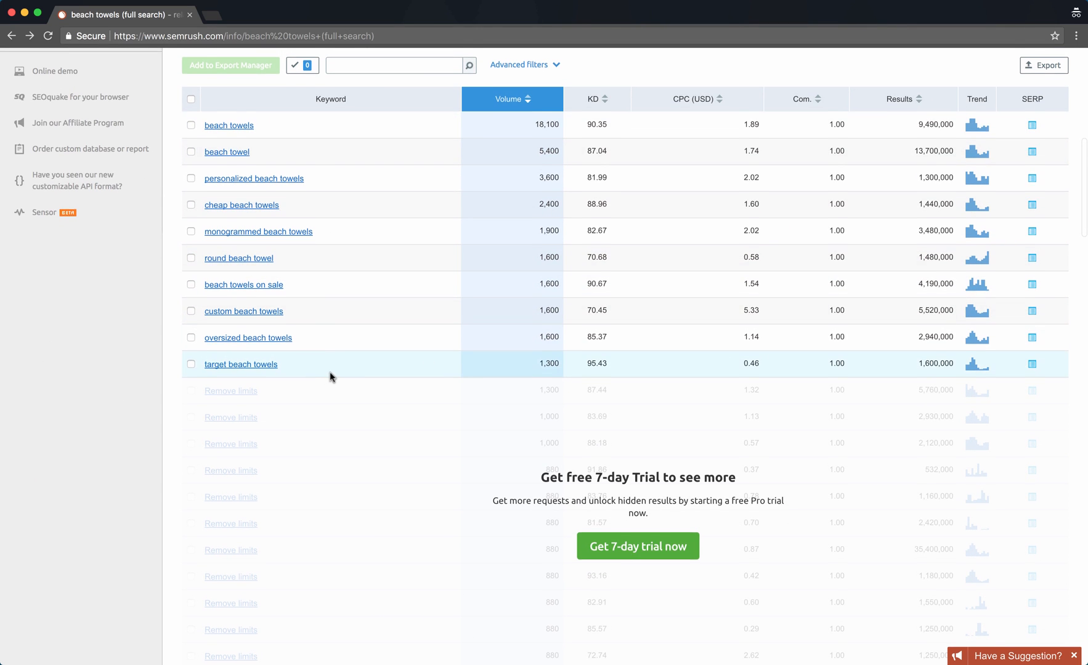
{"action": "scroll", "scroll_direction": "down", "scroll_amount": 3}
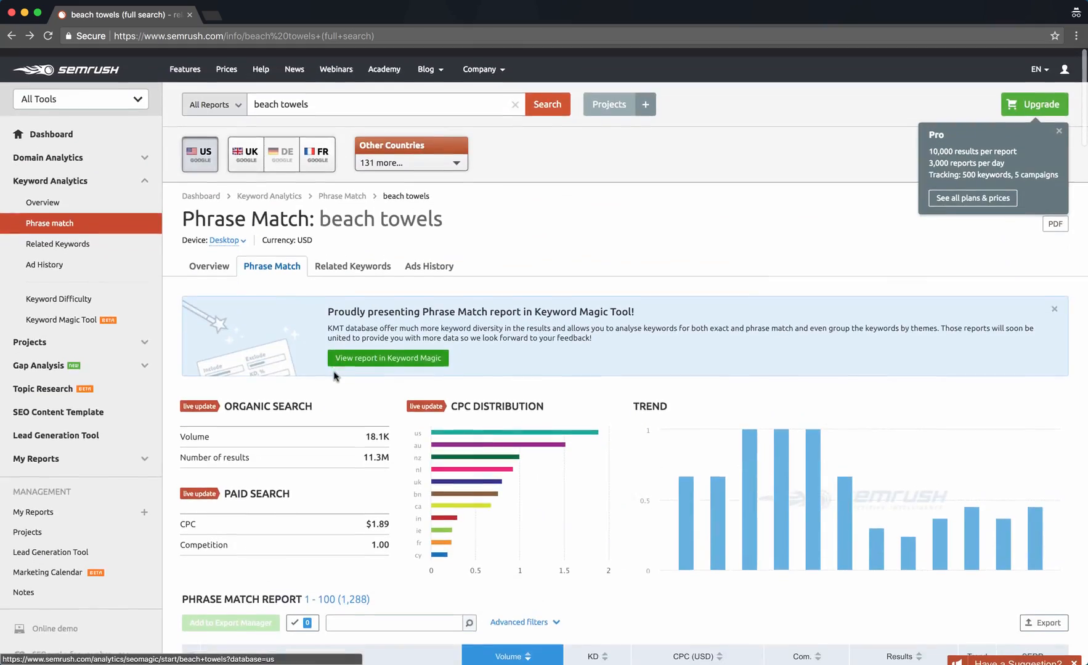
{"action": "scroll", "scroll_direction": "down", "scroll_amount": 3}
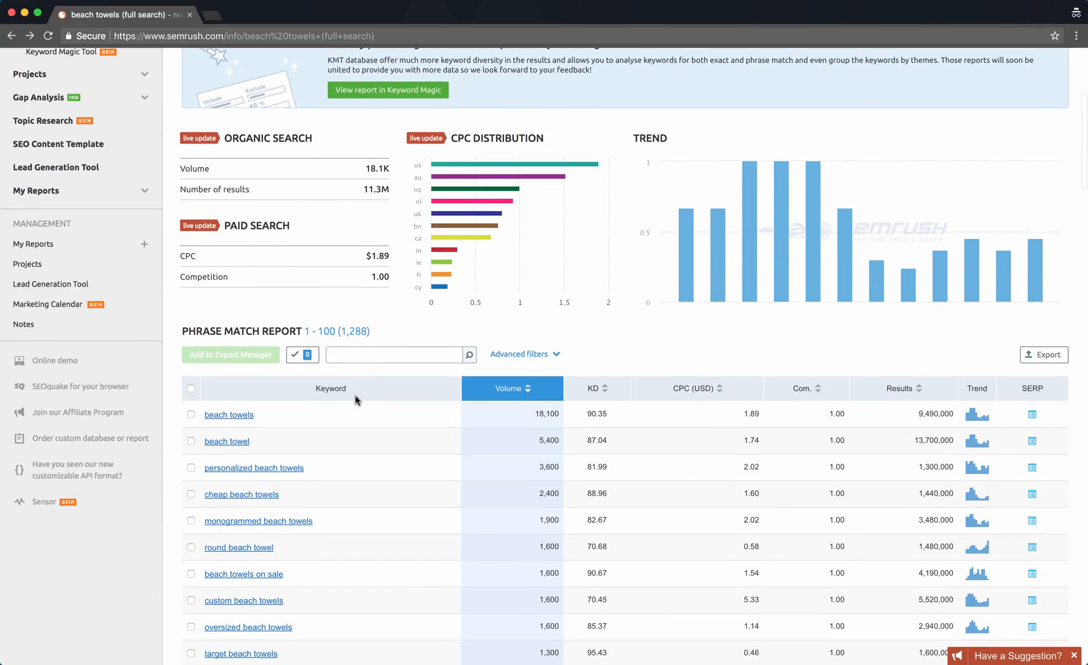
{"action": "scroll", "scroll_direction": "down", "scroll_amount": 3}
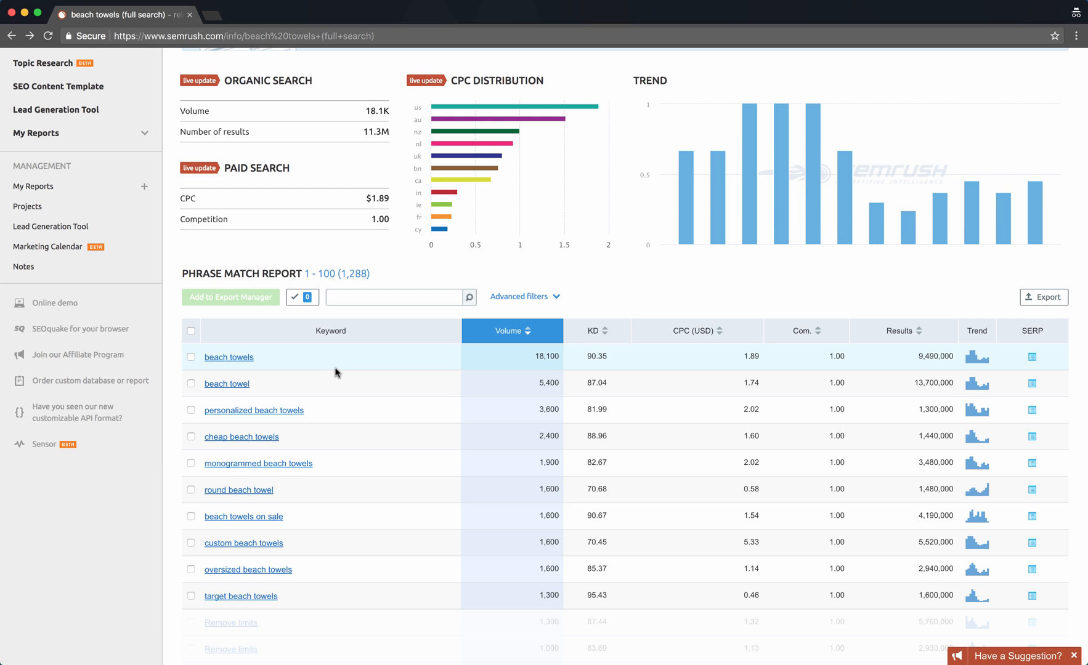
{"action": "scroll", "scroll_direction": "up", "scroll_amount": 3}
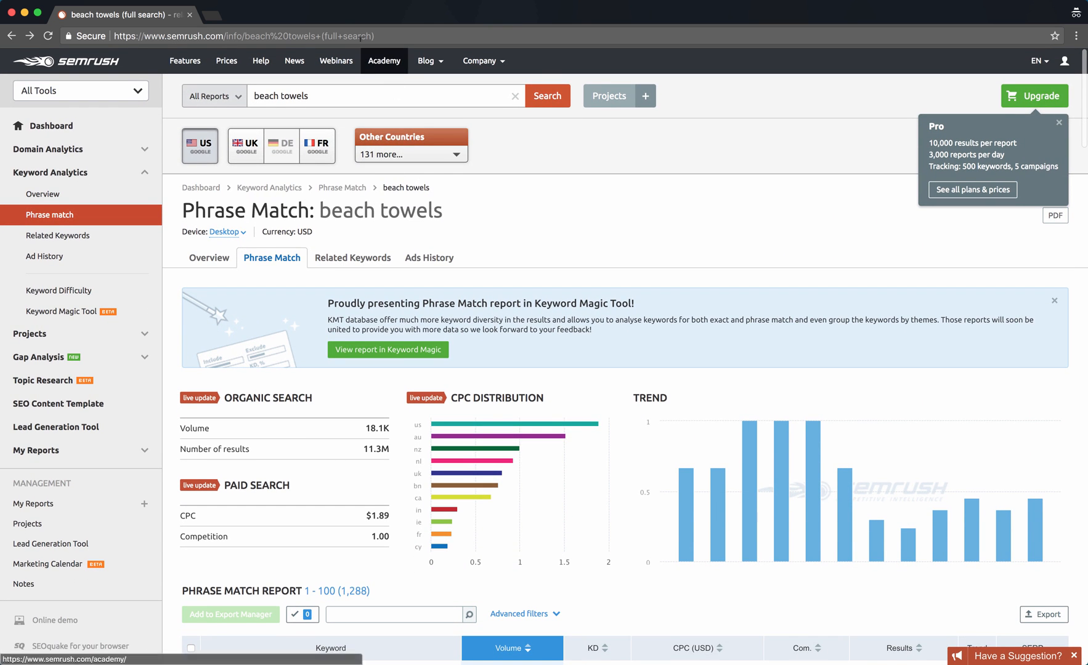
{"action": "mouse_move", "coordinate": [330, 18]}
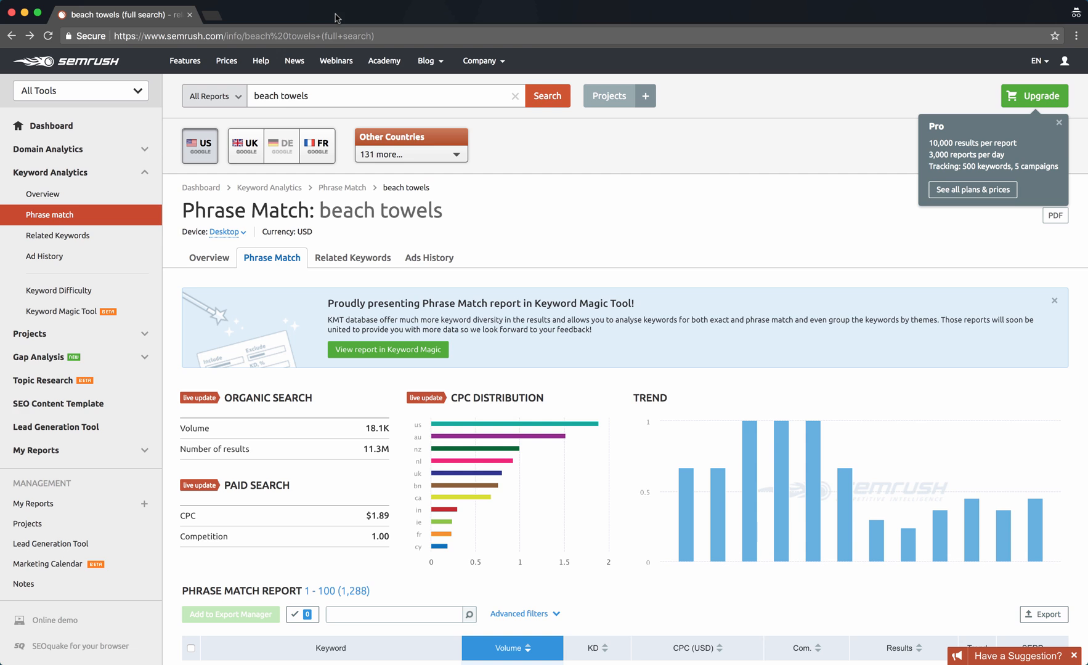
{"action": "mouse_move", "coordinate": [298, 21]}
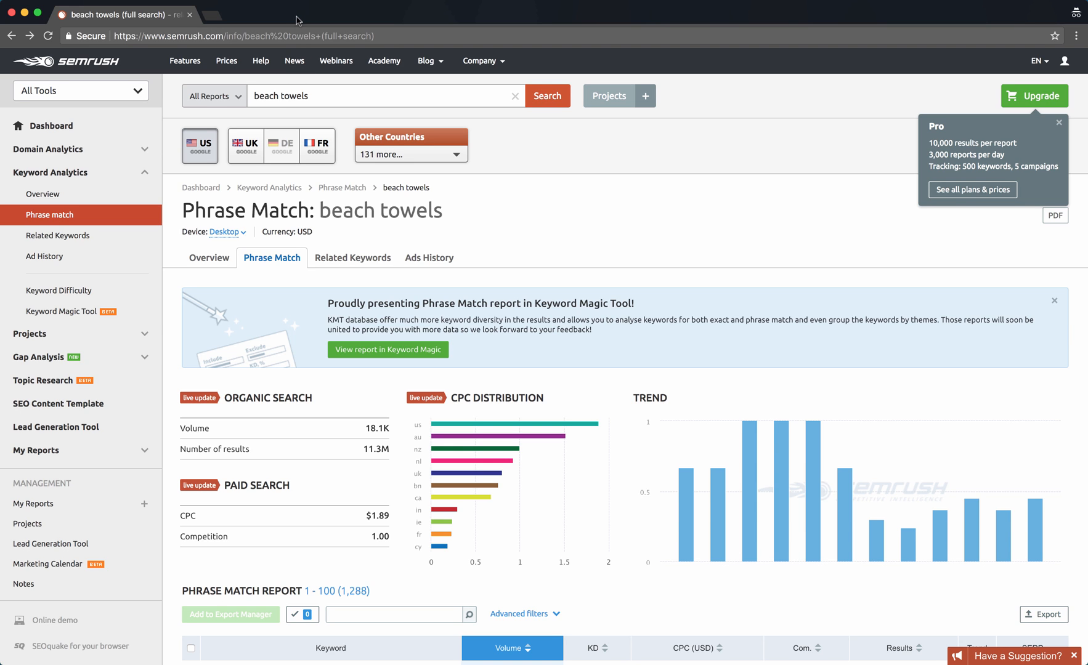